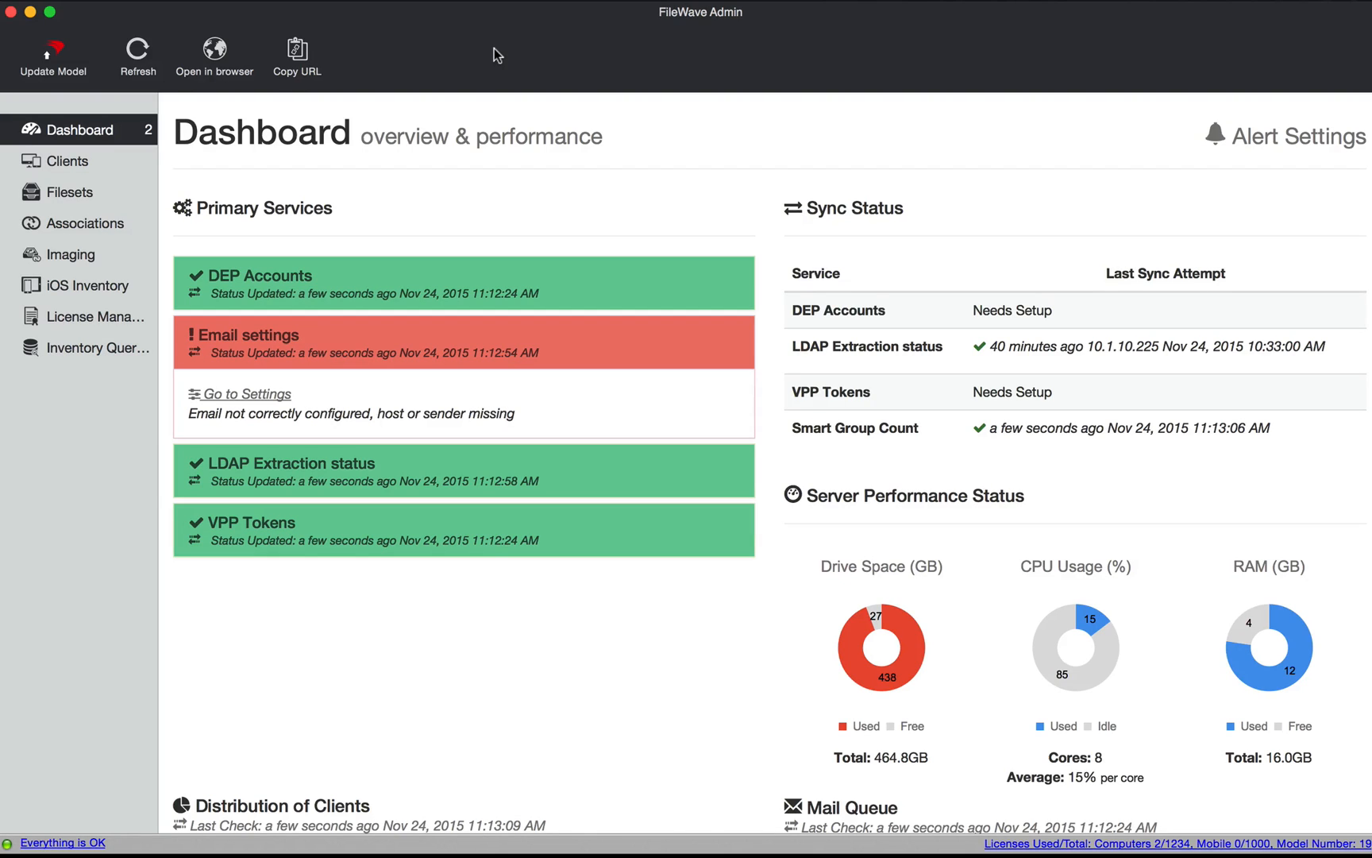
mouse_move(604, 137)
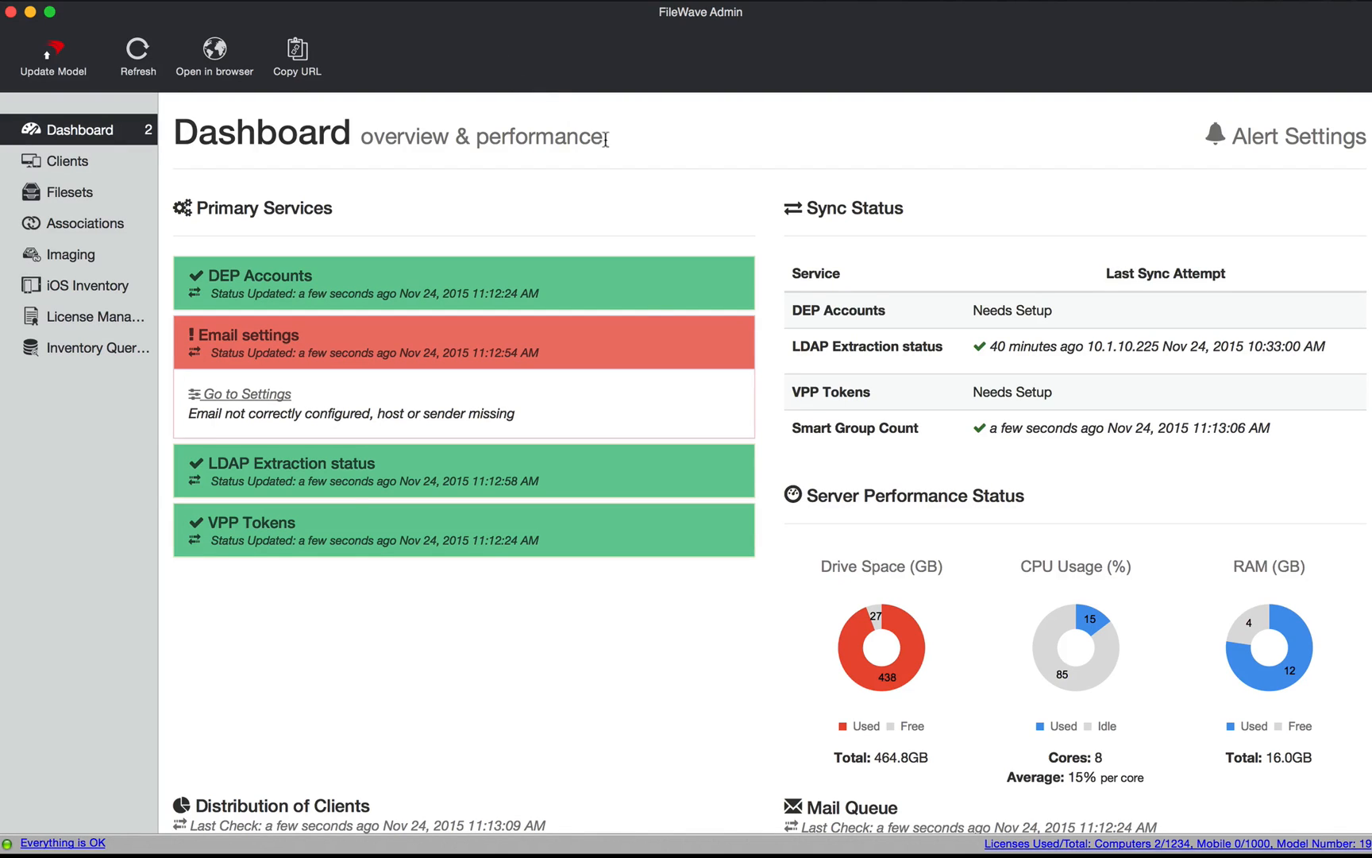
mouse_move(659, 438)
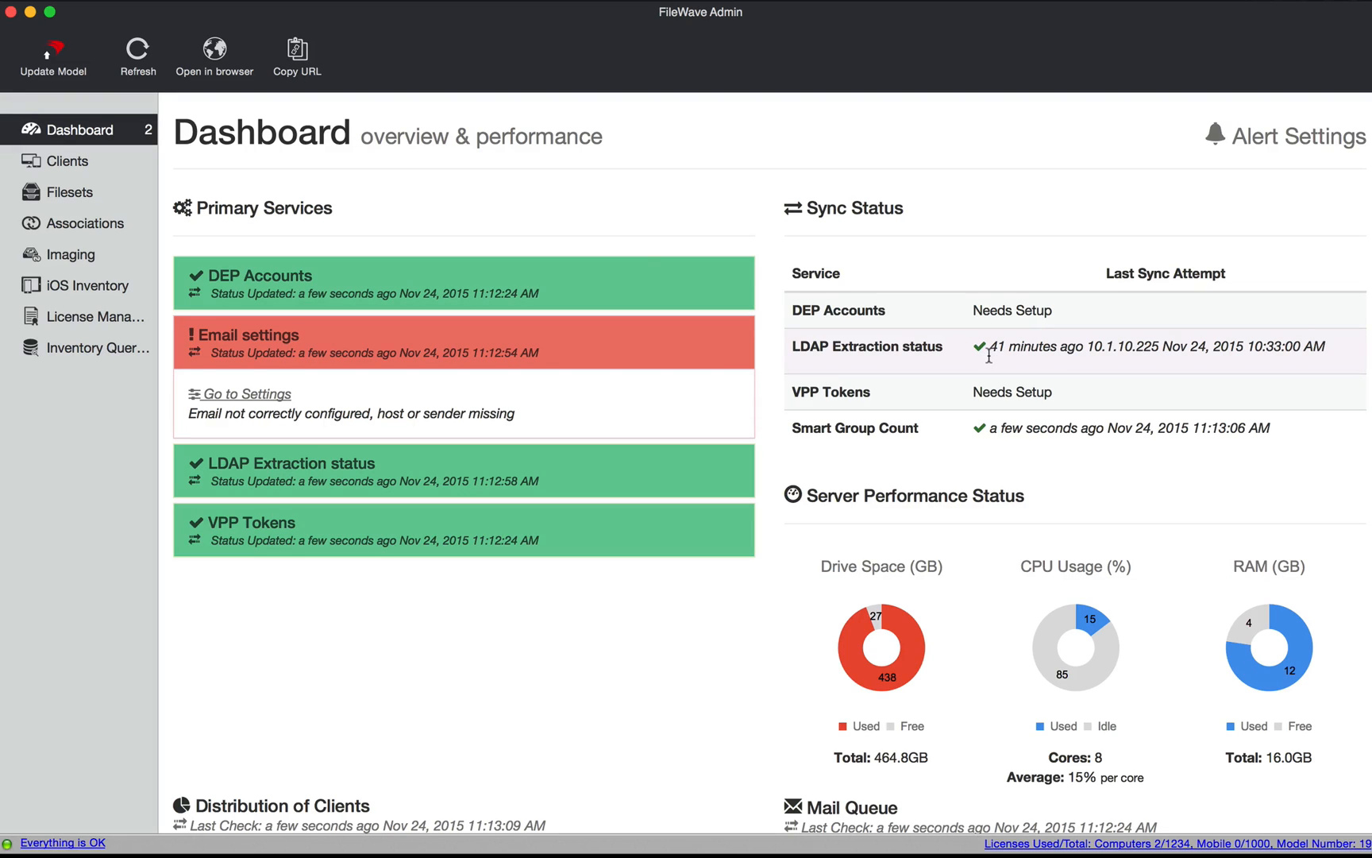
Step: Open the admin preferences' LDAP settings and select the IN - AD server's refresh interval
left_click(52, 7)
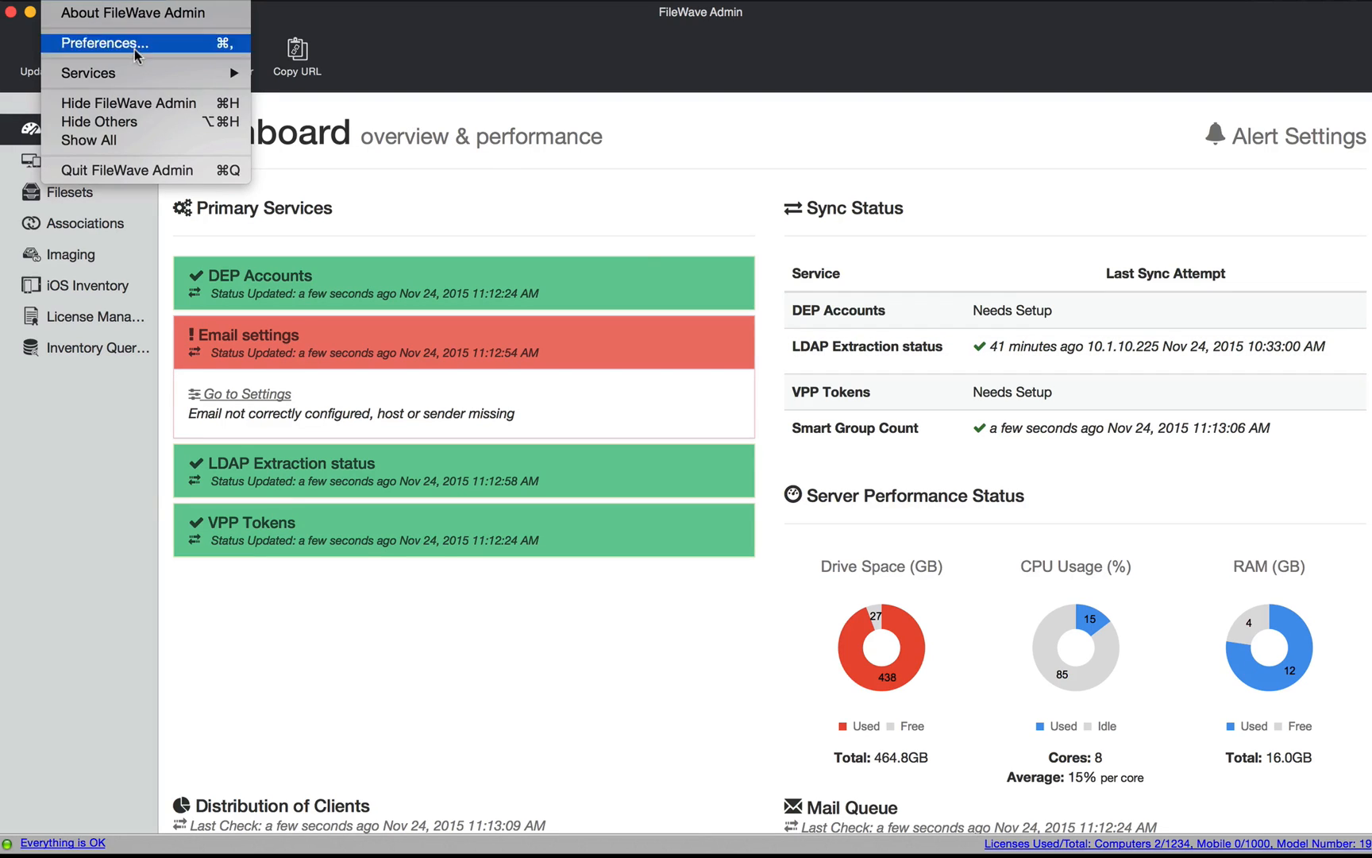
left_click(105, 43)
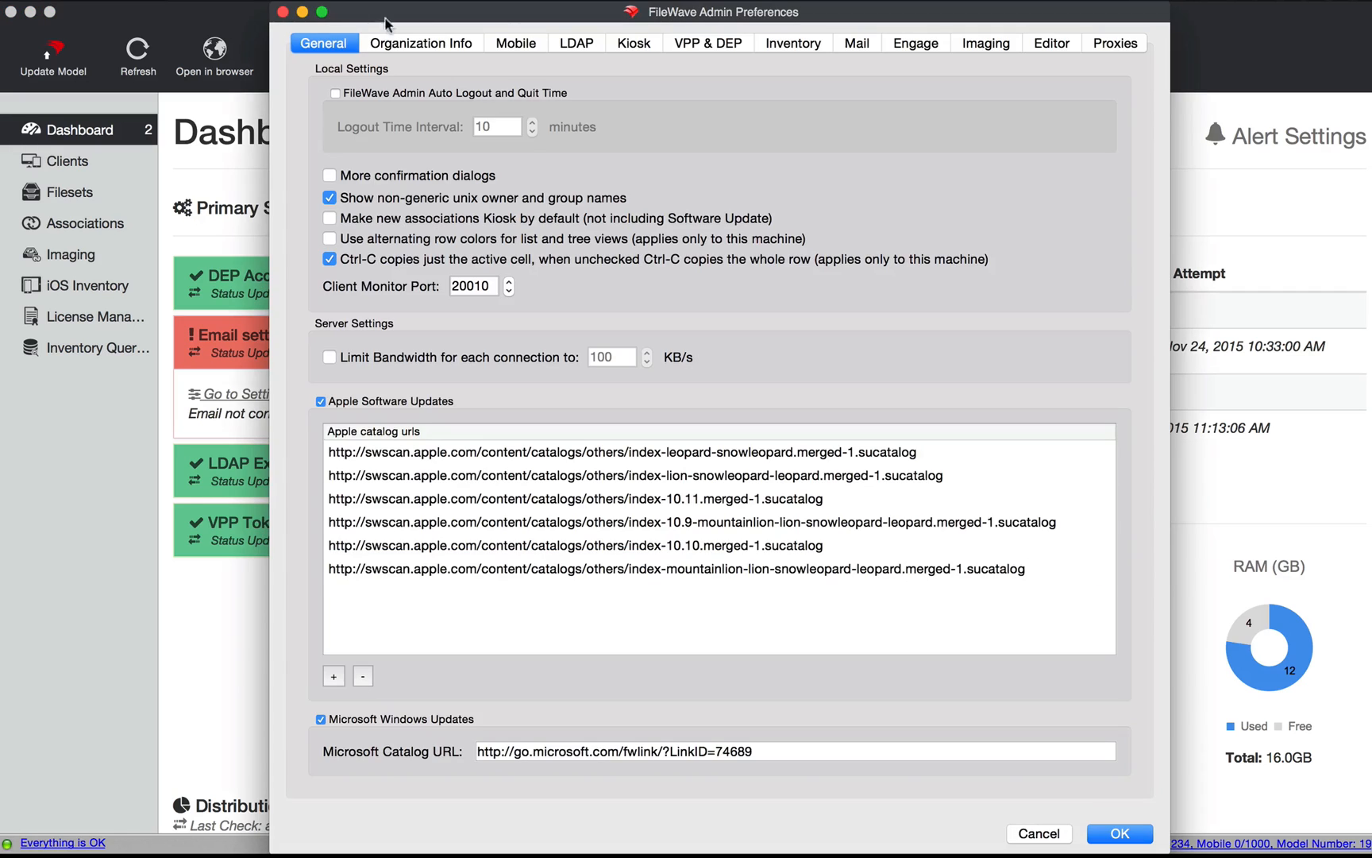
left_click(575, 43)
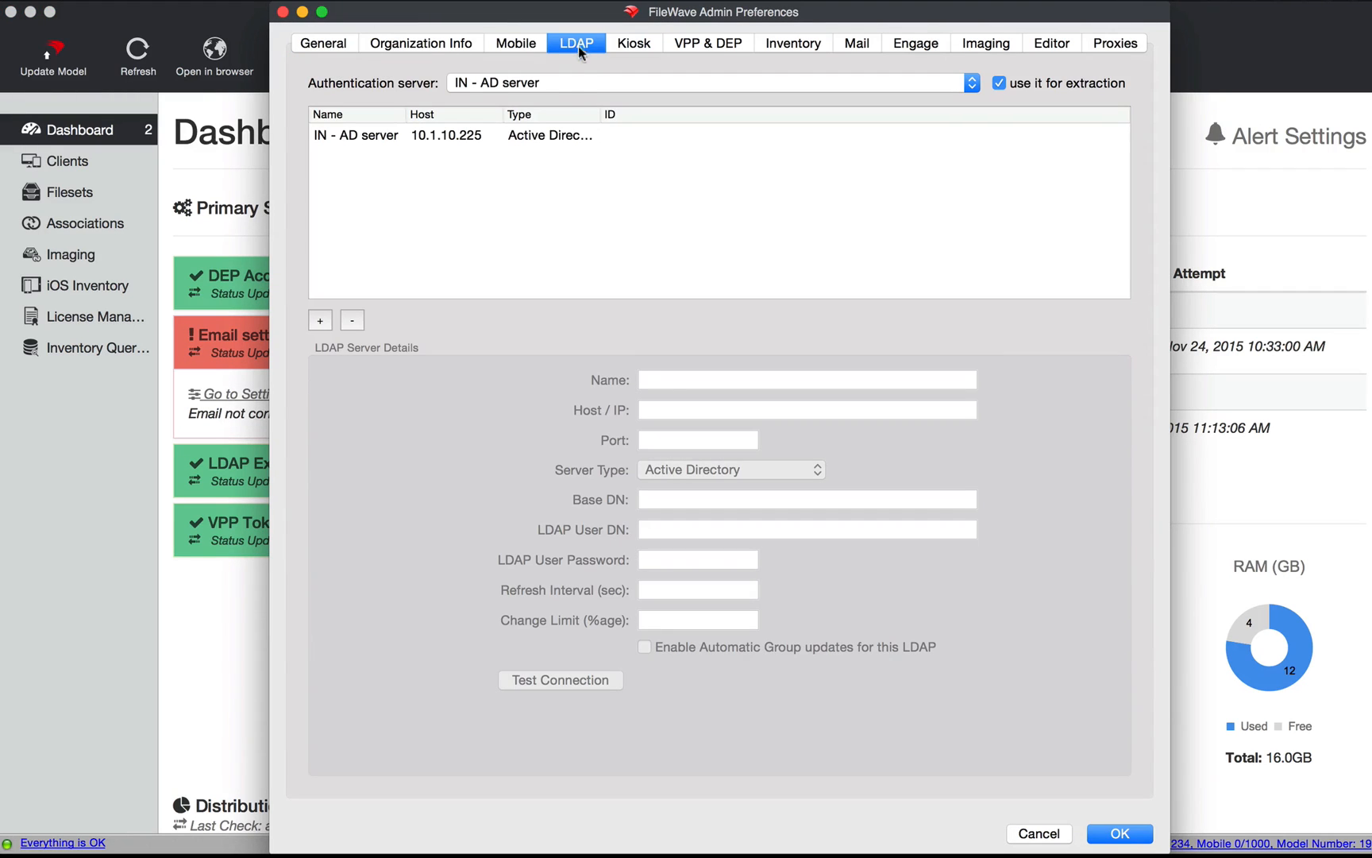
left_click(394, 135)
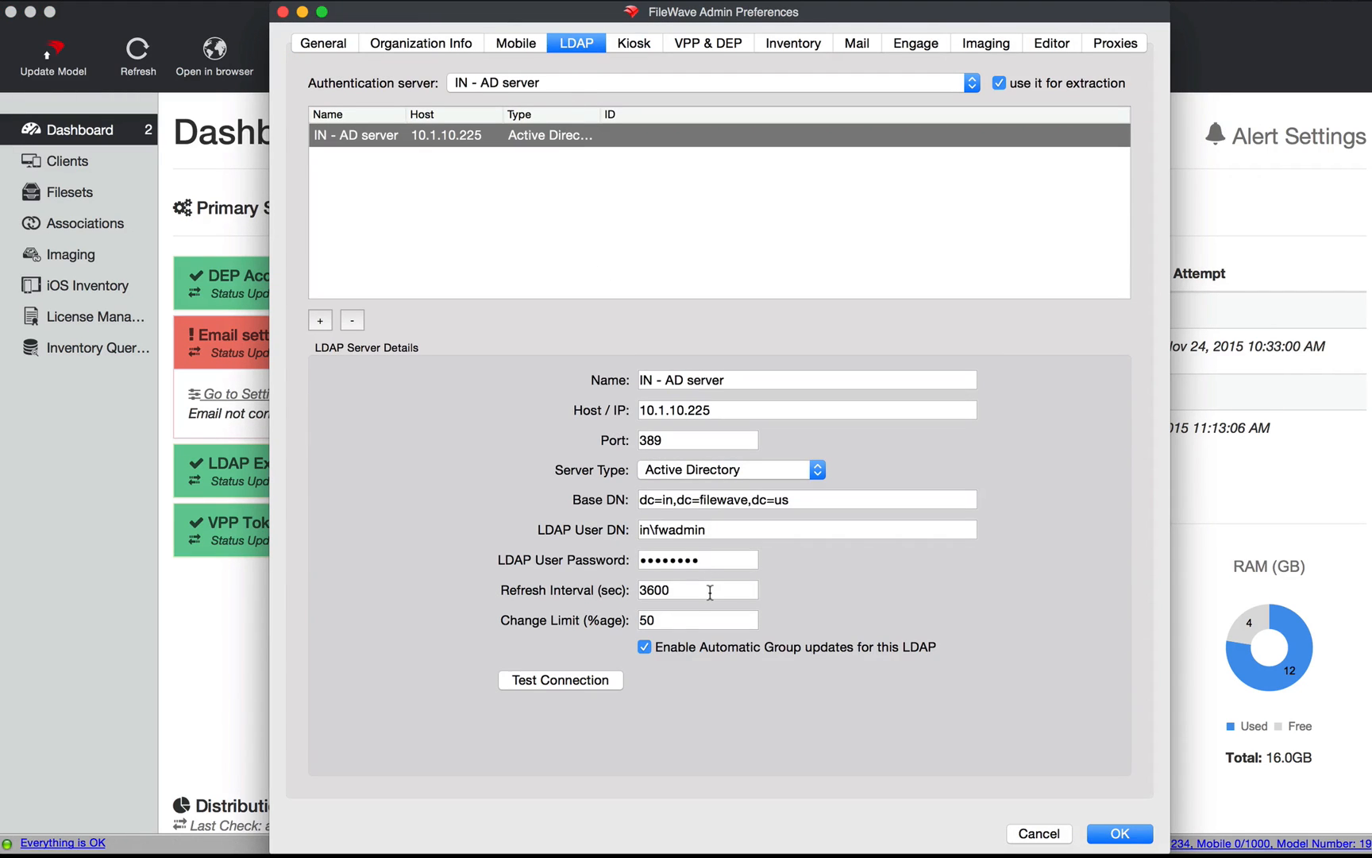
triple_click(698, 590)
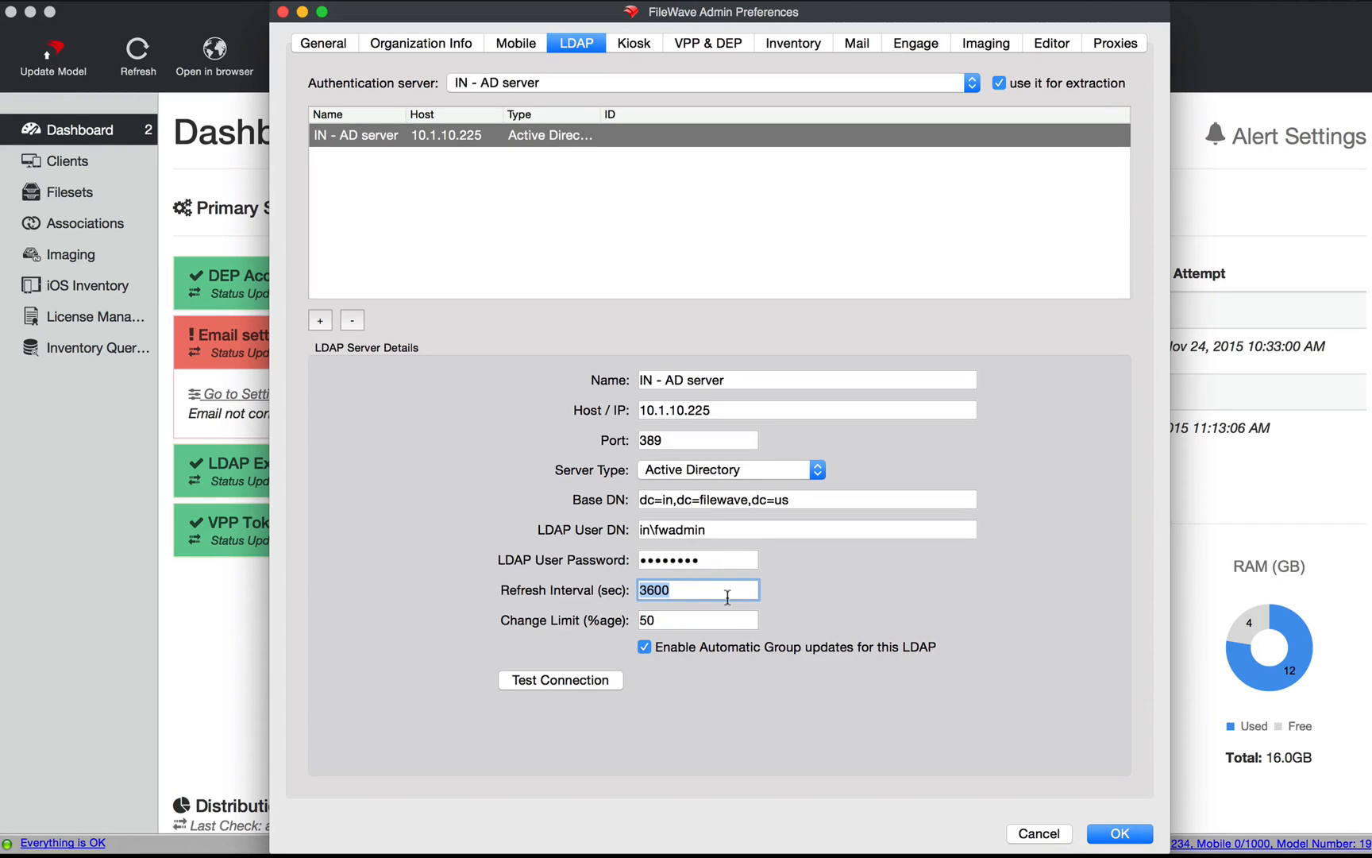
mouse_move(1037, 833)
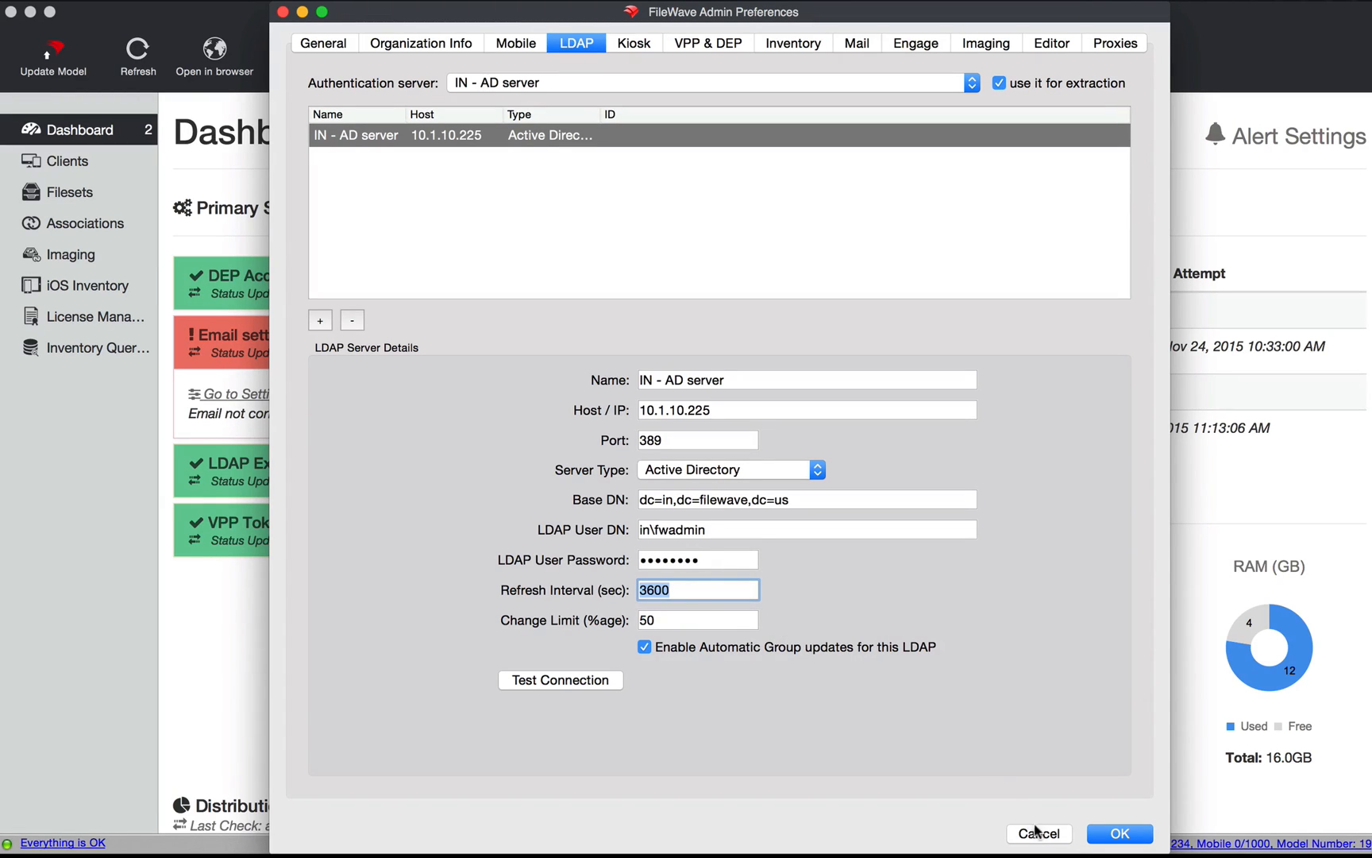
mouse_move(663, 671)
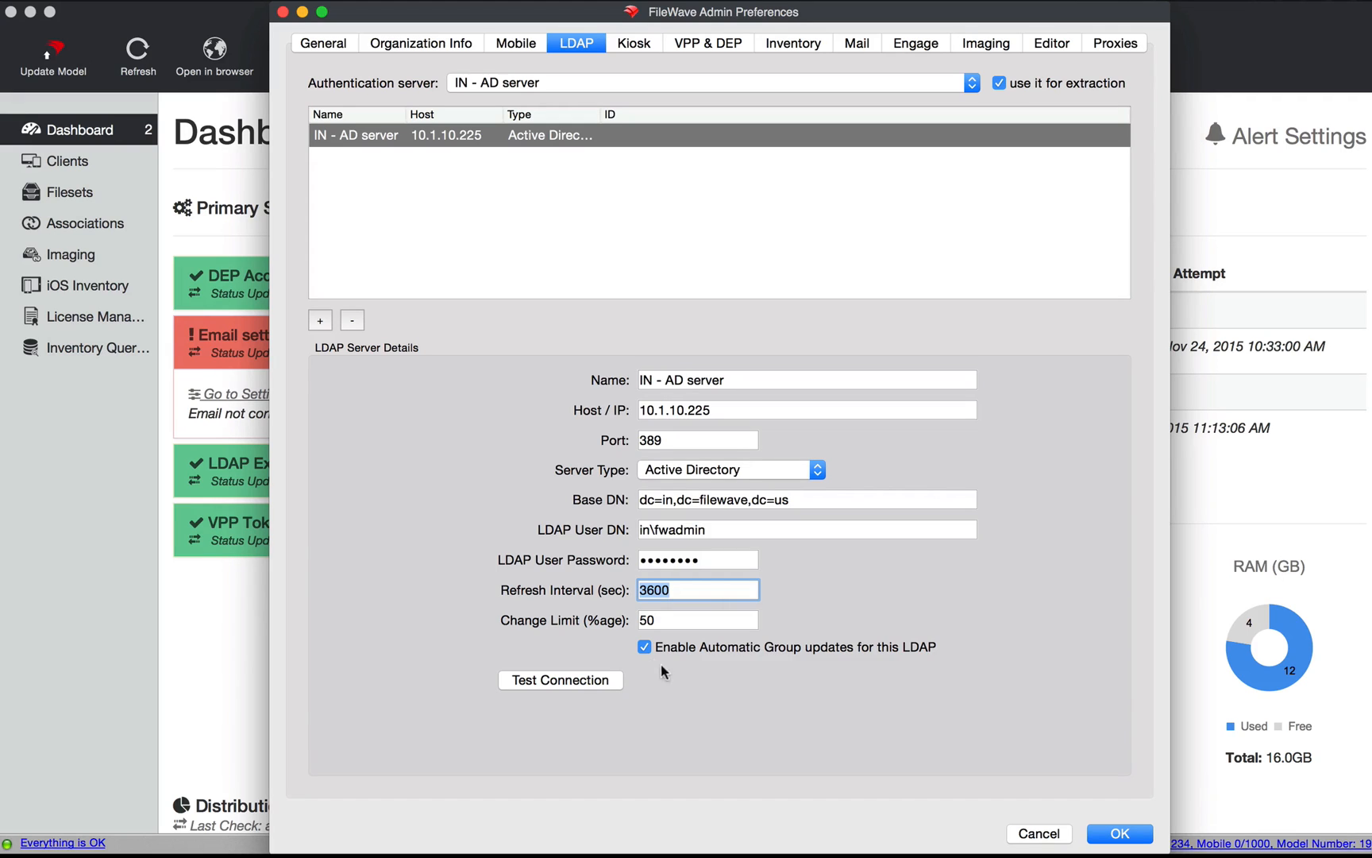
mouse_move(917, 658)
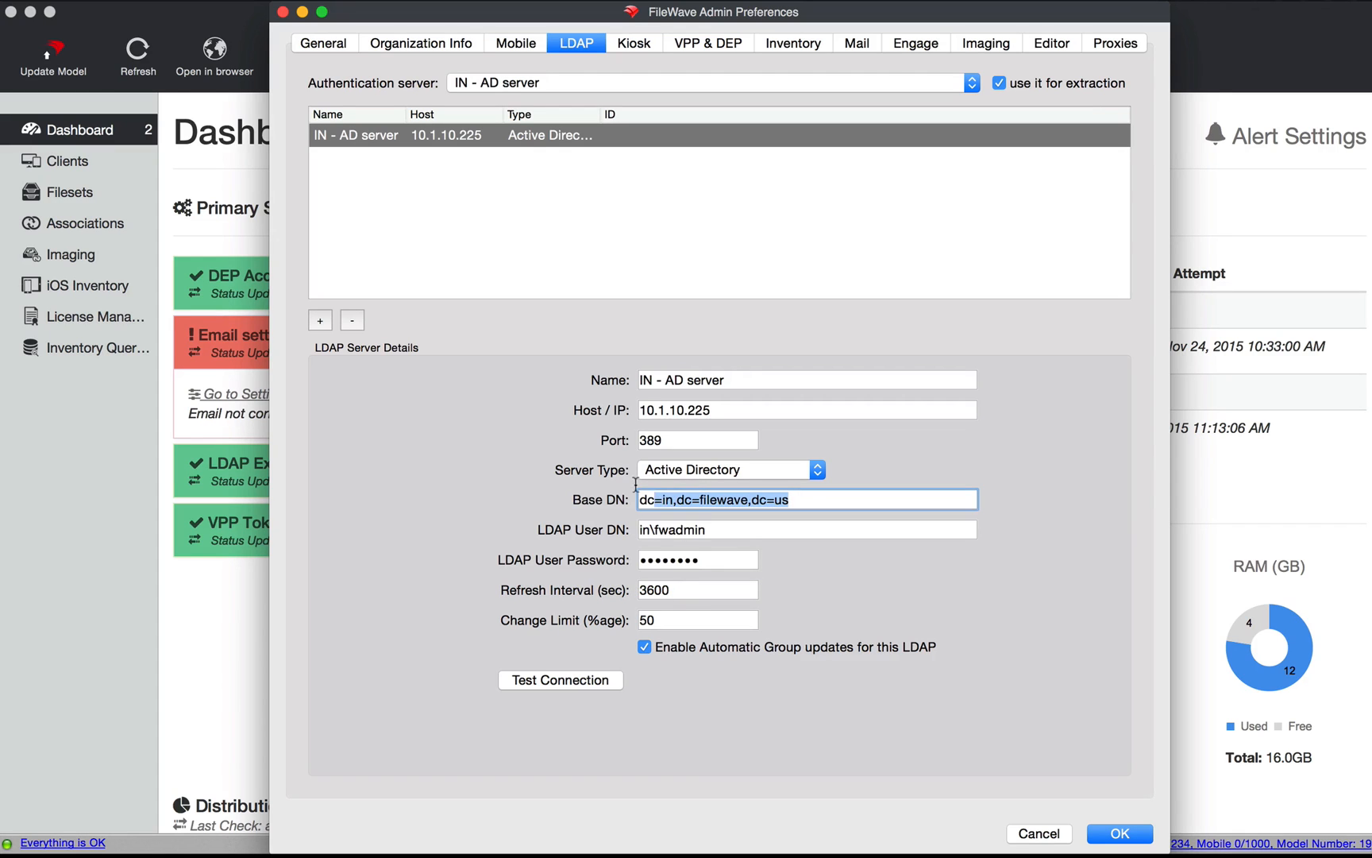
mouse_move(1038, 832)
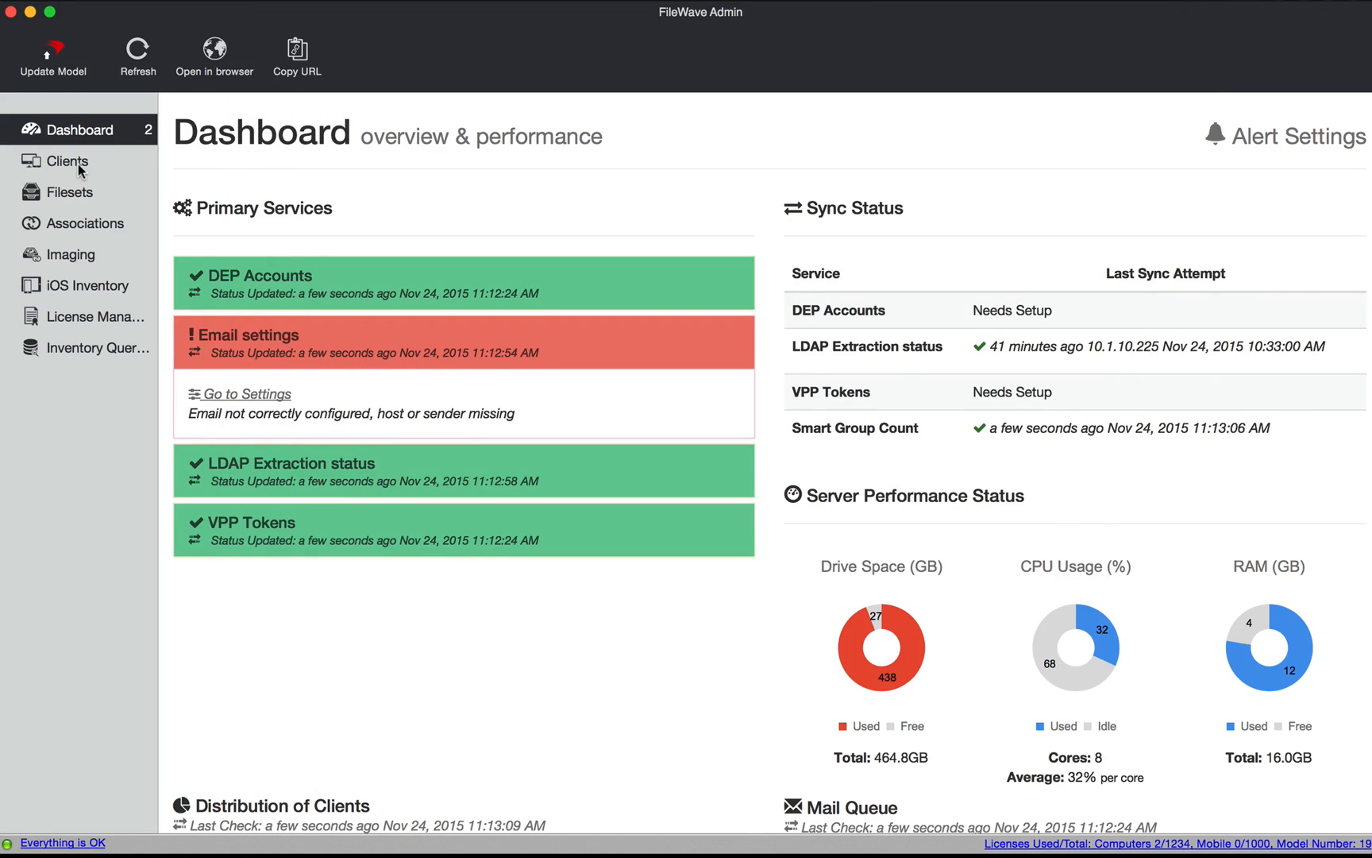
Step: Show the Clients list, expand LDAP Groups, IN - AD server and Users, then collapse them
left_click(67, 161)
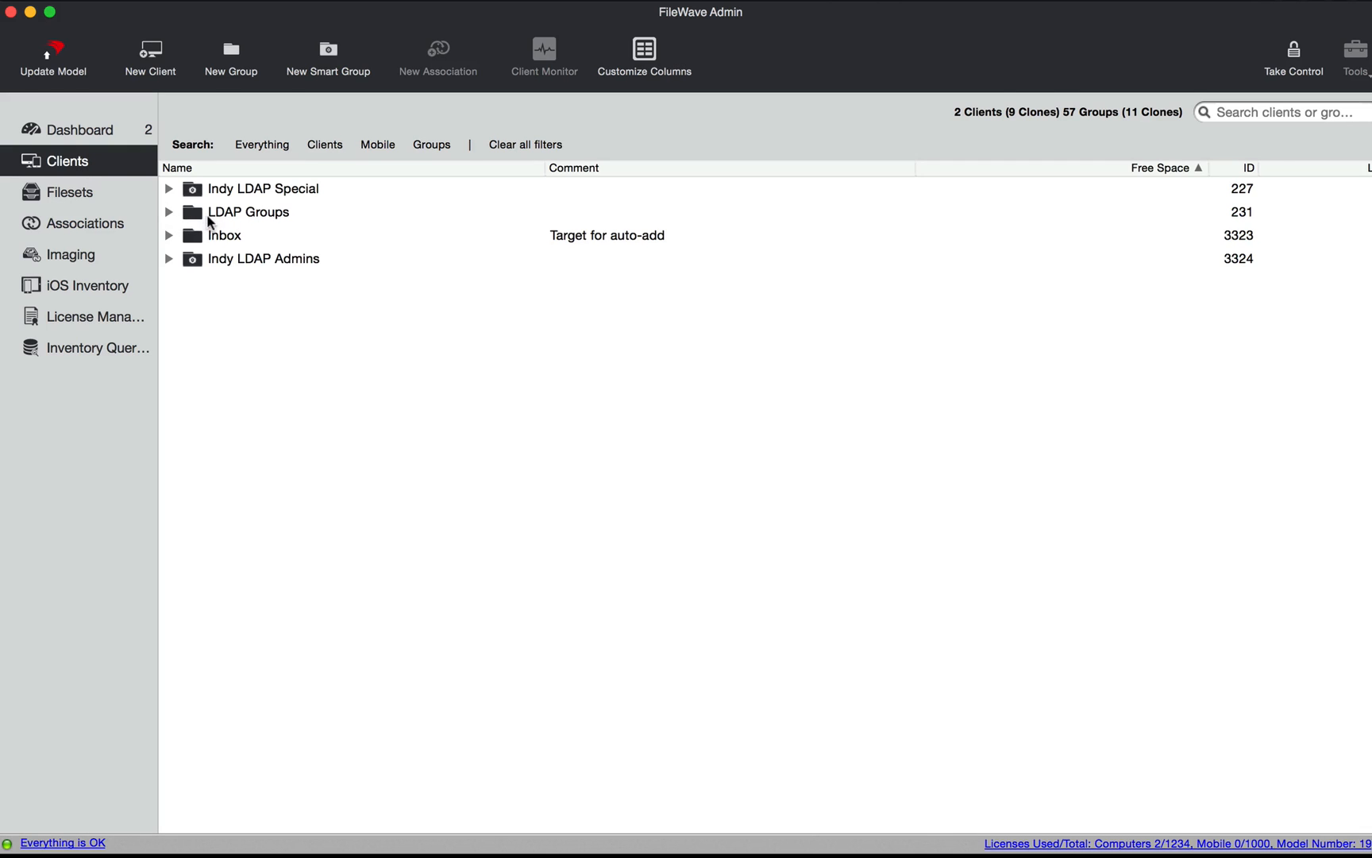
left_click(170, 212)
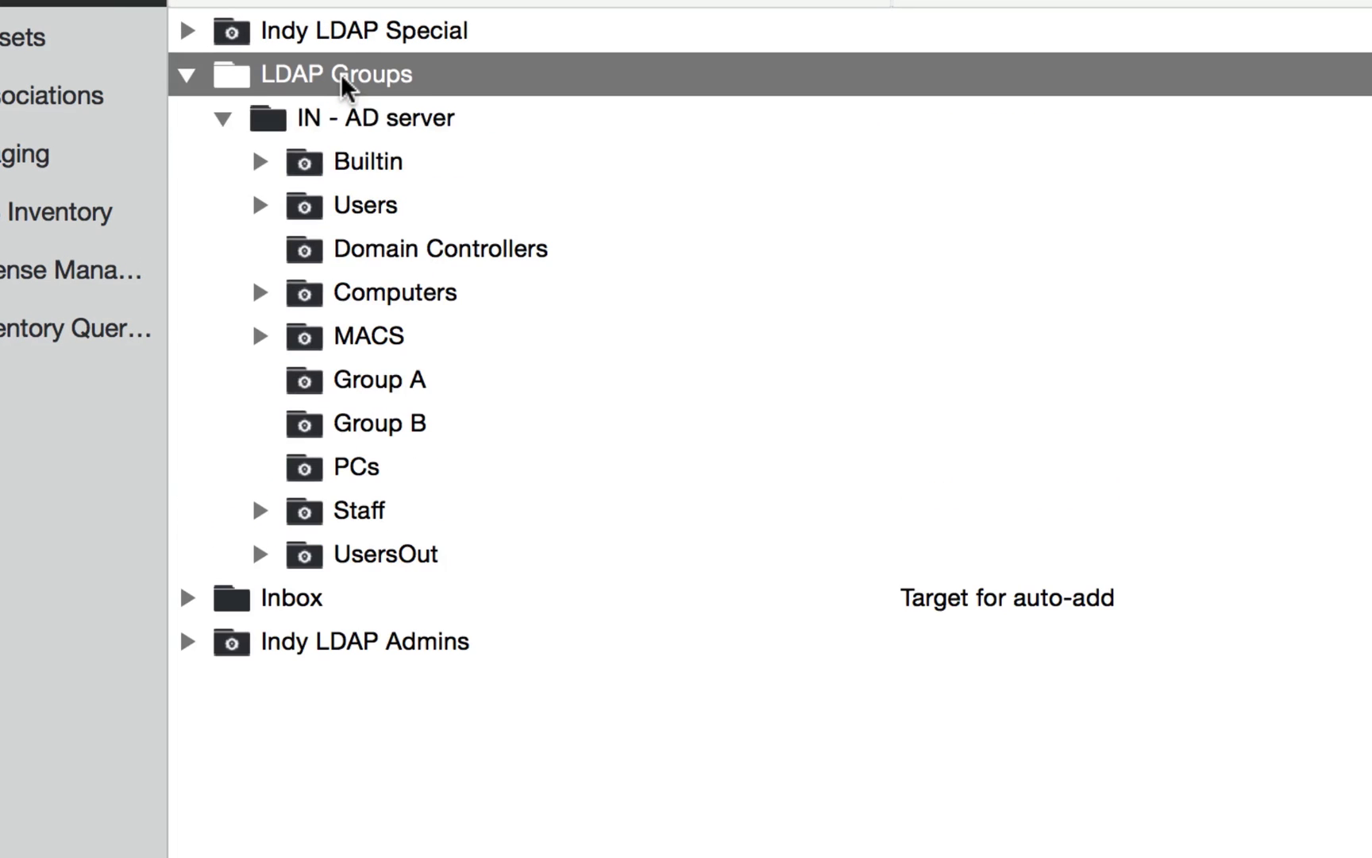
left_click(373, 118)
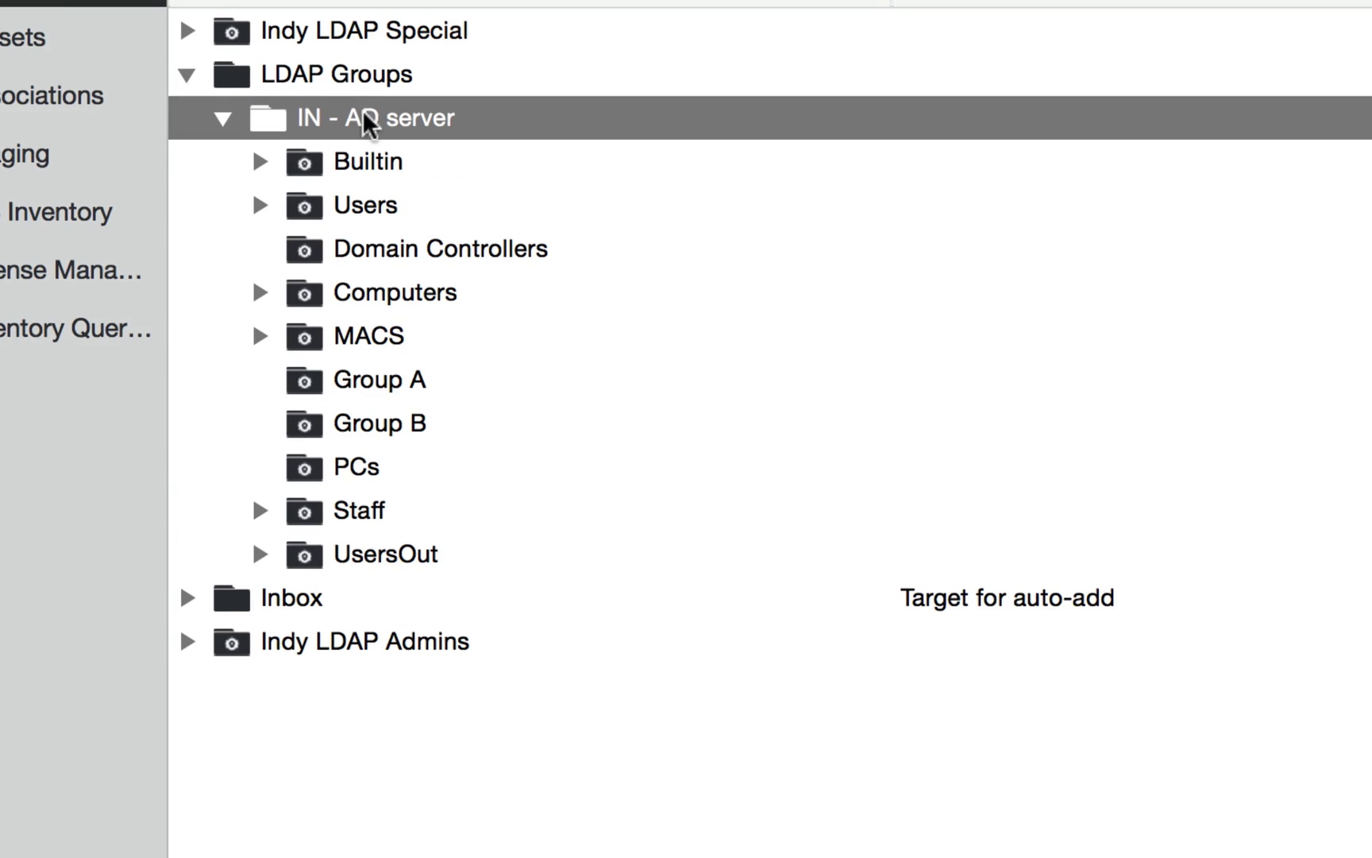
mouse_move(397, 500)
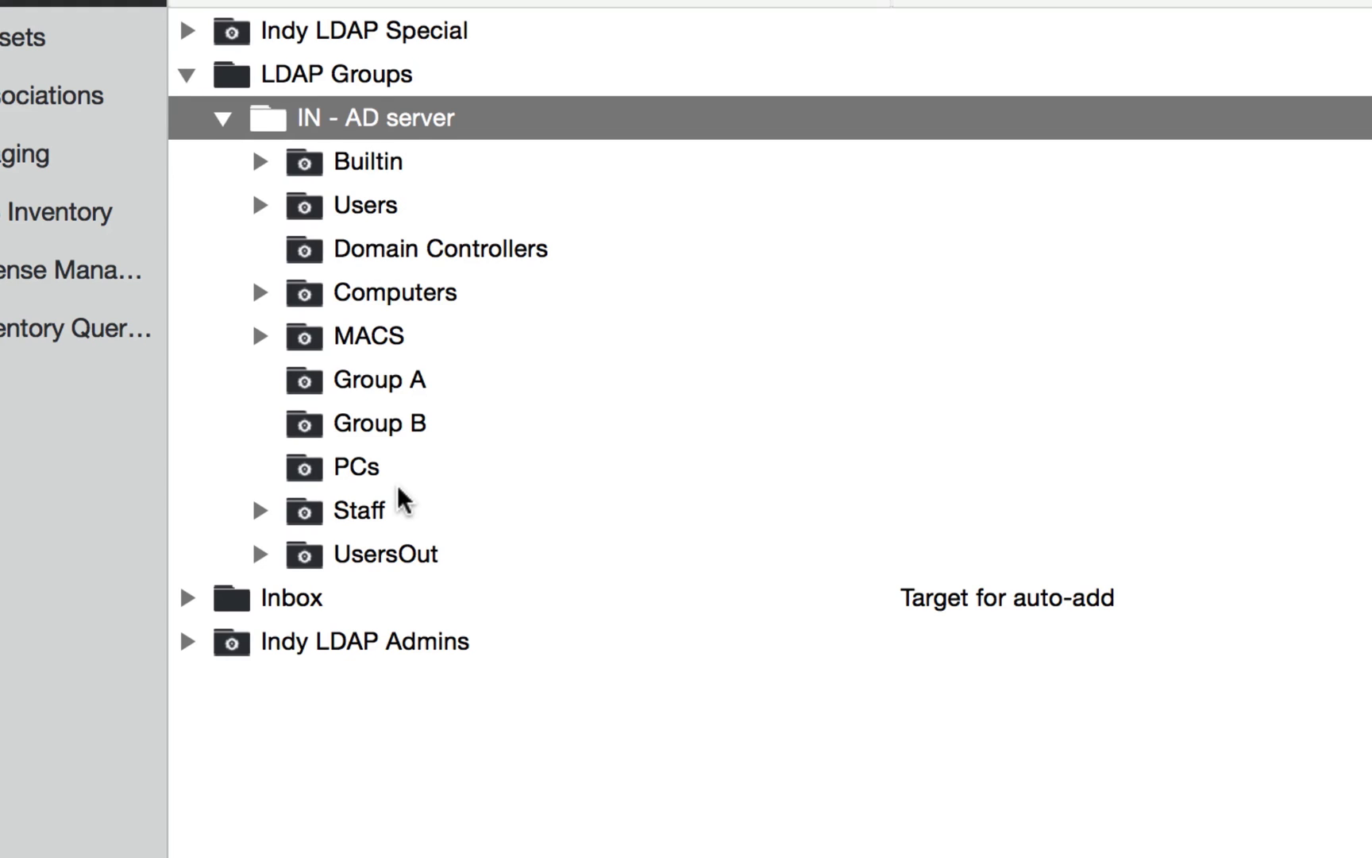
left_click(260, 205)
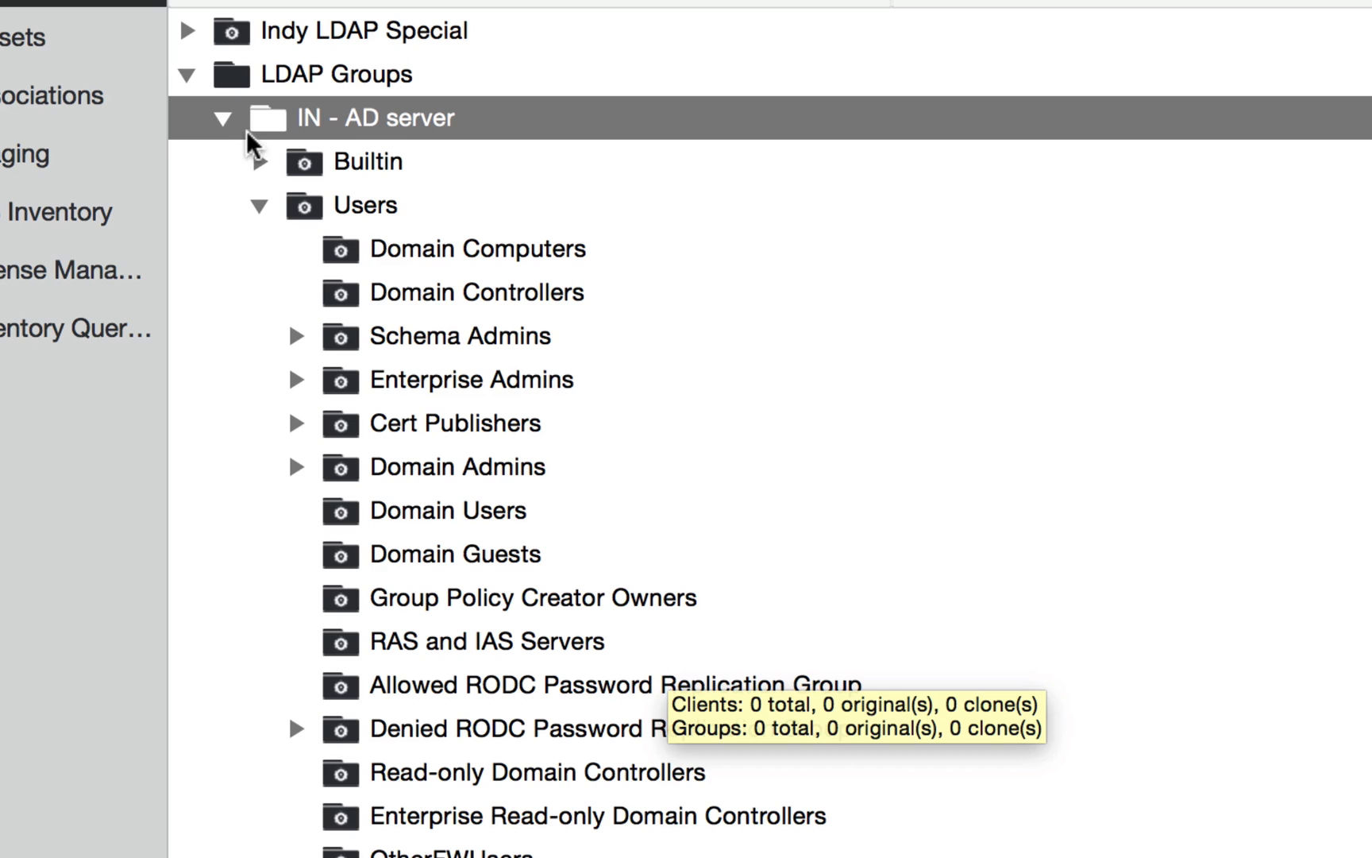
left_click(221, 118)
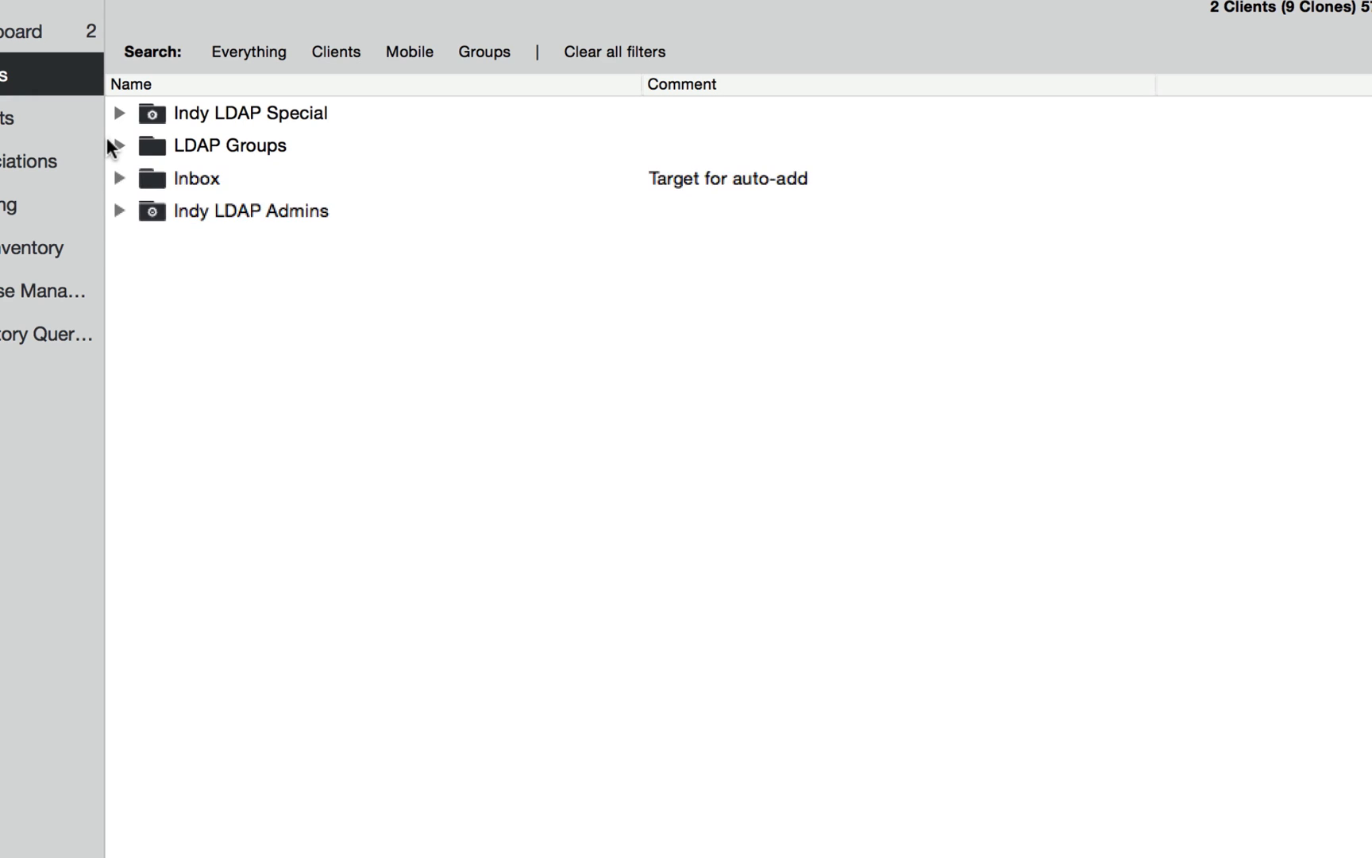
Step: Expand the LDAP Groups folder and the IN - AD server group
left_click(119, 146)
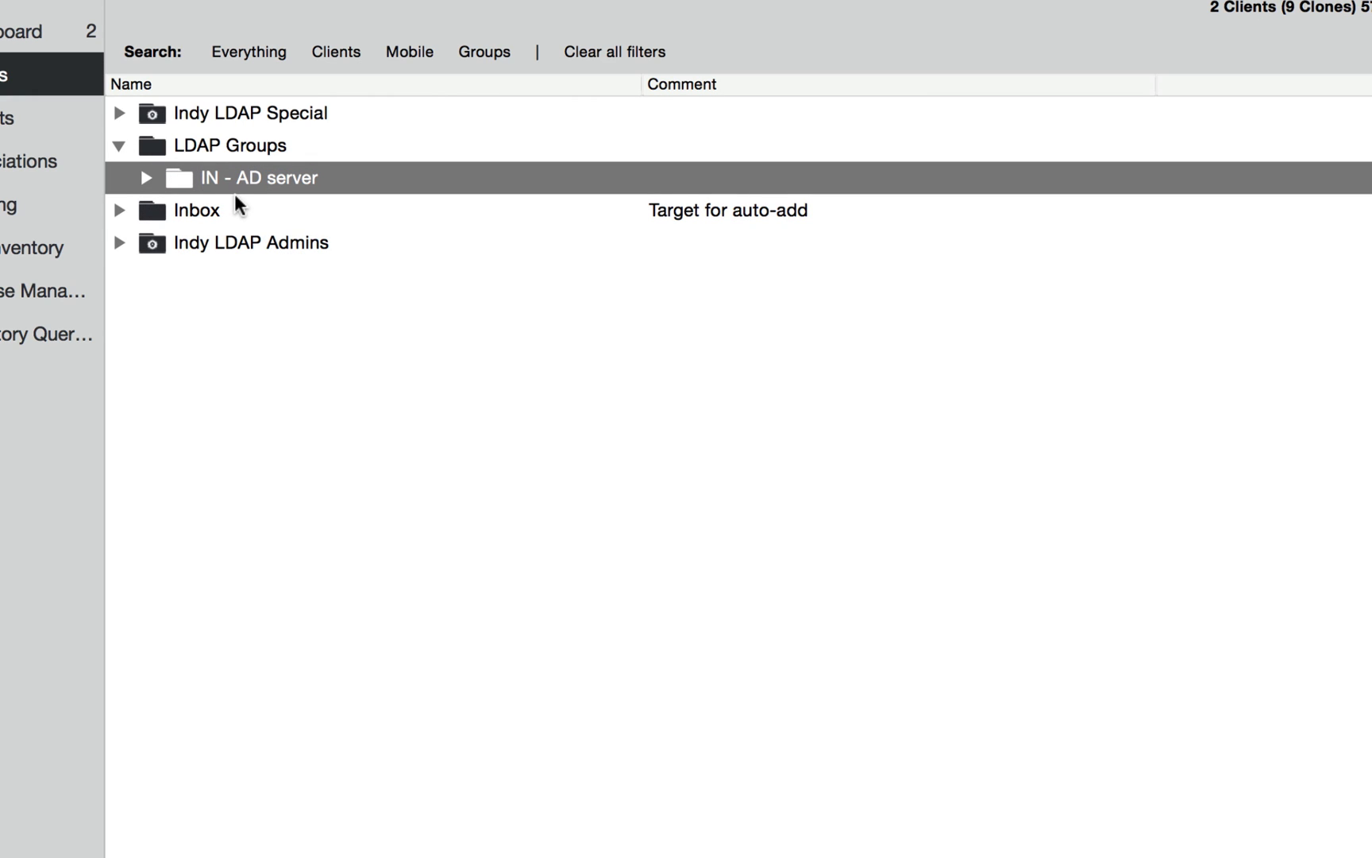
left_click(146, 177)
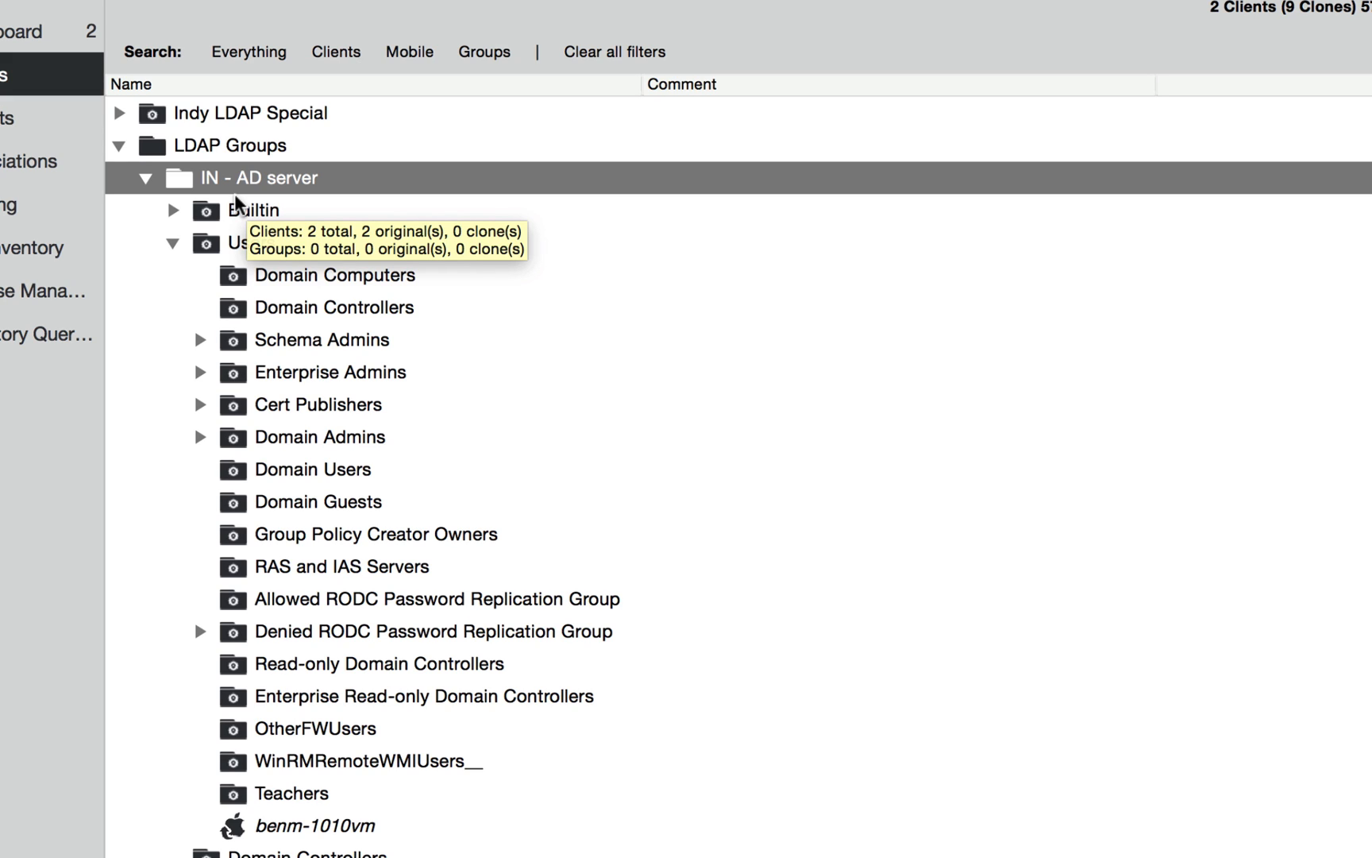
mouse_move(235, 374)
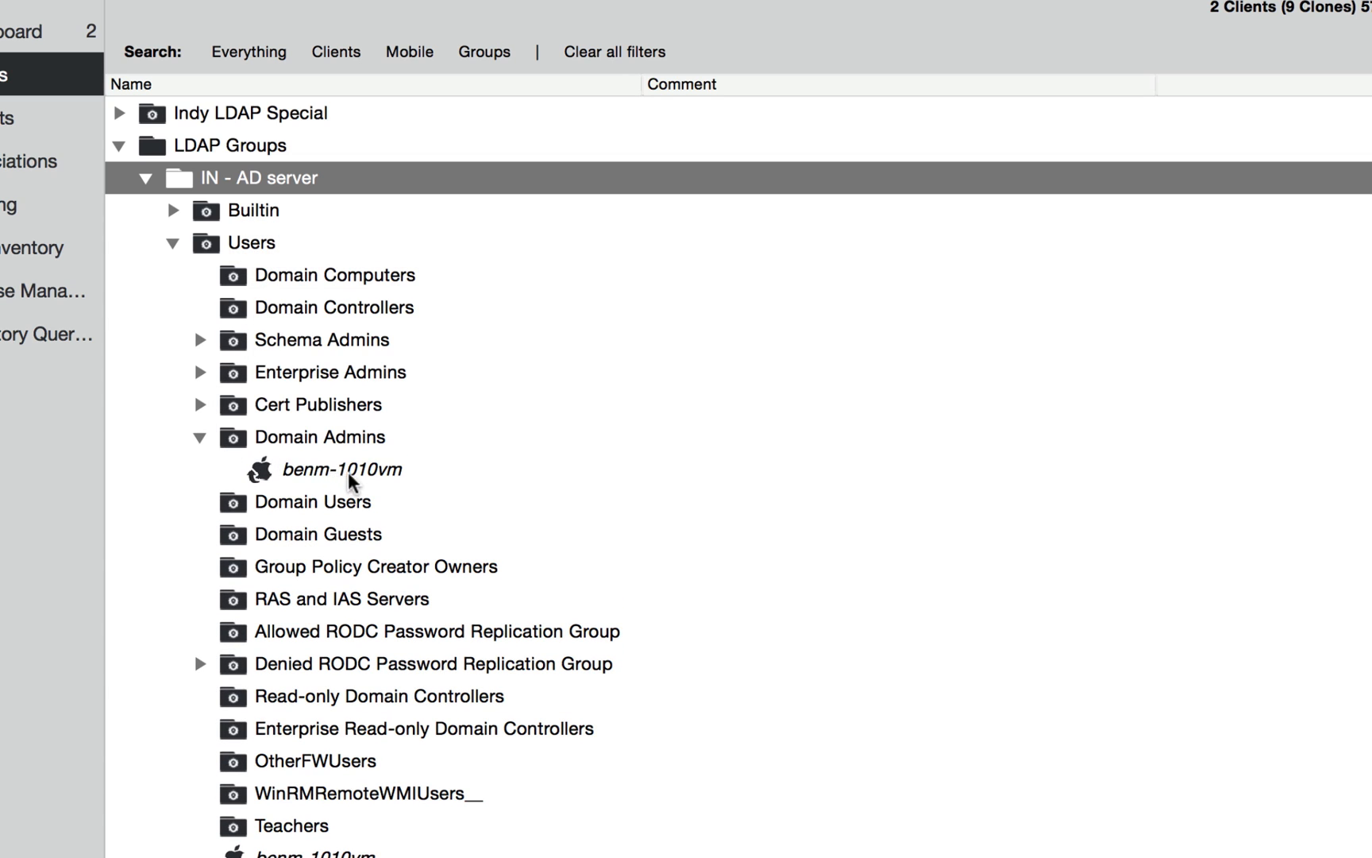
mouse_move(356, 481)
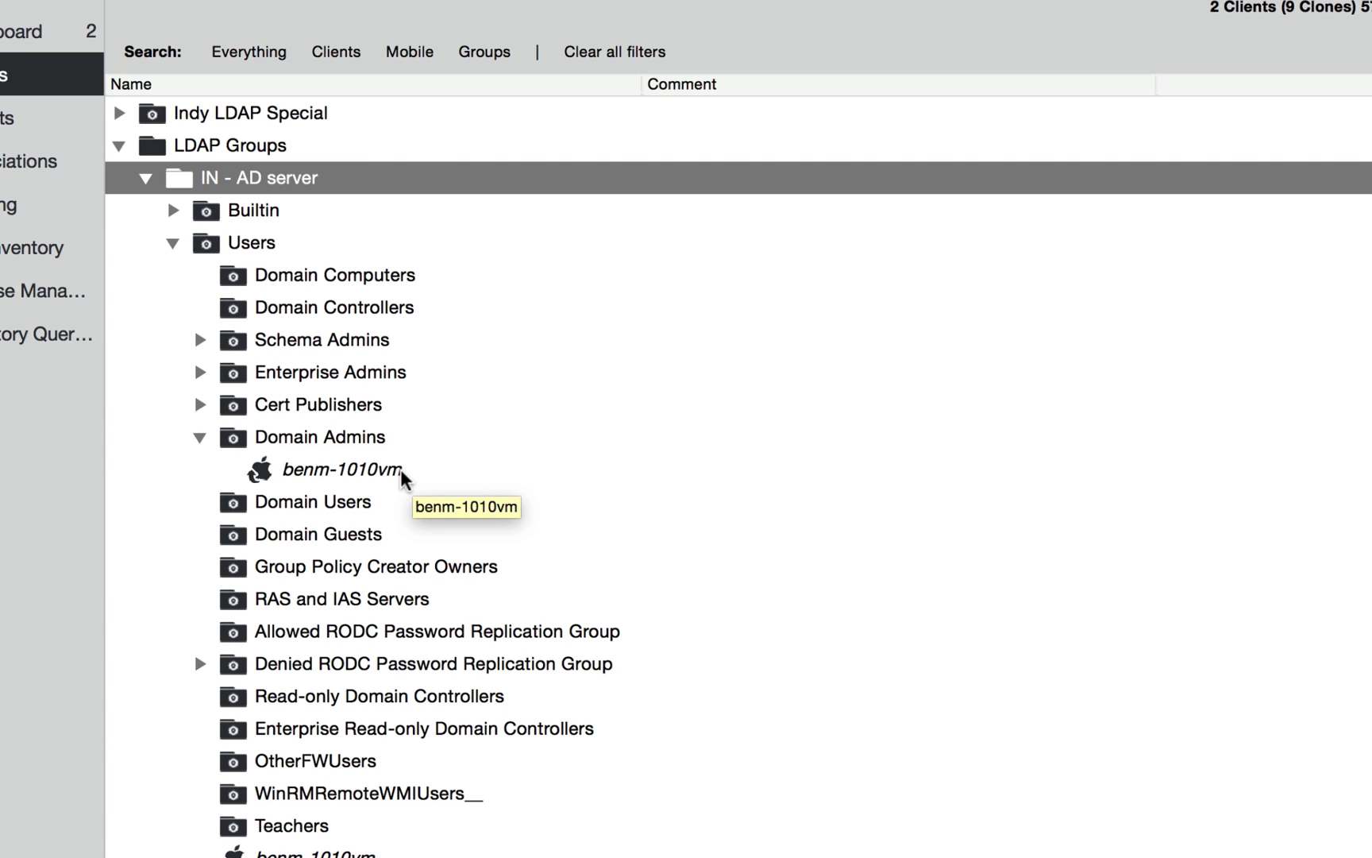
mouse_move(375, 337)
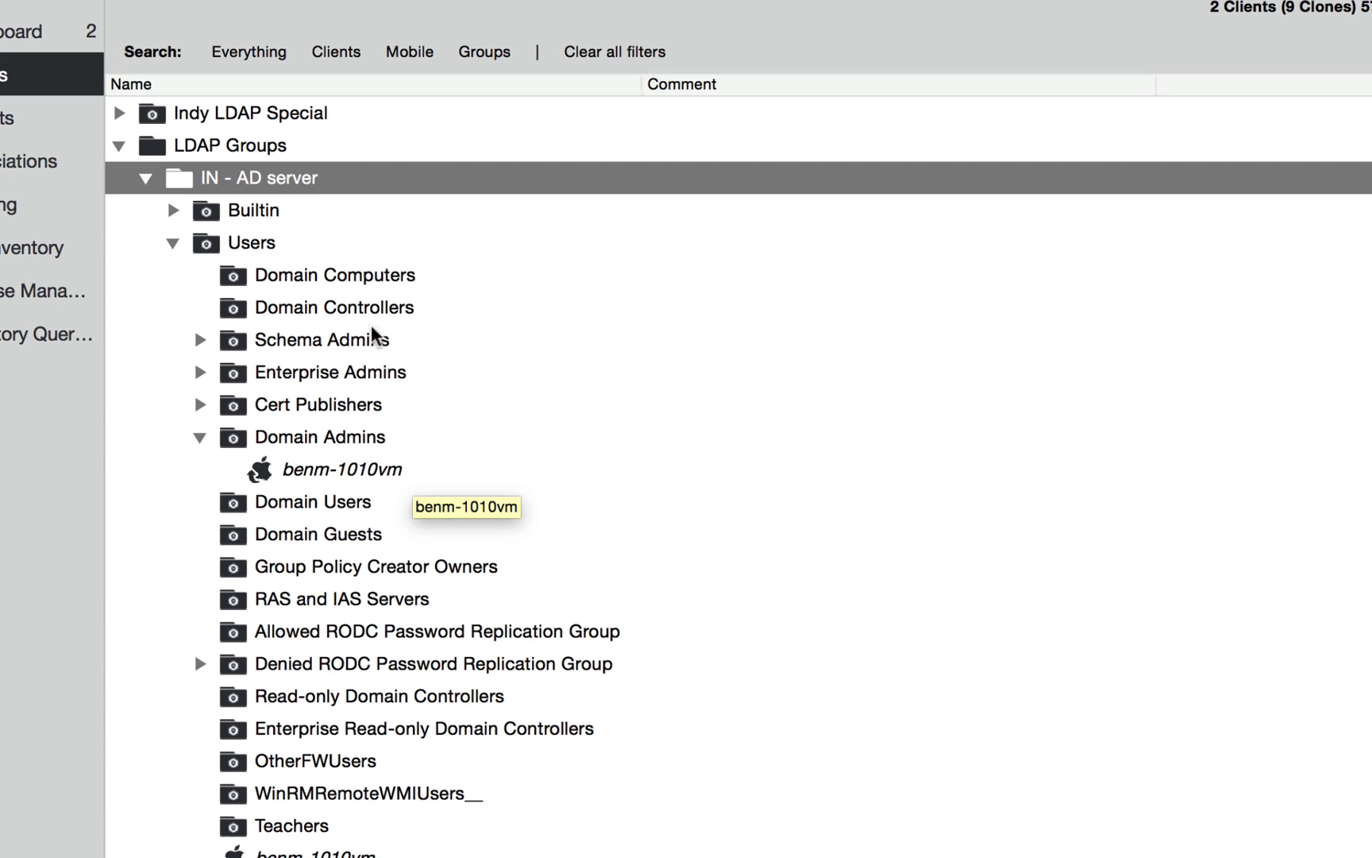
mouse_move(378, 488)
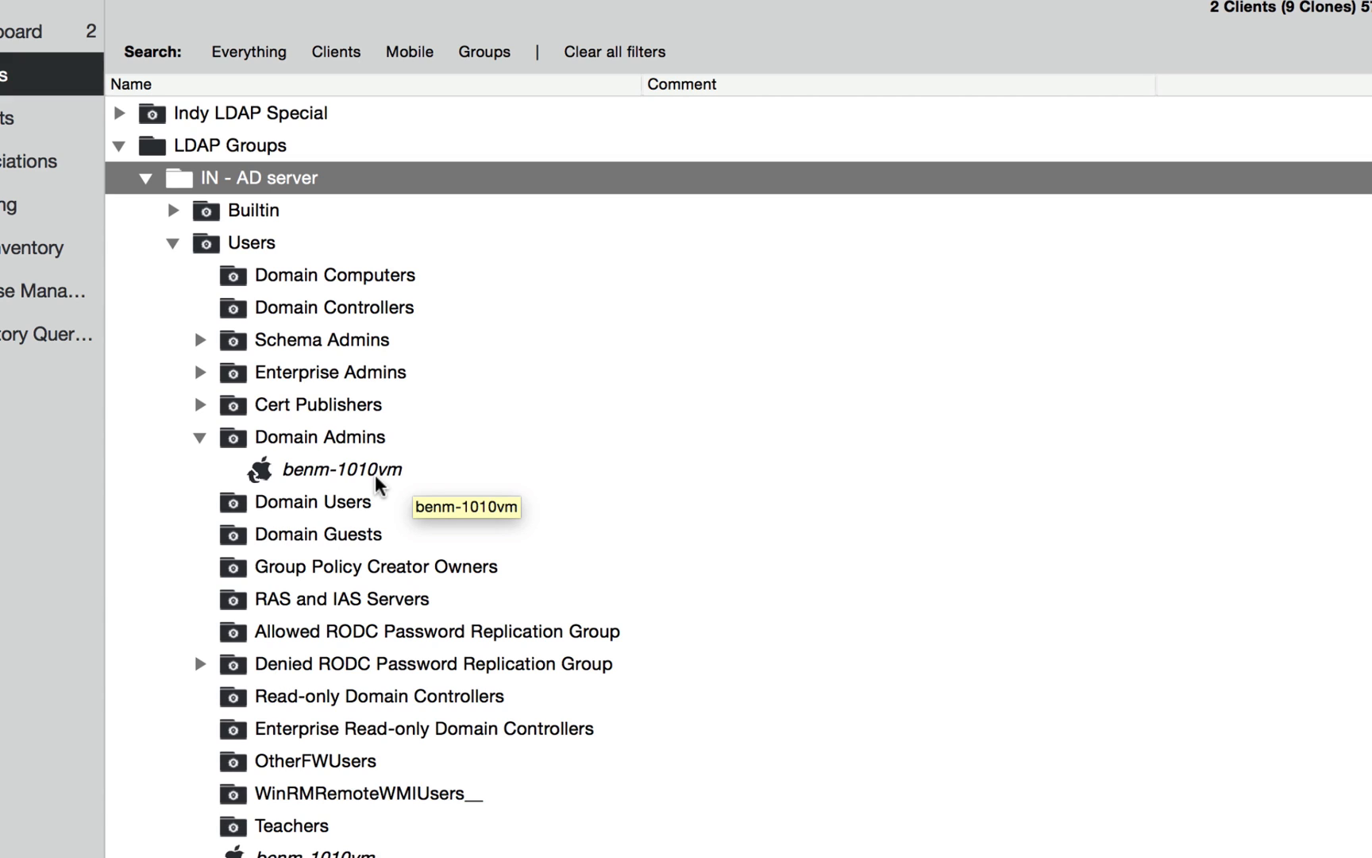
mouse_move(376, 483)
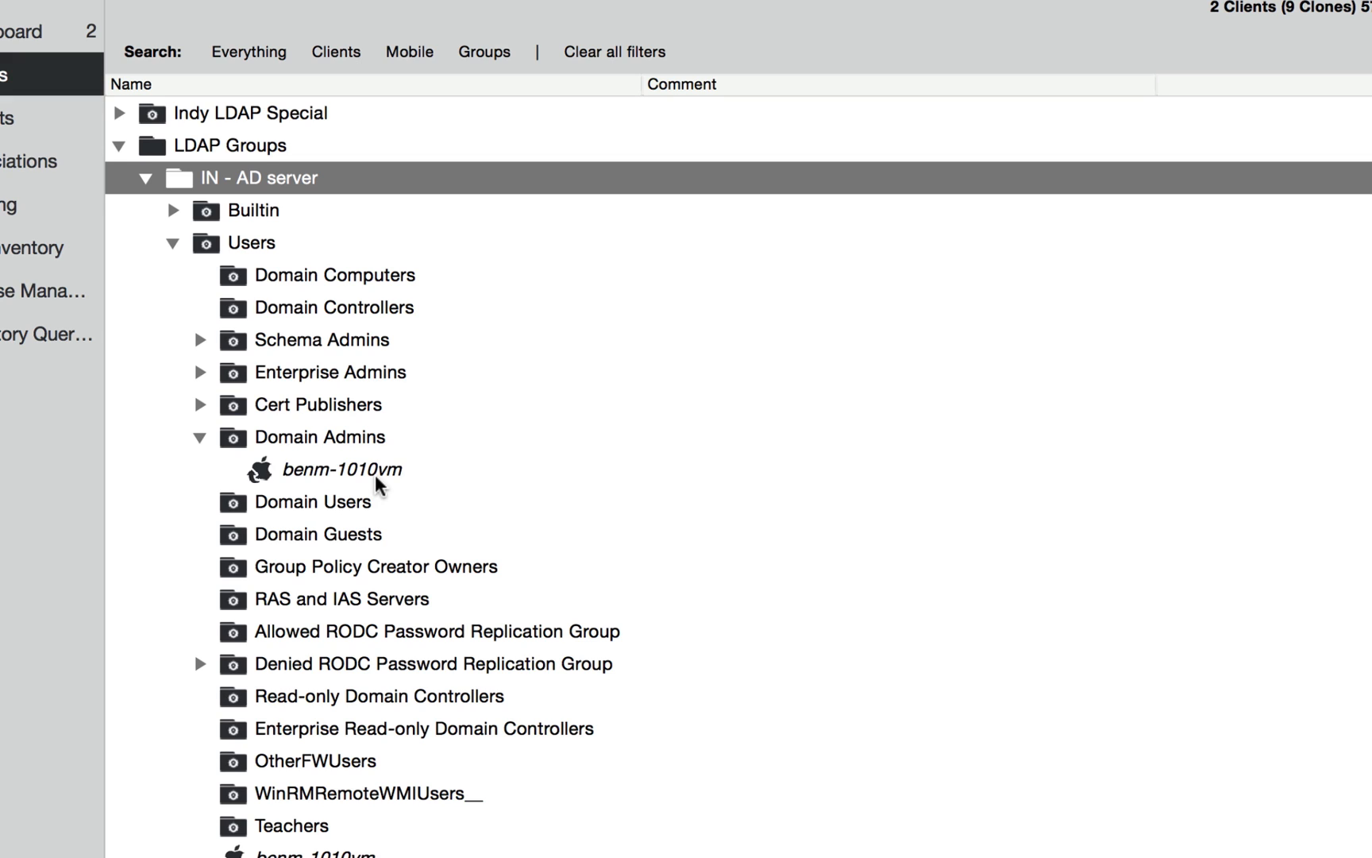
mouse_move(217, 255)
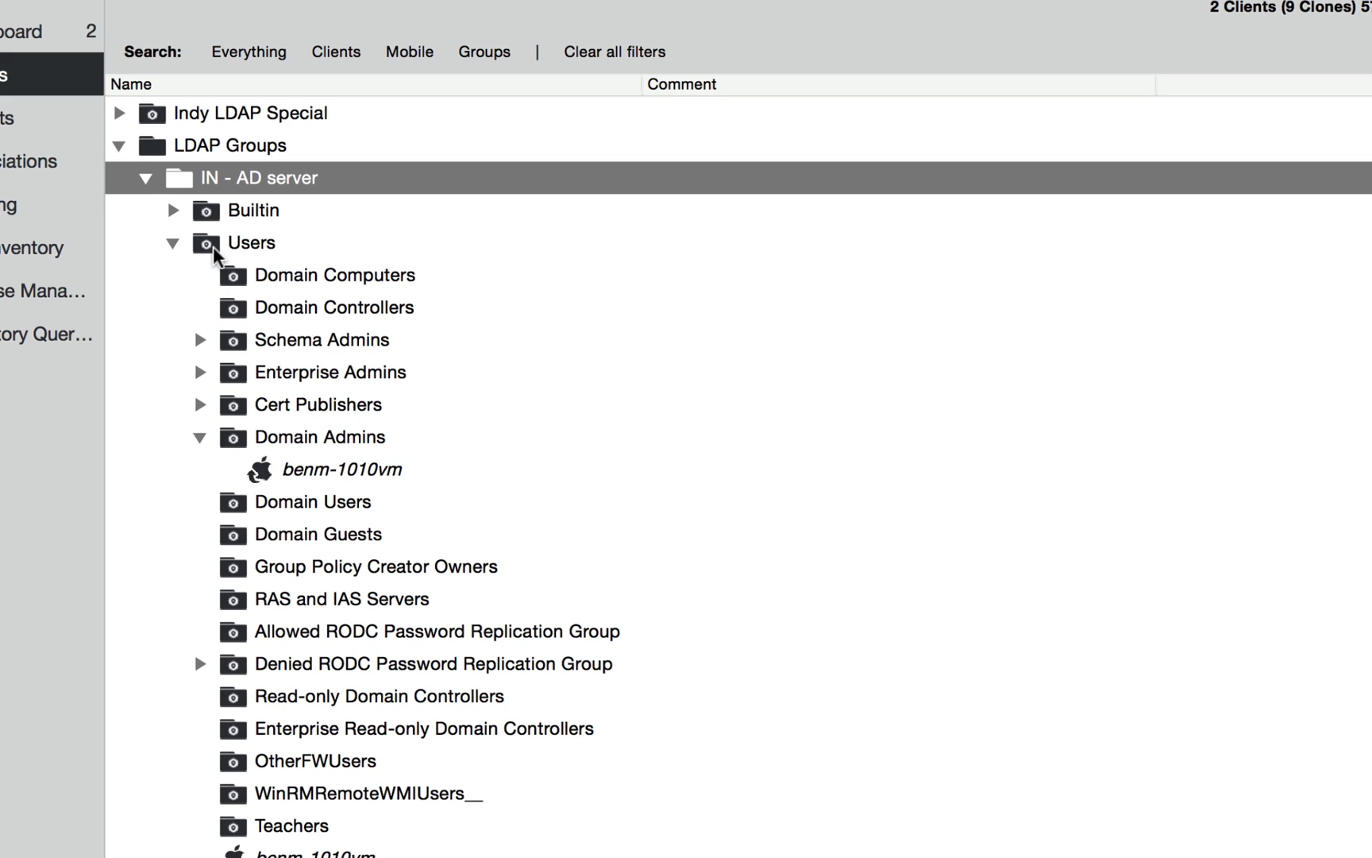
Step: Inspect the Mac client in Domain Admins, Computers and Group B, then collapse LDAP Groups
left_click(342, 470)
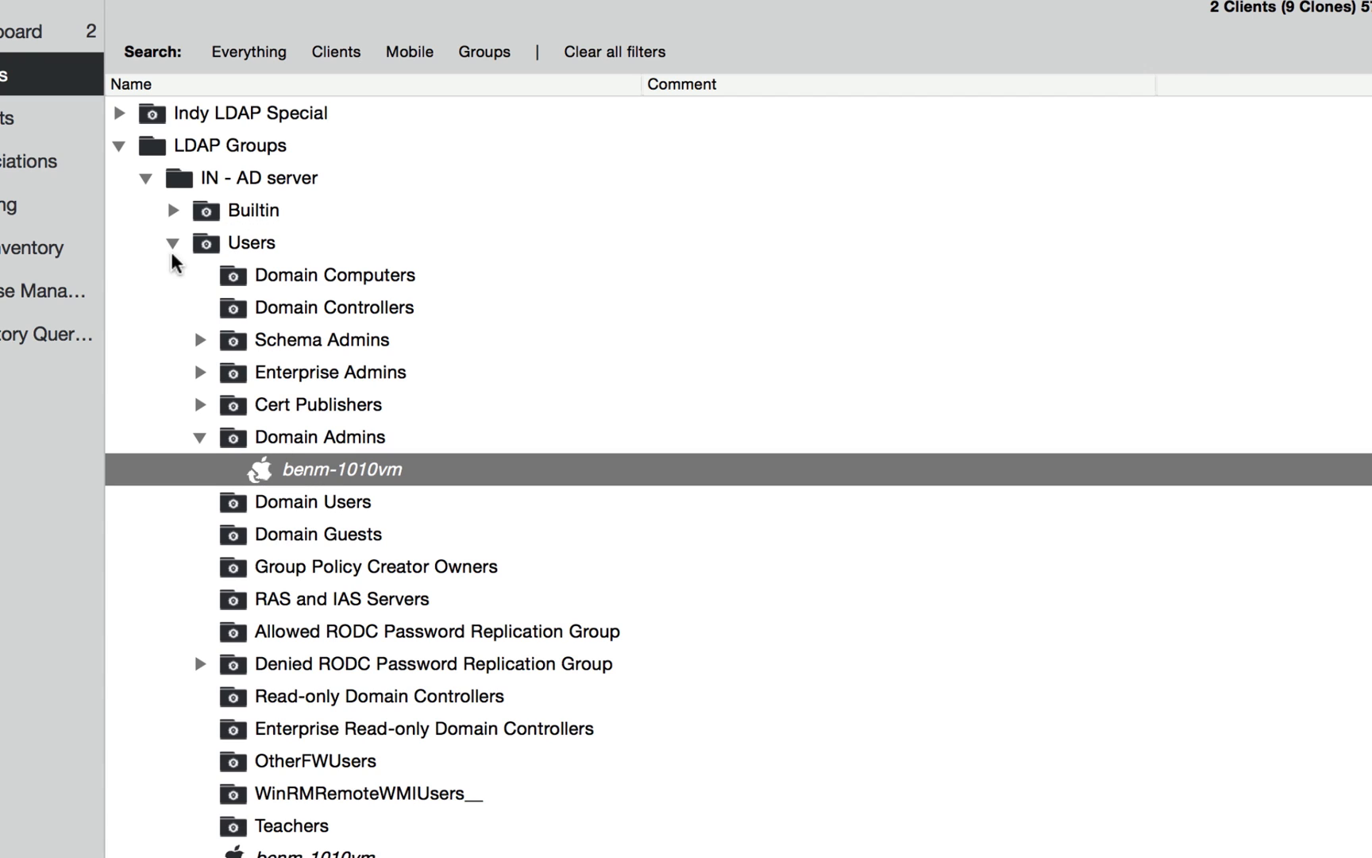
left_click(173, 242)
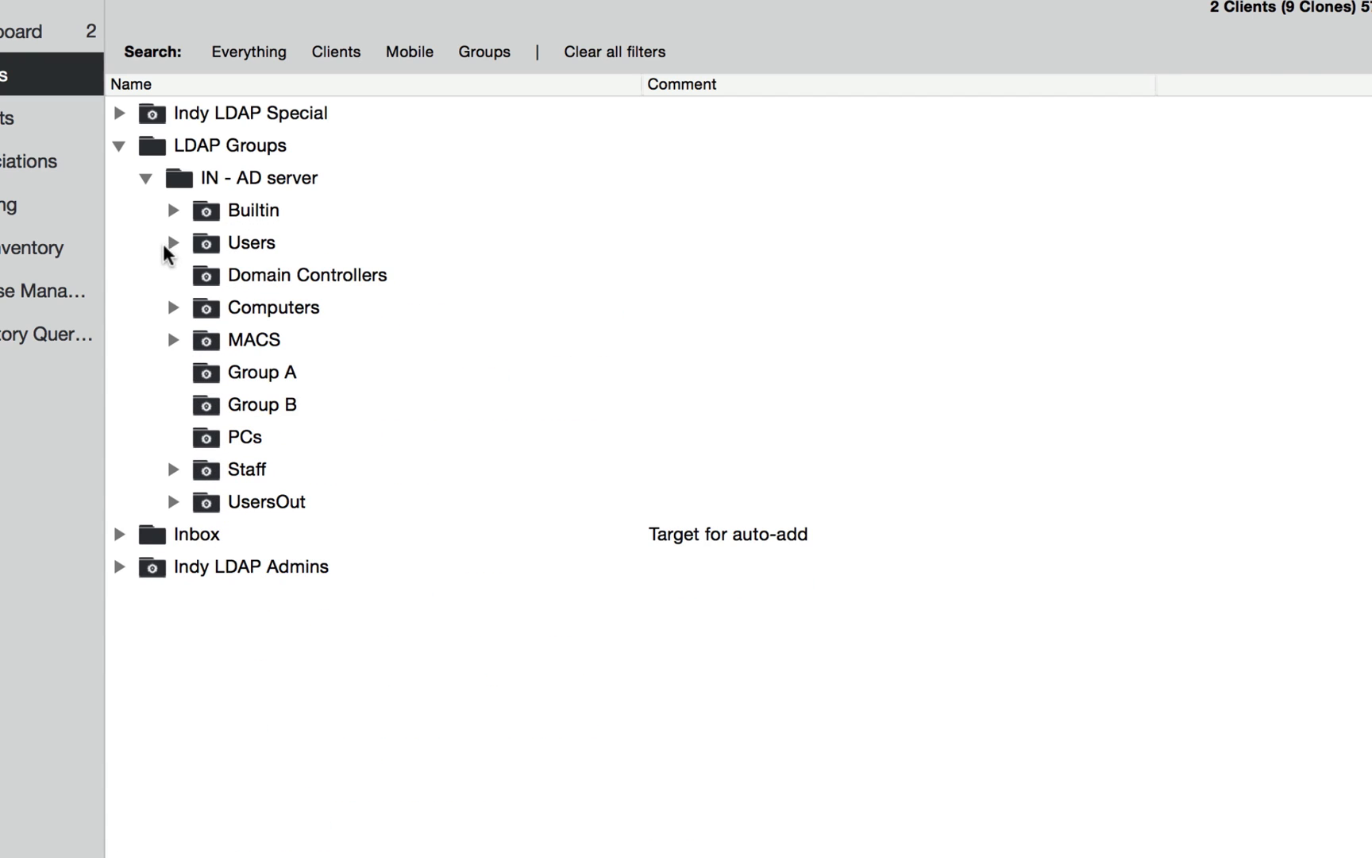
left_click(172, 308)
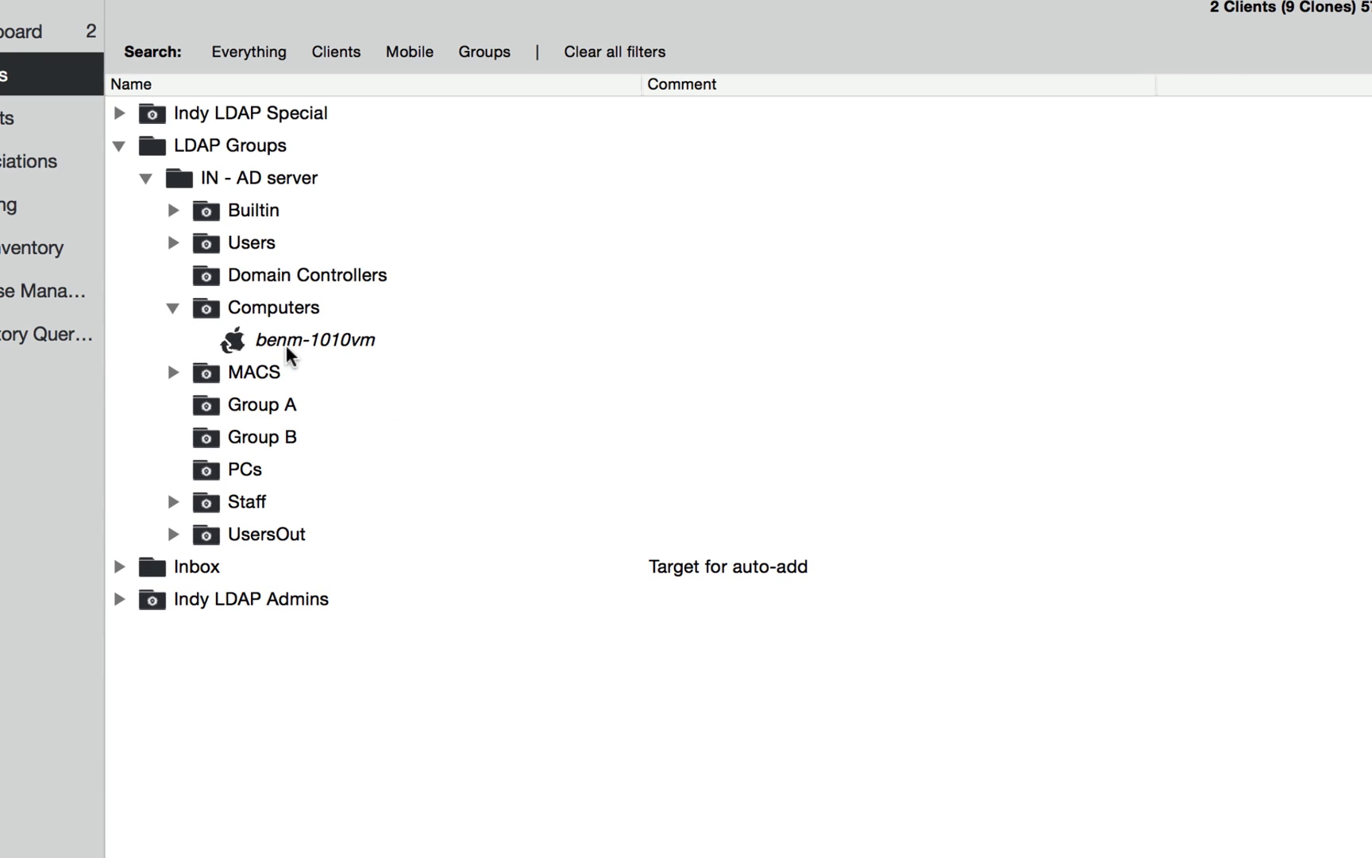
left_click(313, 340)
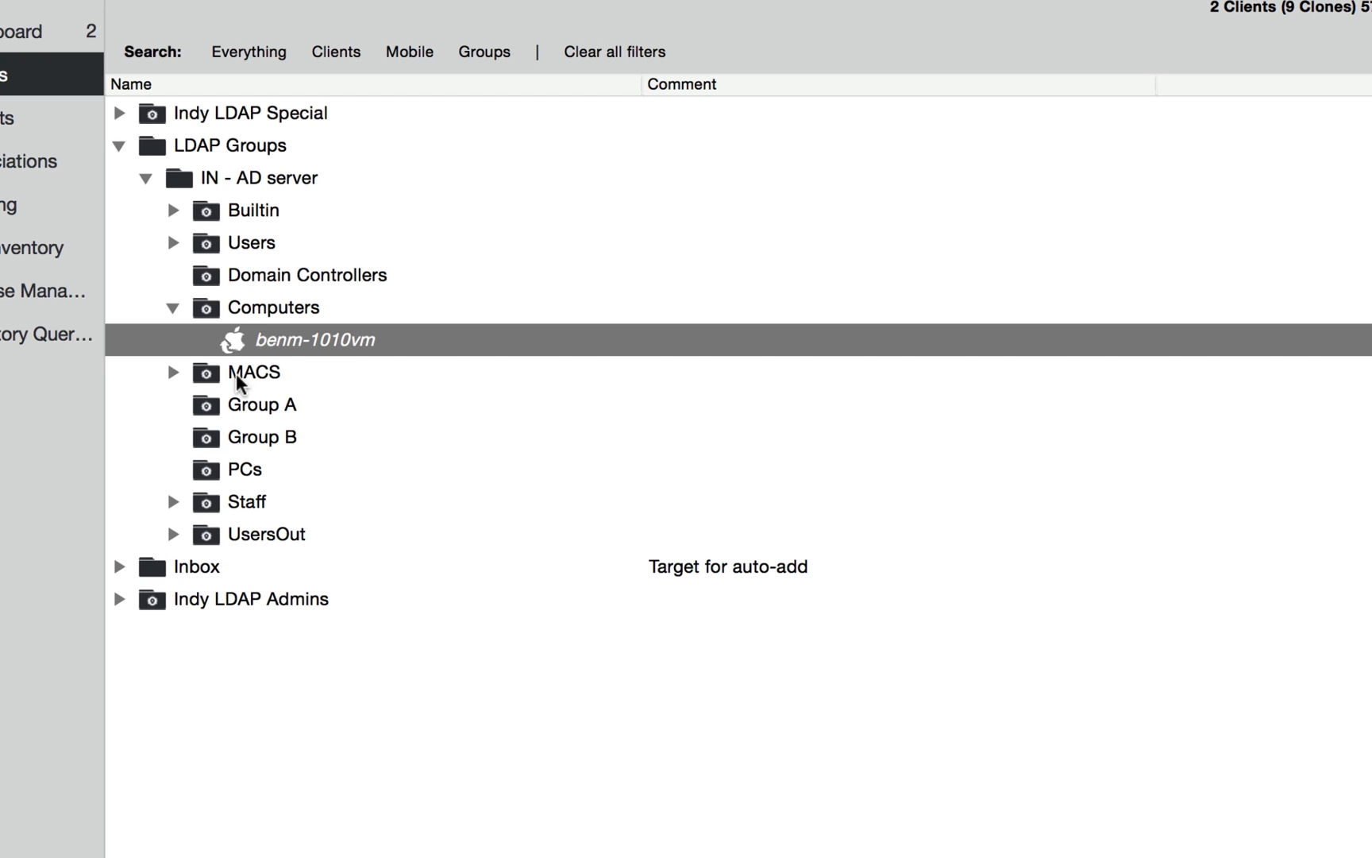
left_click(260, 437)
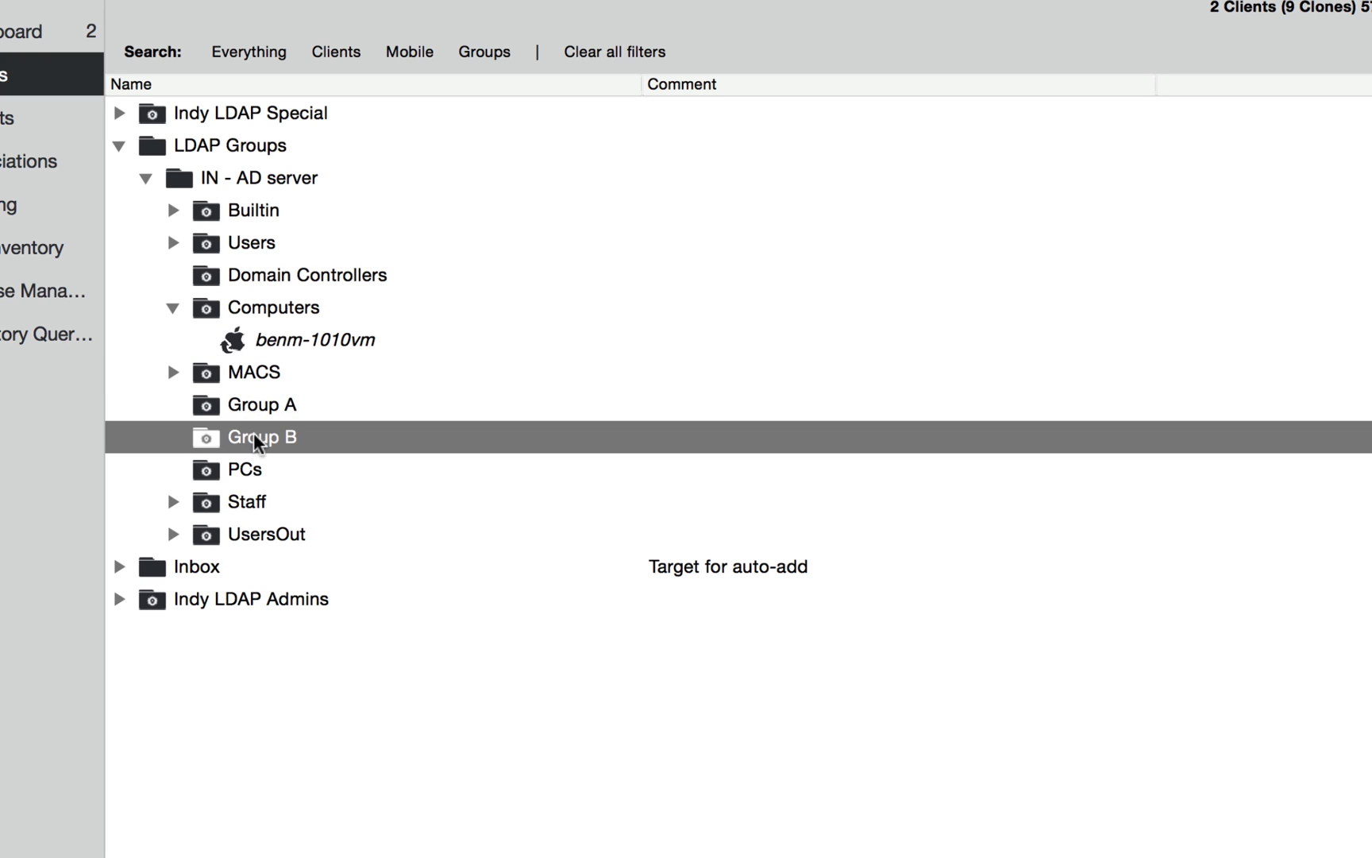
mouse_move(151, 187)
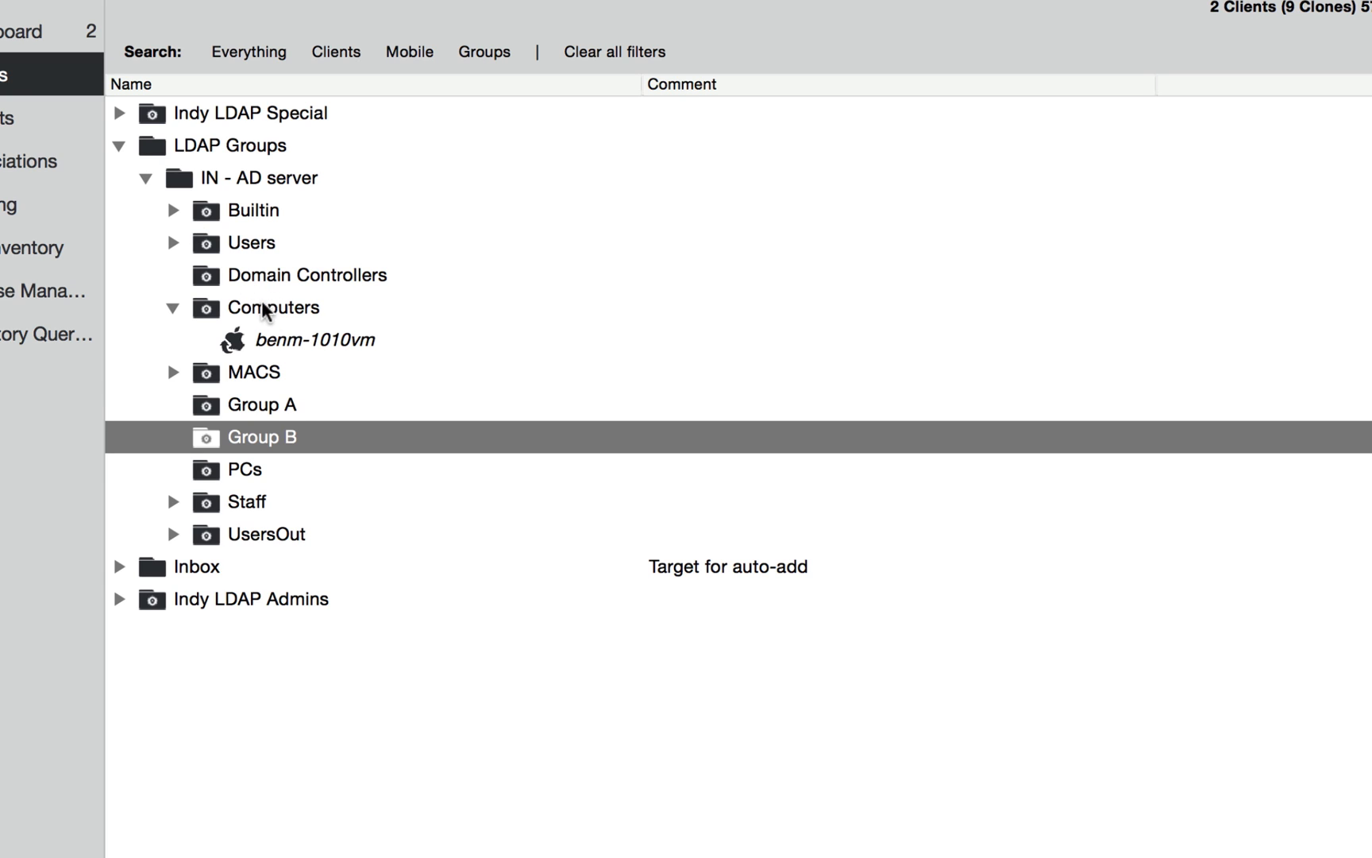
left_click(272, 307)
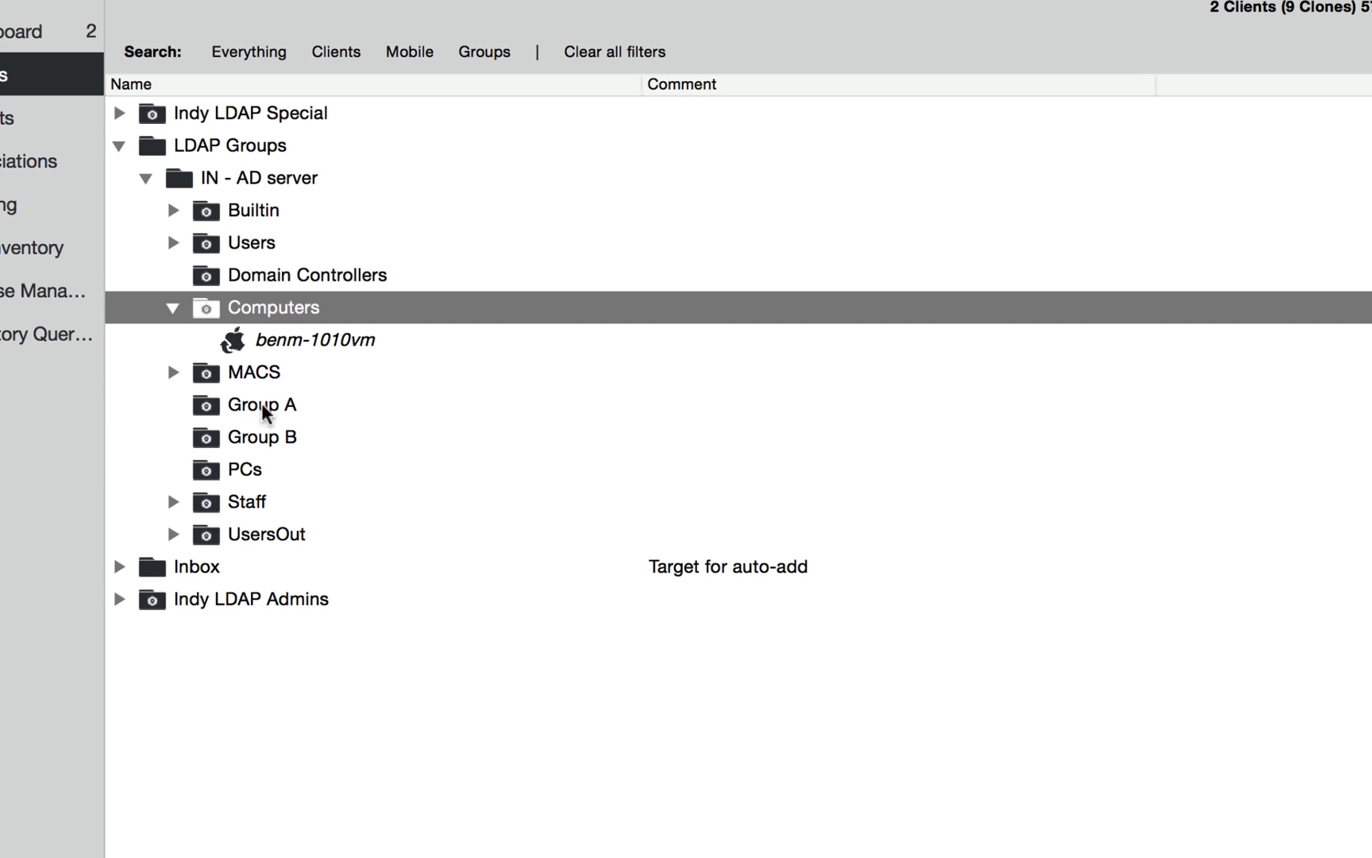
mouse_move(280, 266)
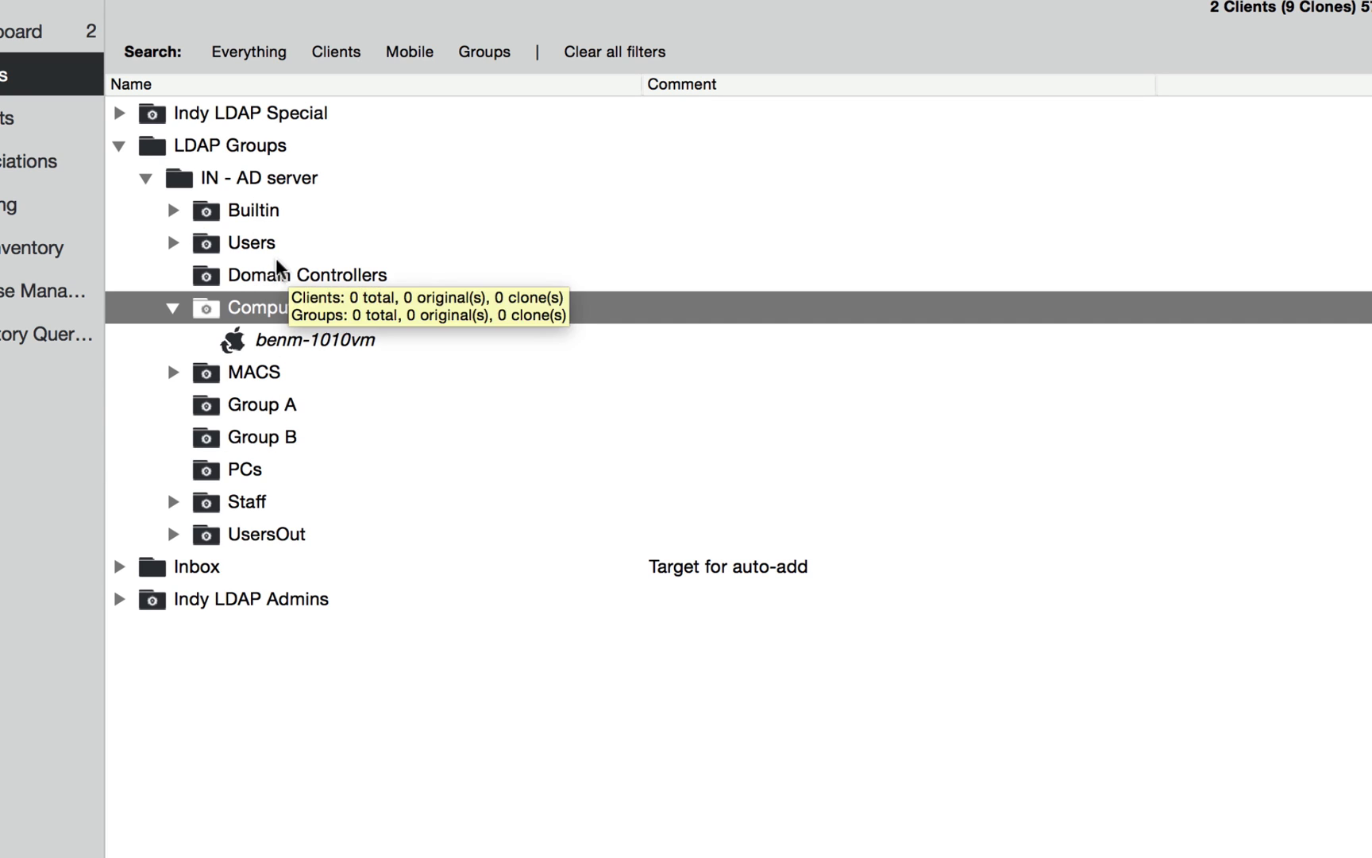
left_click(119, 146)
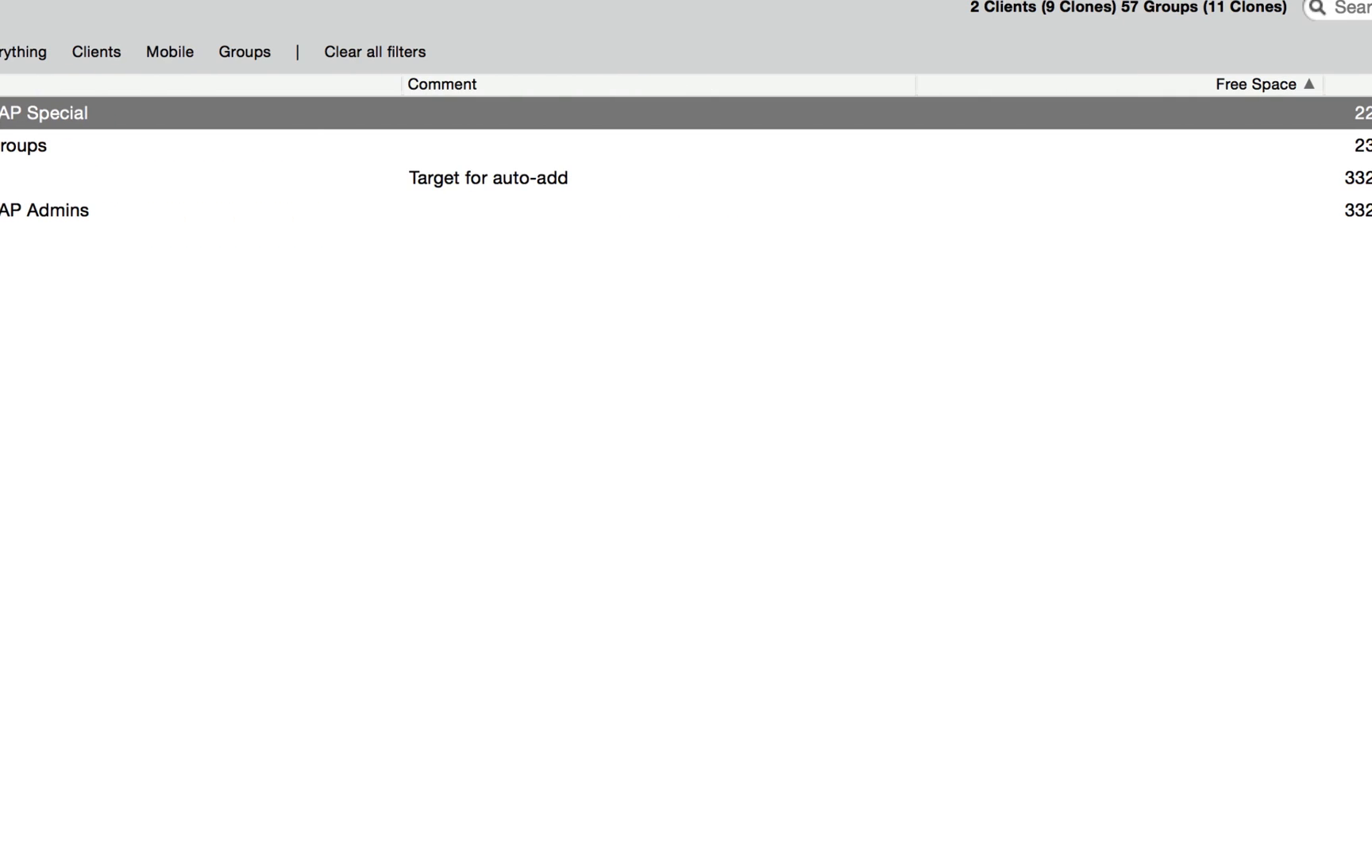
double_click(43, 112)
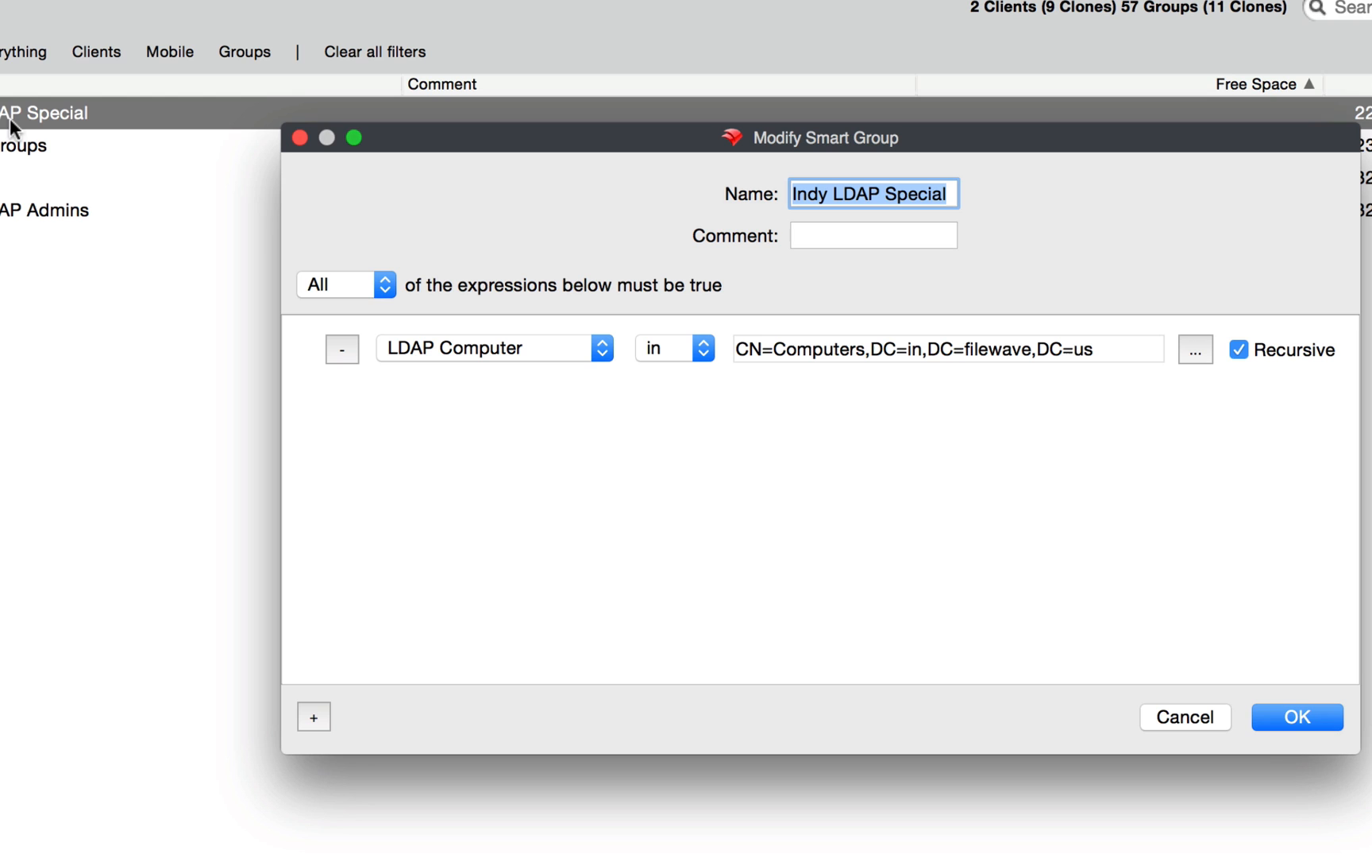
mouse_move(889, 359)
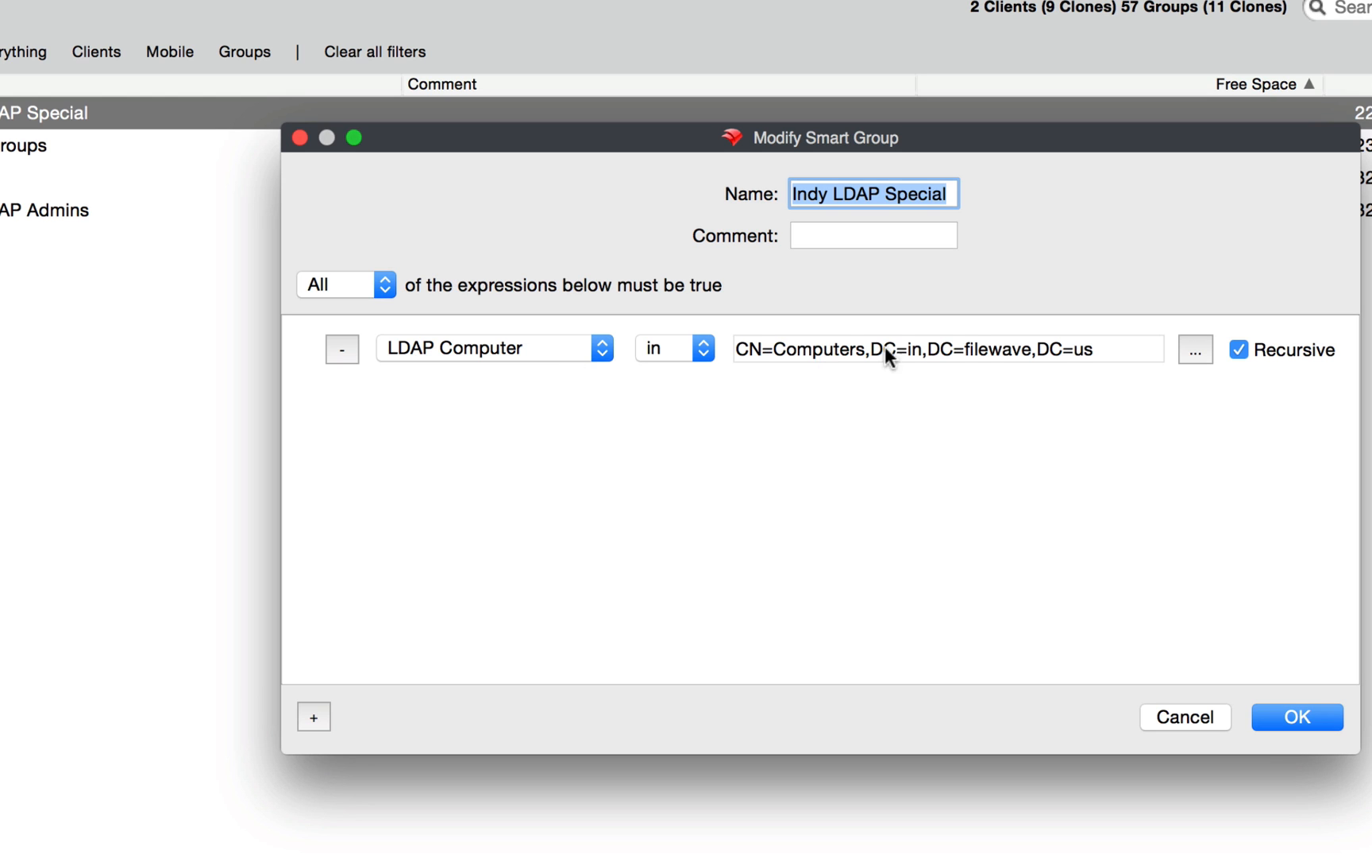
mouse_move(835, 354)
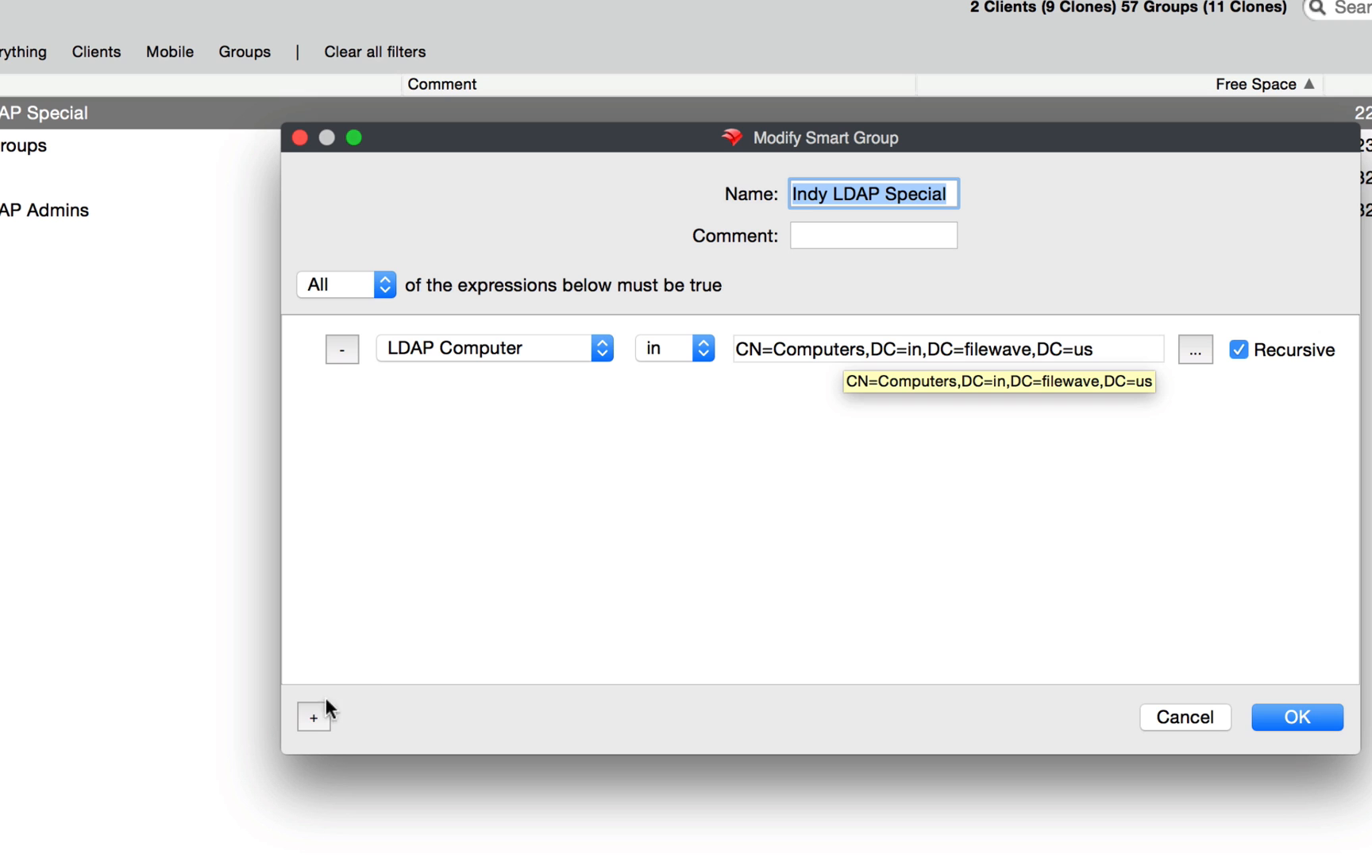
left_click(314, 717)
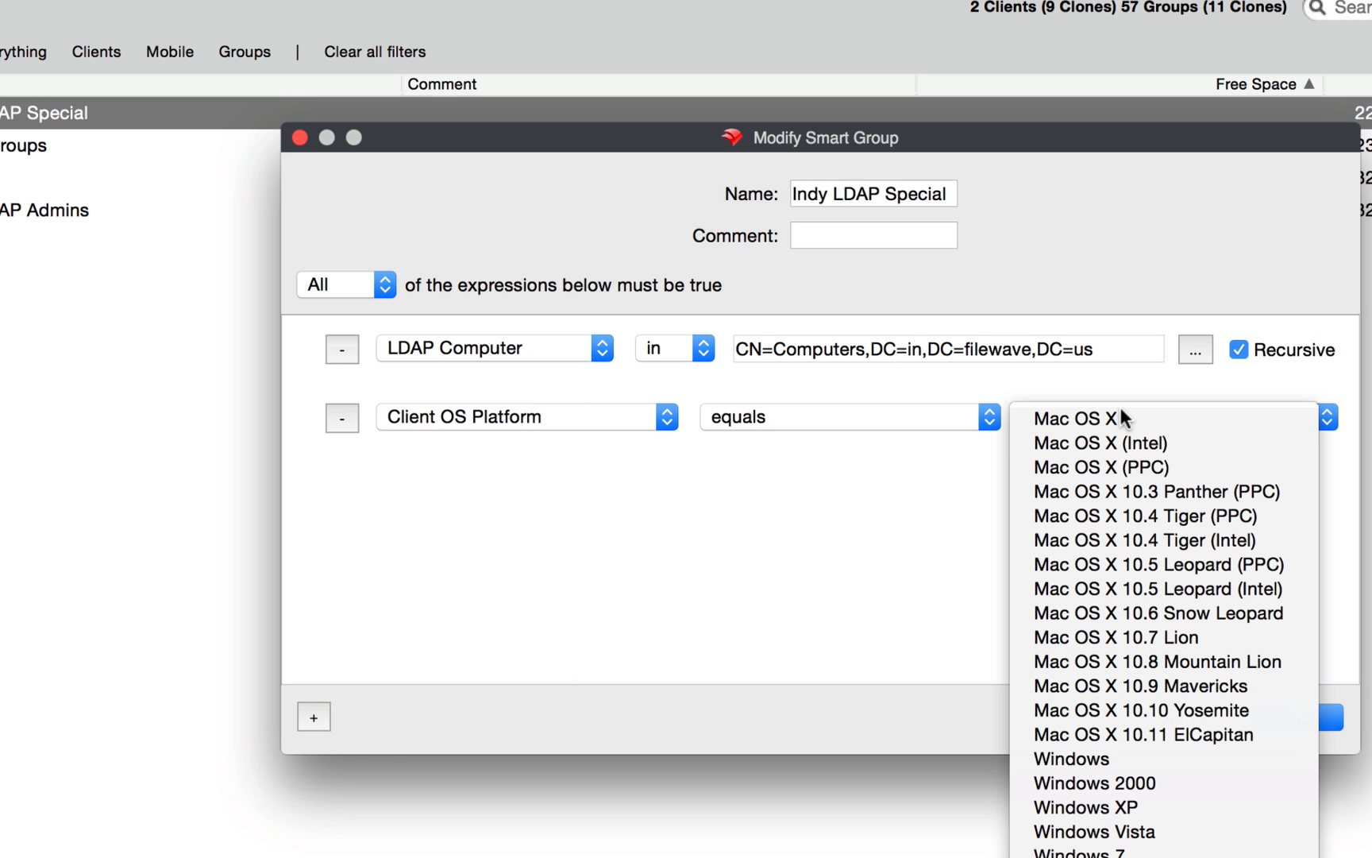
left_click(1090, 418)
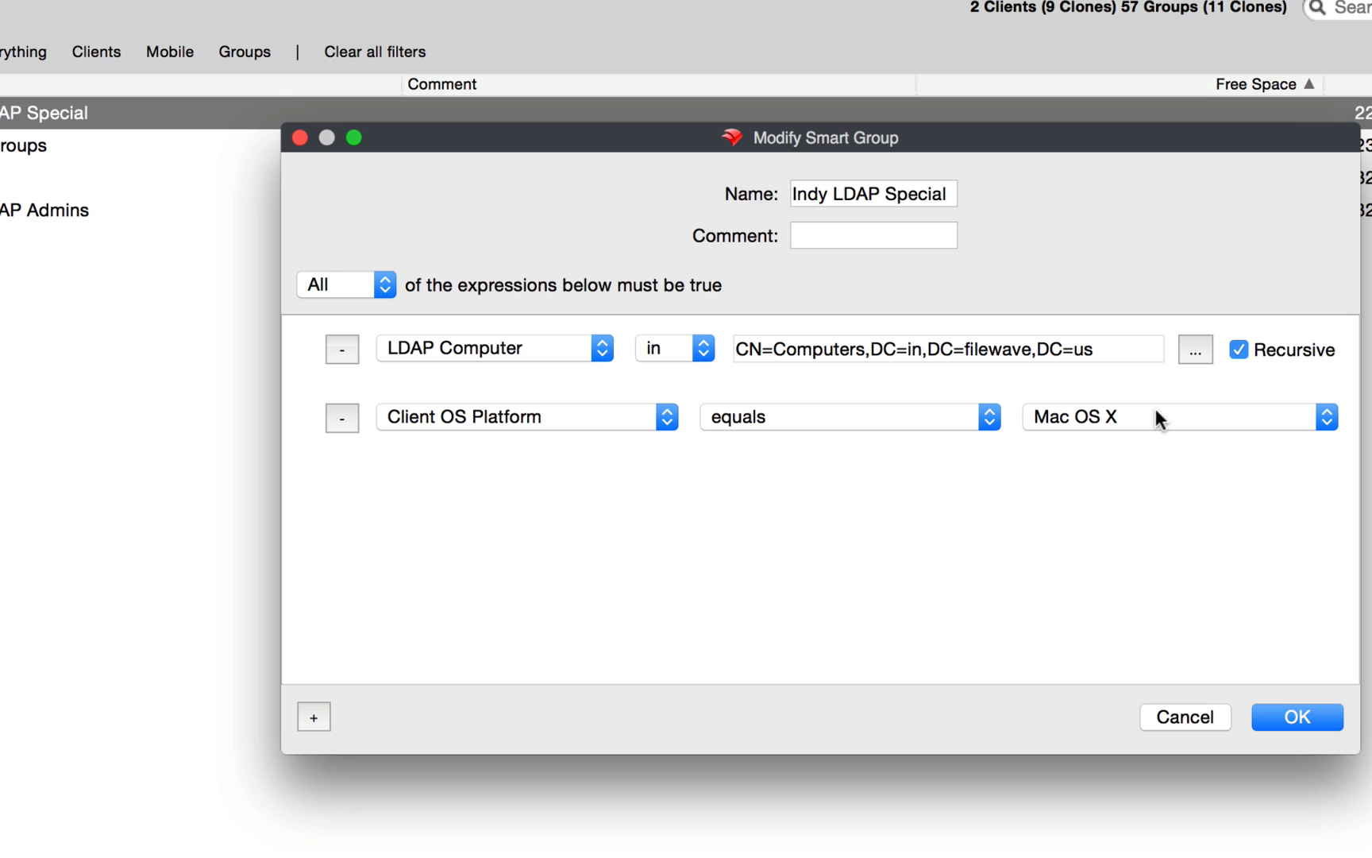
mouse_move(349, 290)
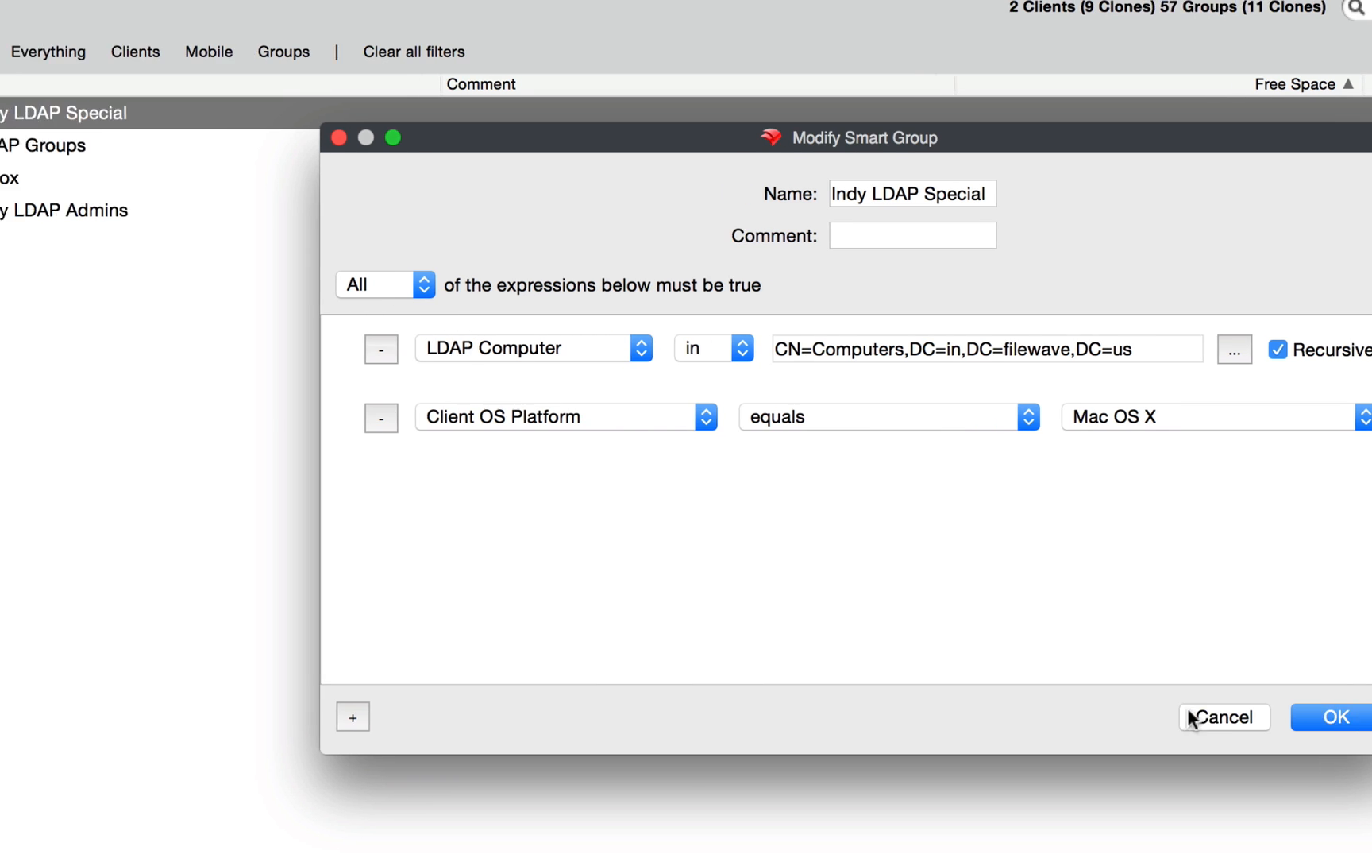
left_click(1223, 717)
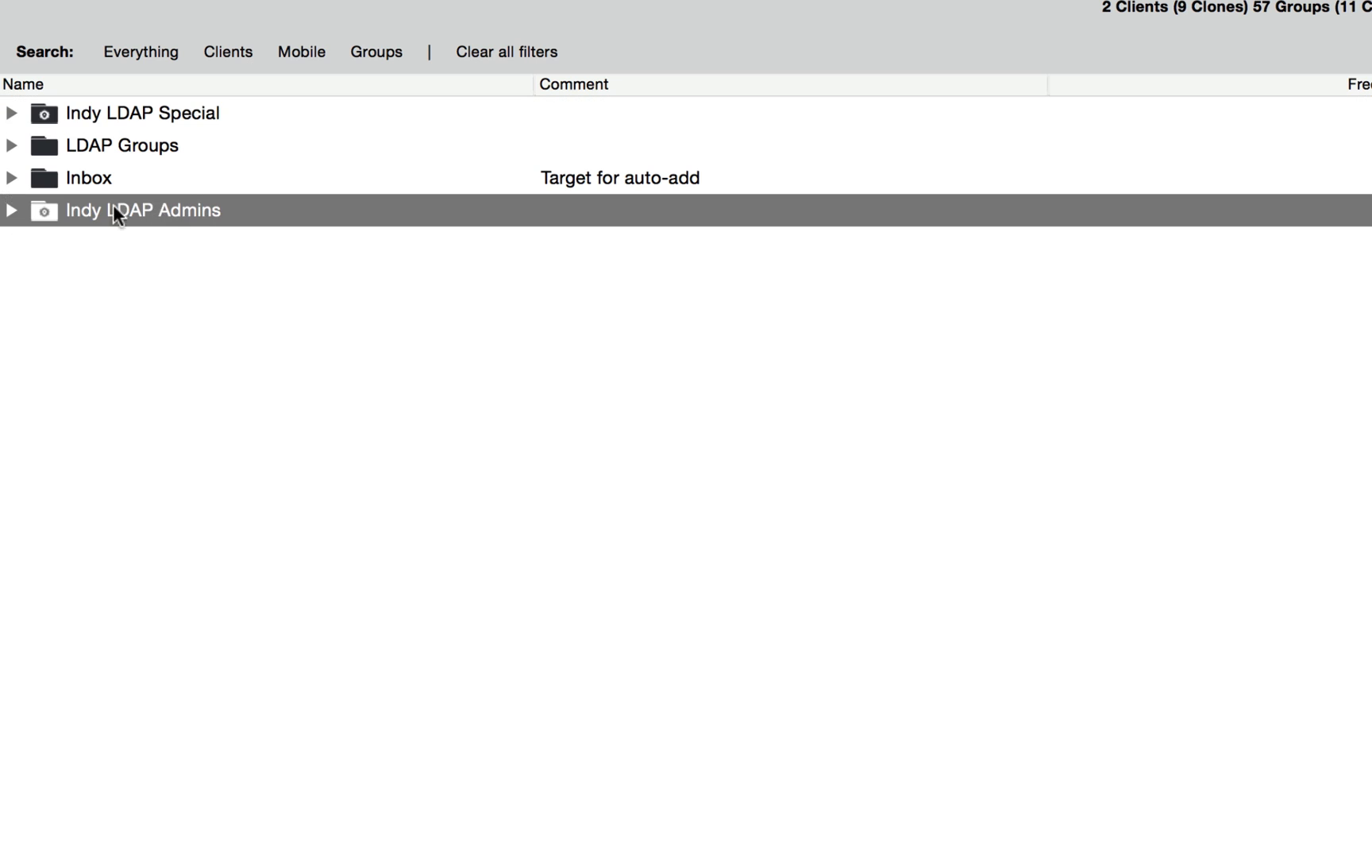
Step: Edit Indy LDAP Admins to use the LDAP Administrators group and drop the inventory query
double_click(142, 210)
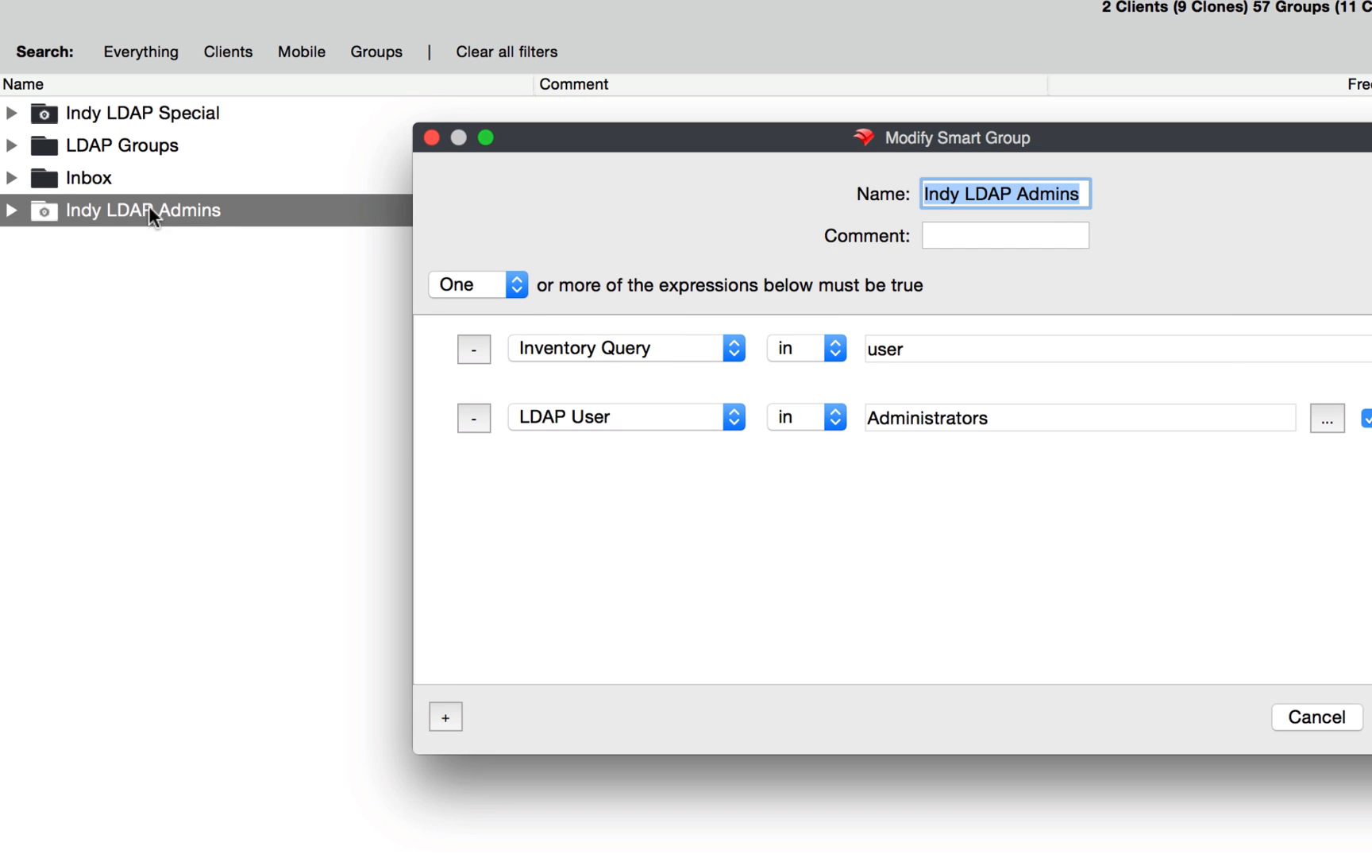
mouse_move(647, 357)
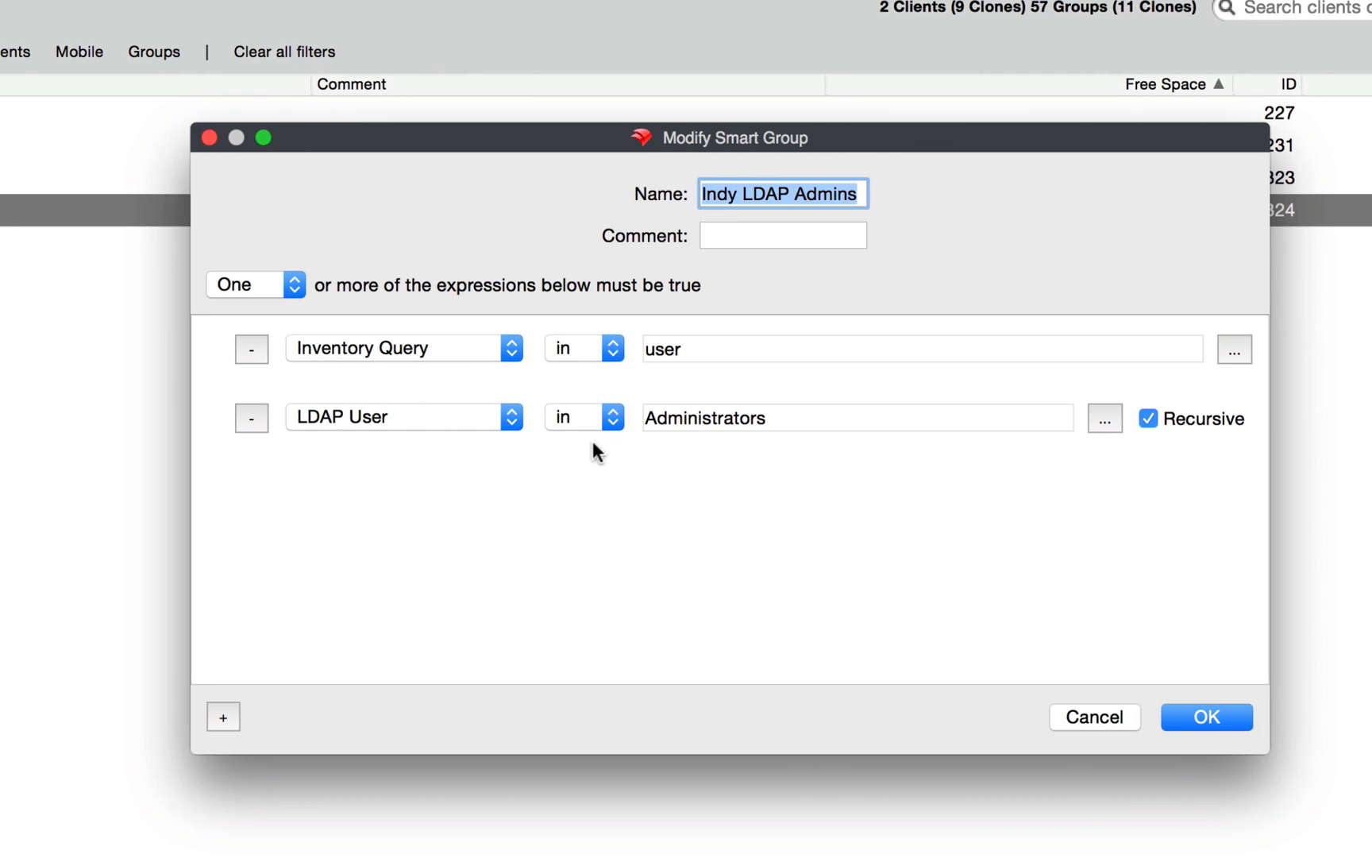
left_click(1104, 418)
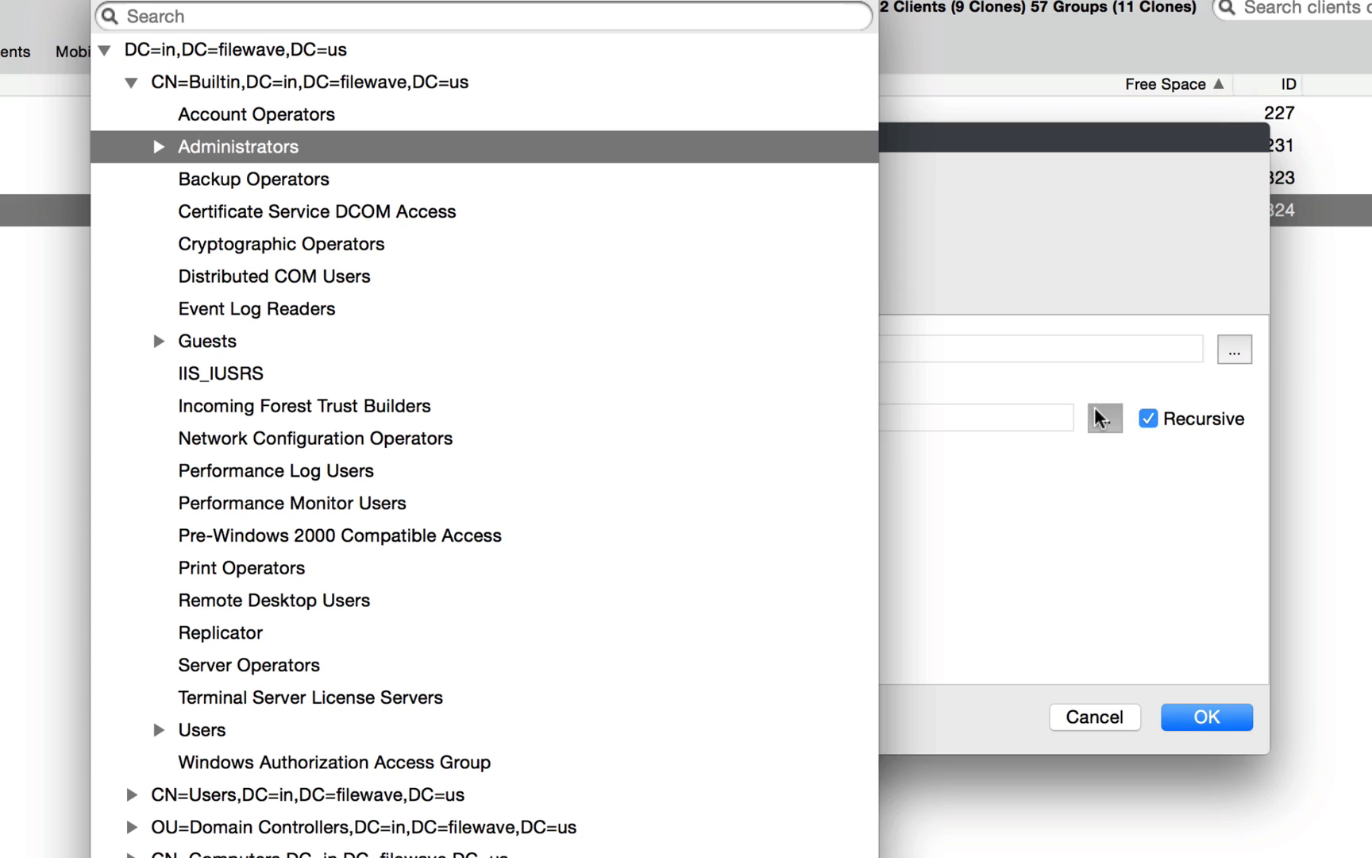
mouse_move(267, 157)
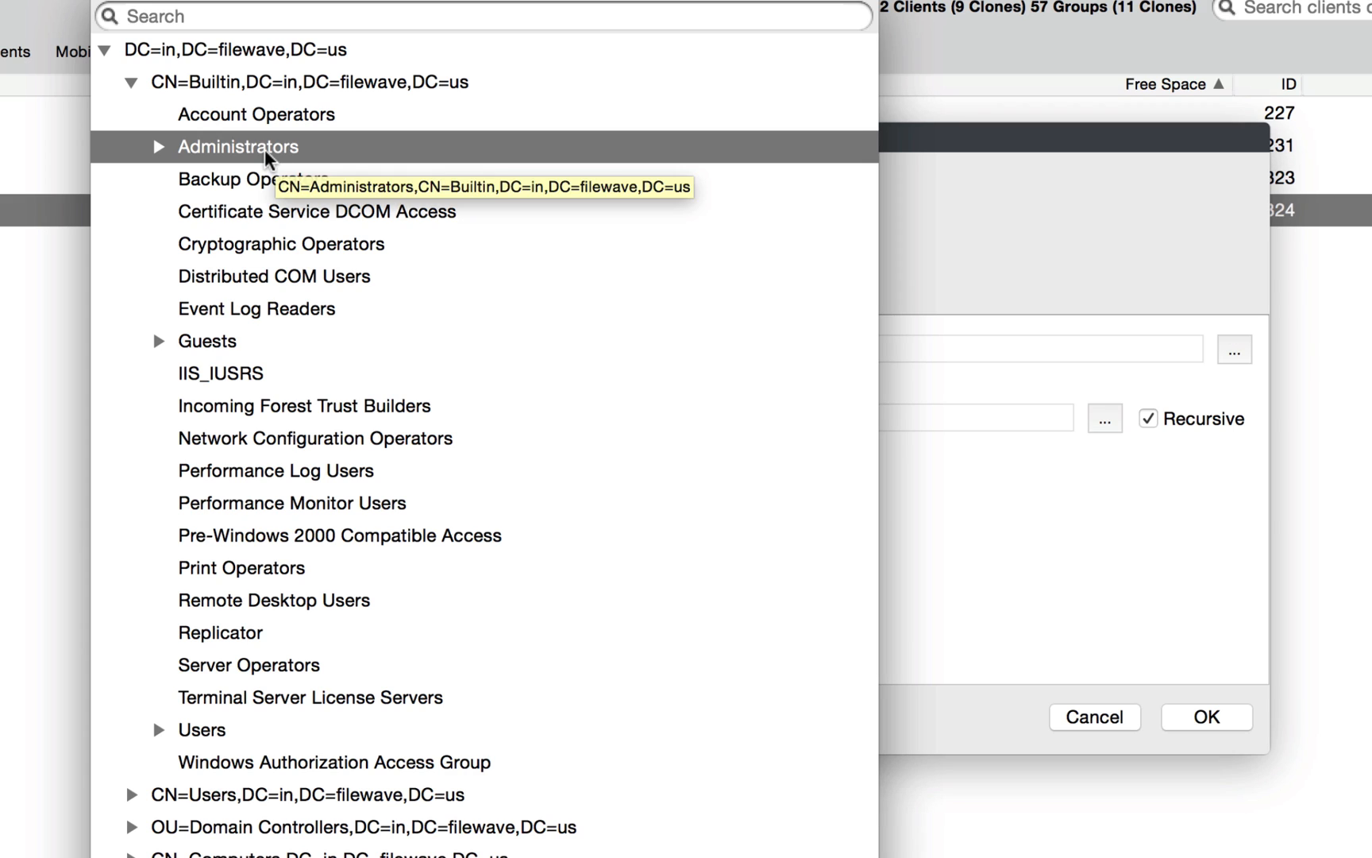
left_click(161, 146)
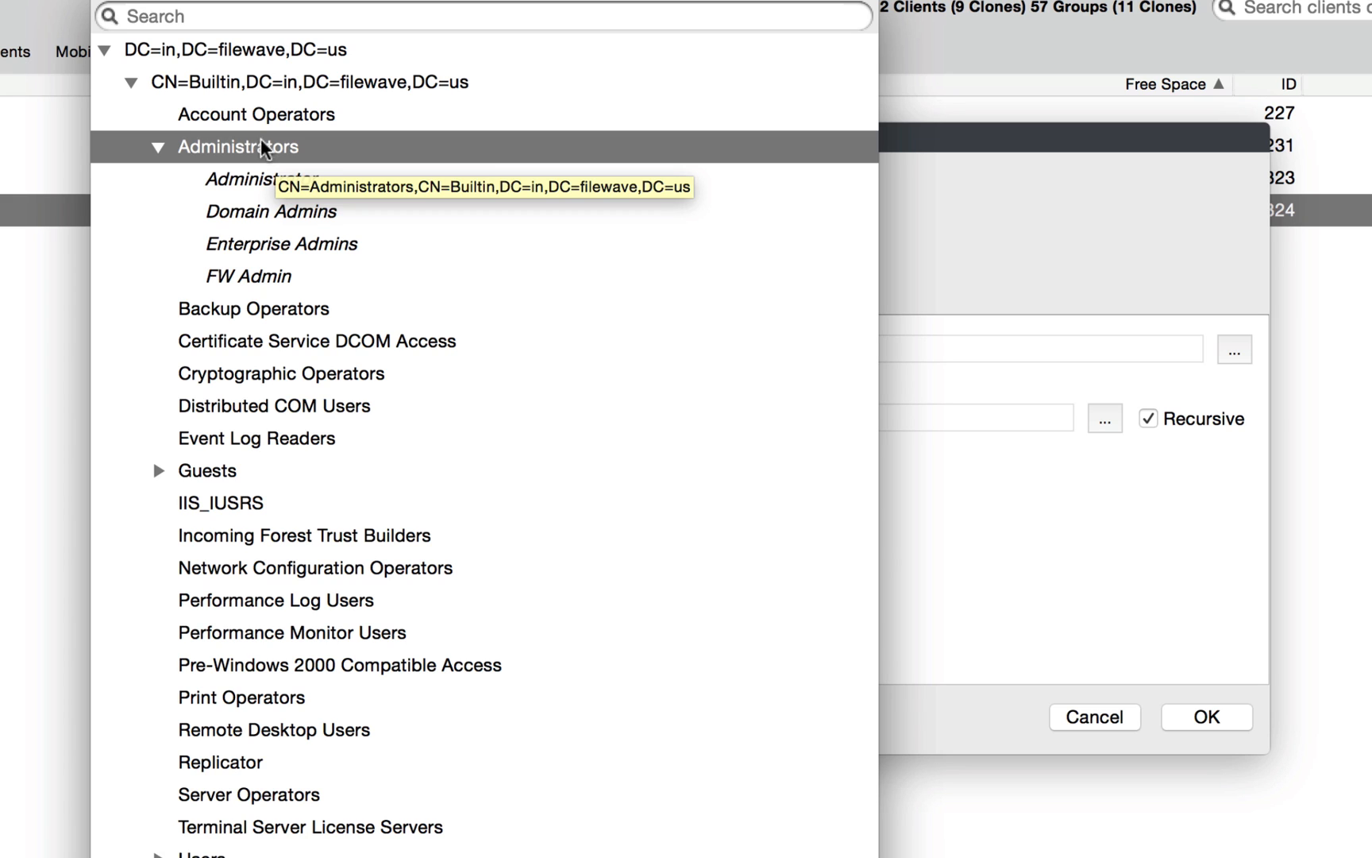
mouse_move(183, 54)
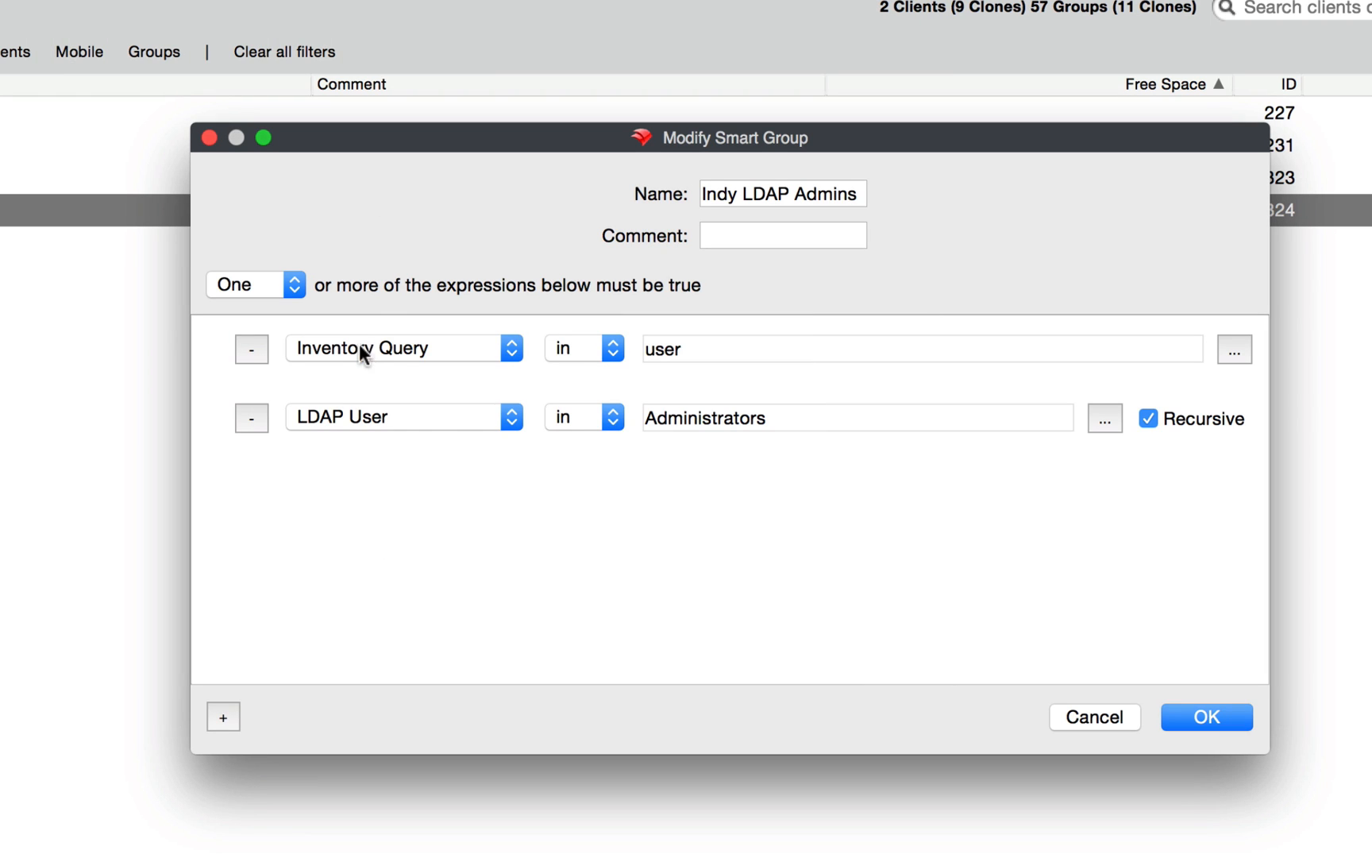
mouse_move(1173, 350)
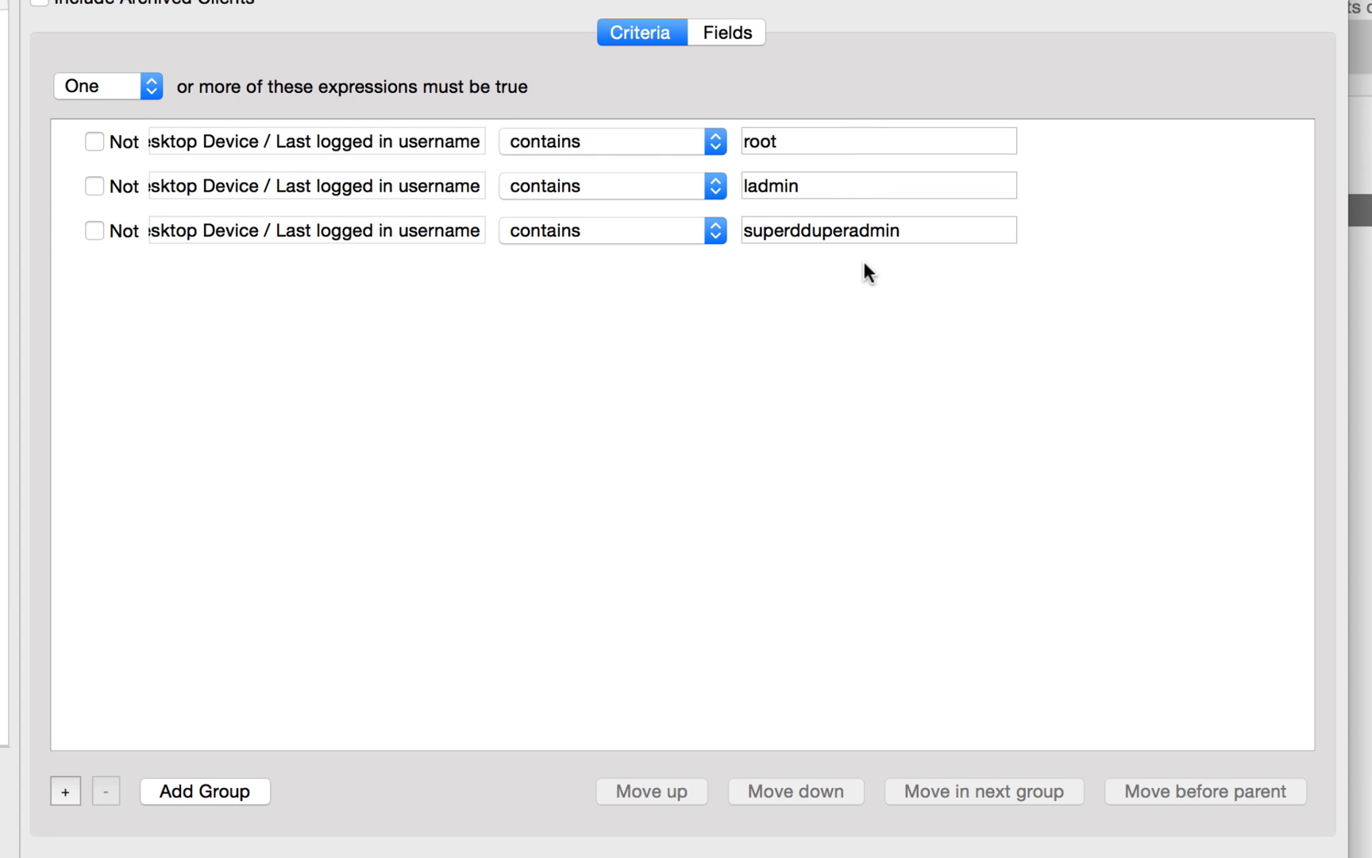
mouse_move(652, 183)
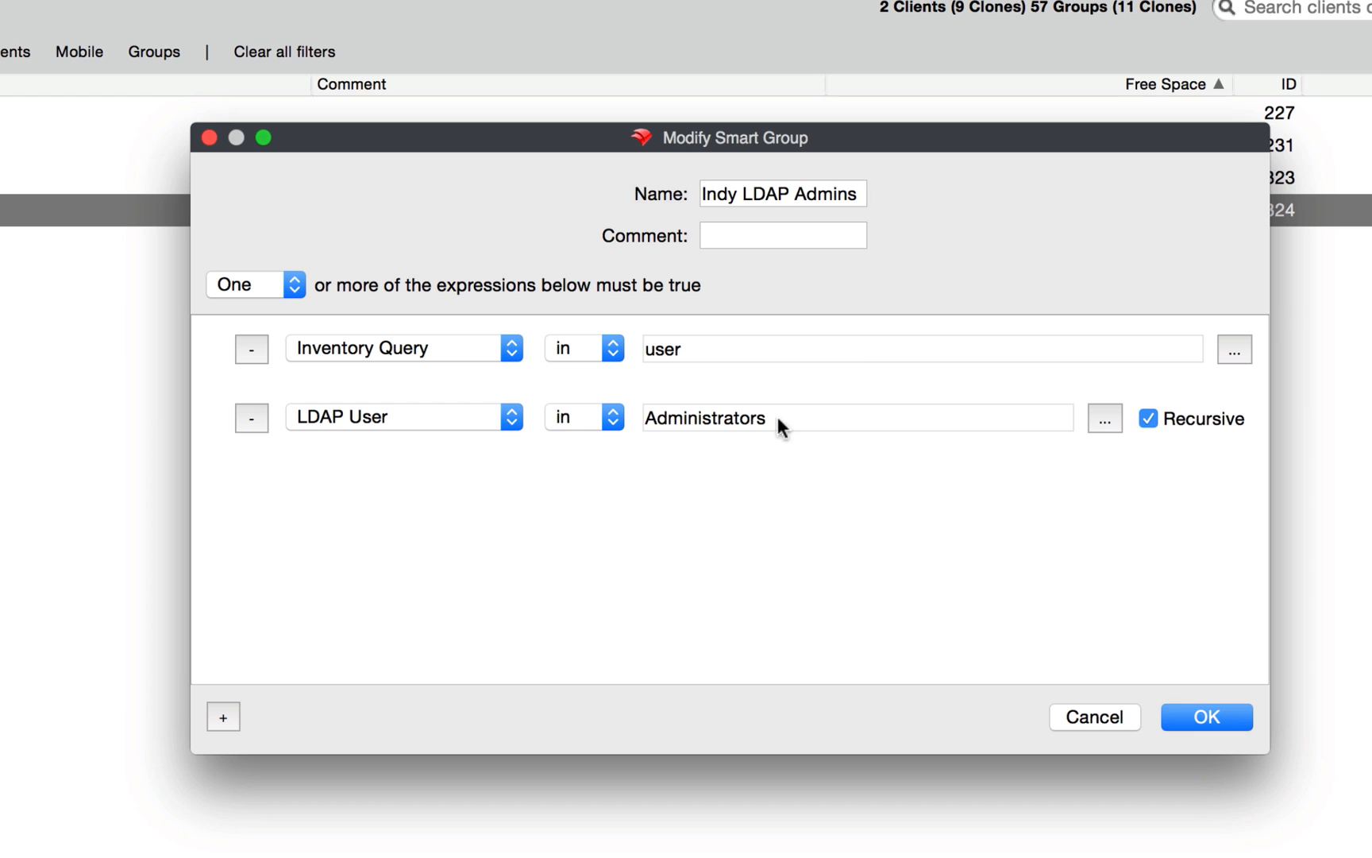
left_click(250, 349)
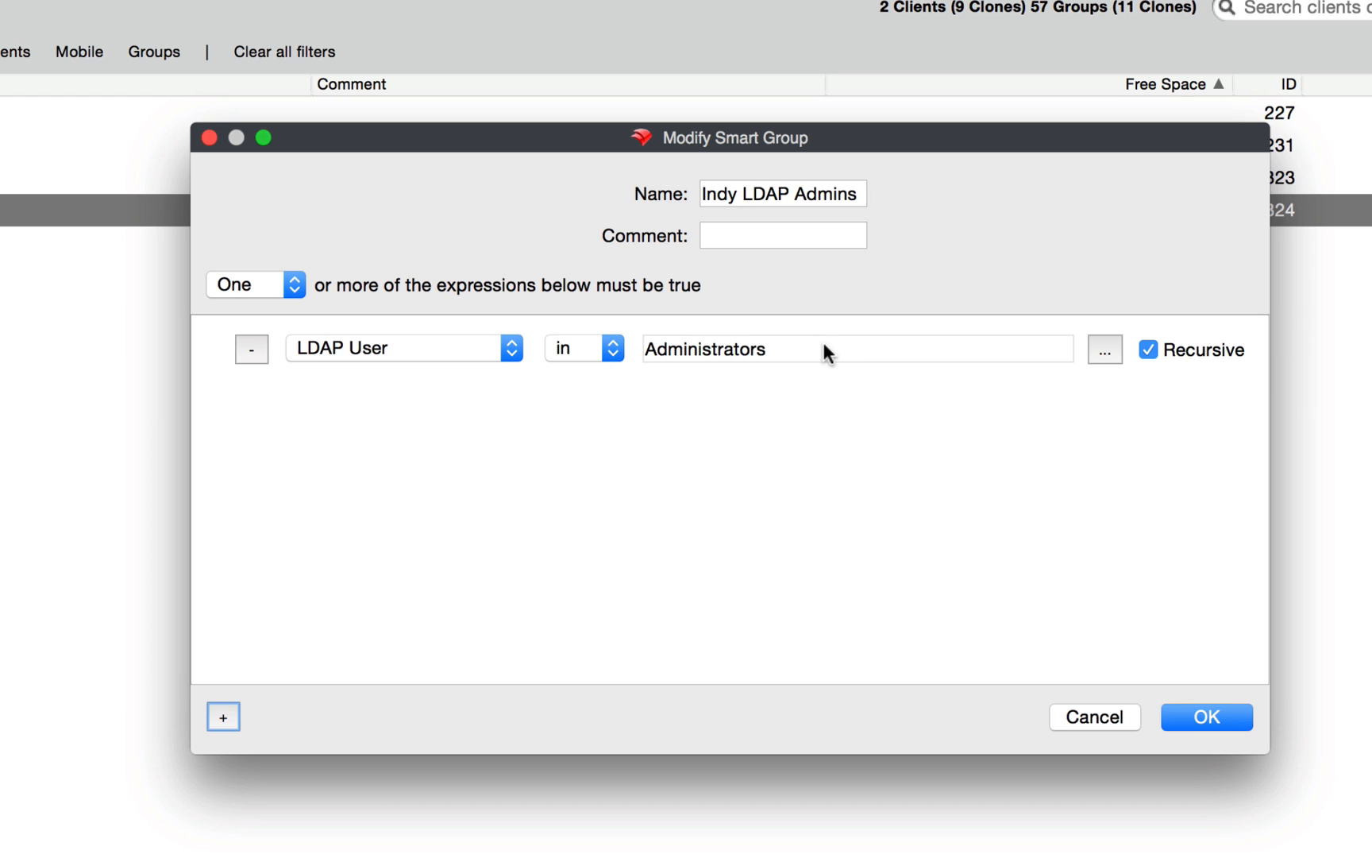
mouse_move(827, 374)
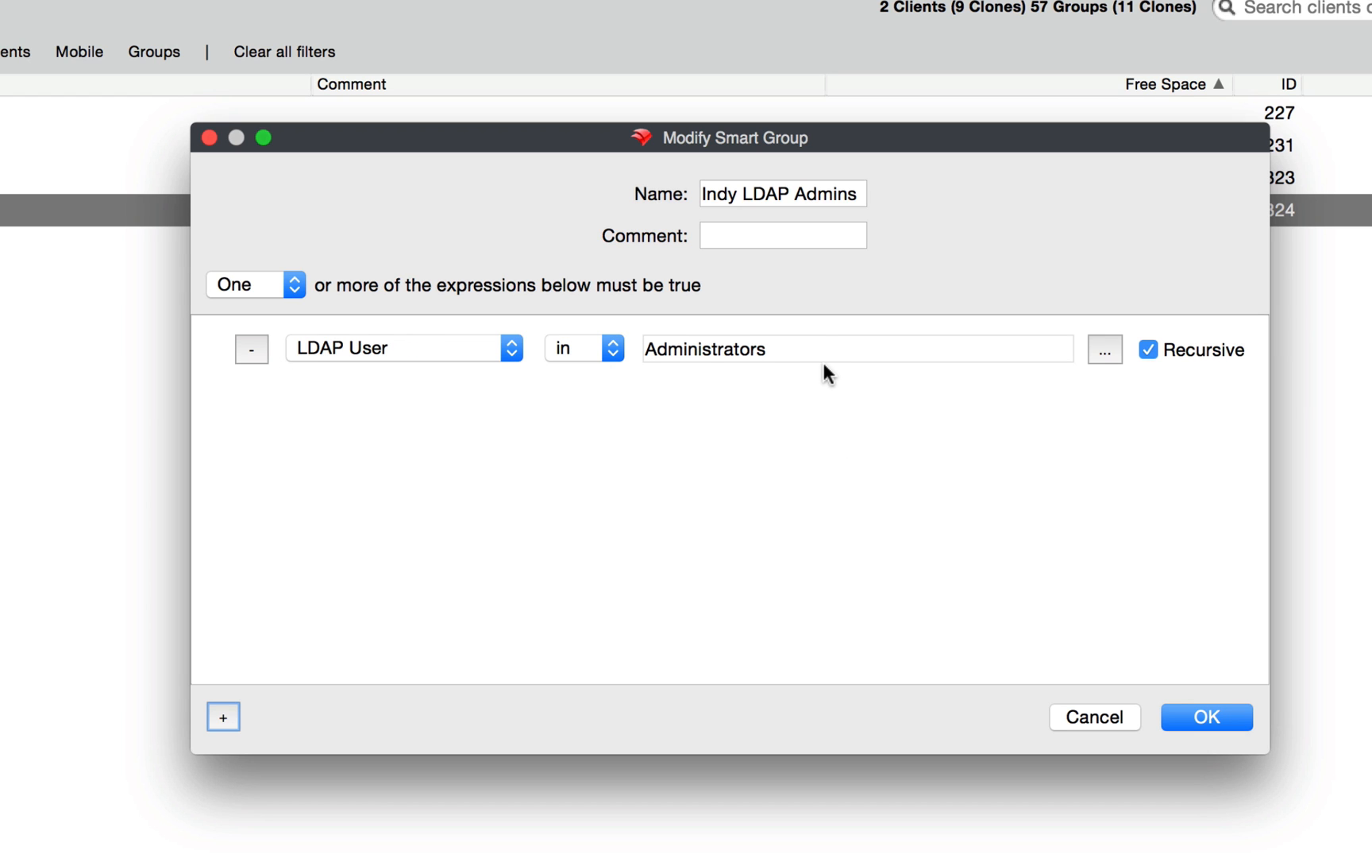
mouse_move(1206, 672)
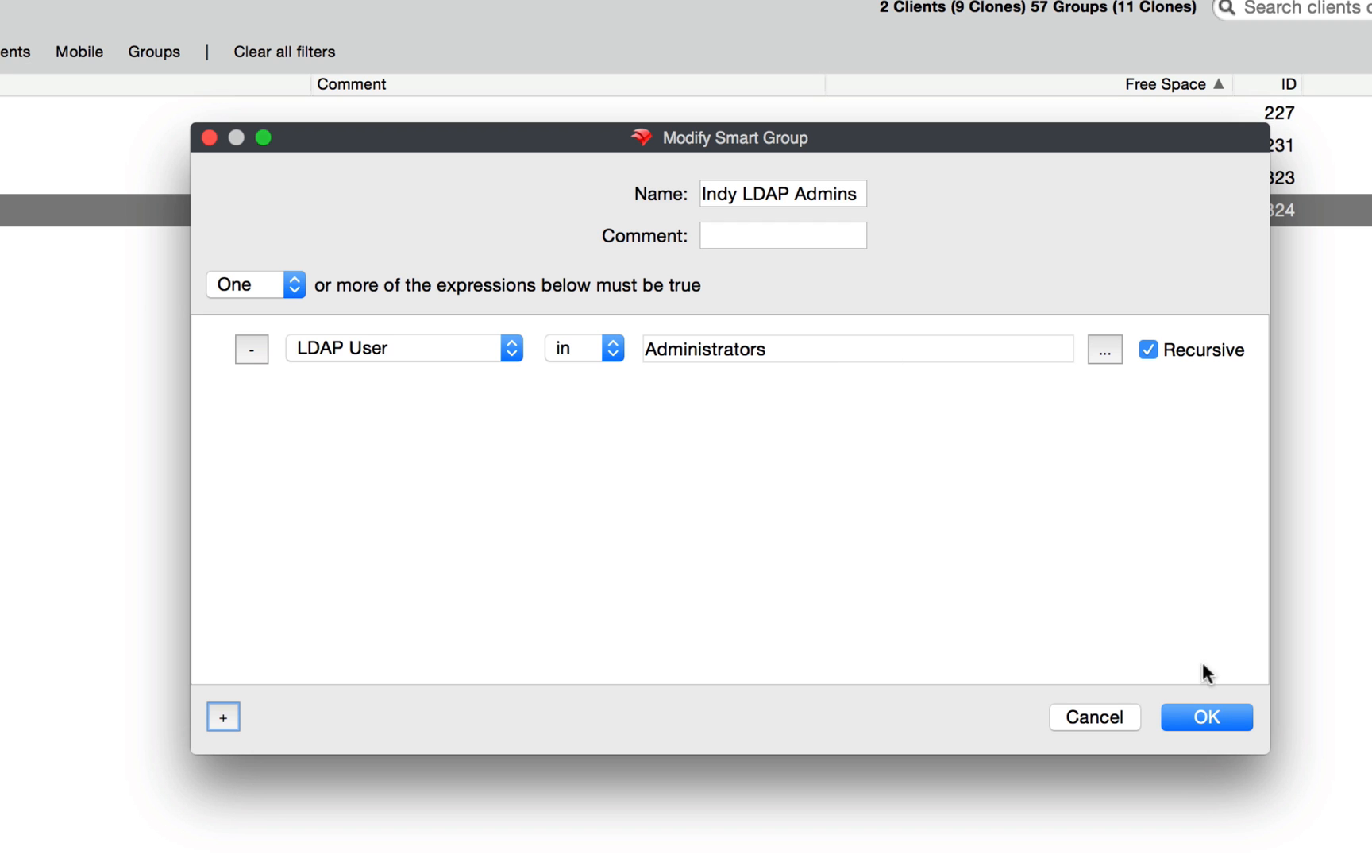
left_click(1206, 717)
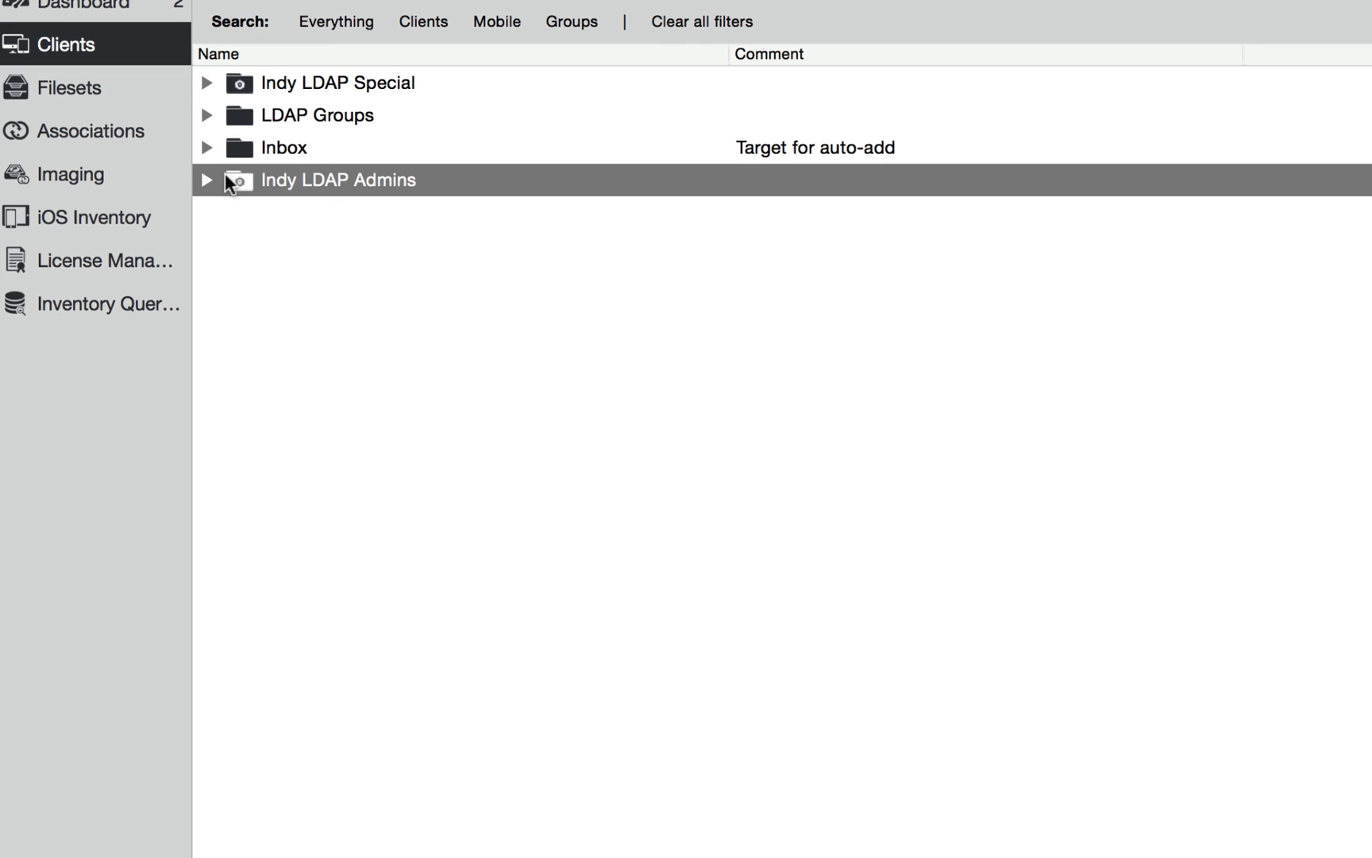
Step: Expand Indy LDAP Admins, Indy LDAP Special and LDAP Groups to show their member clients
left_click(206, 179)
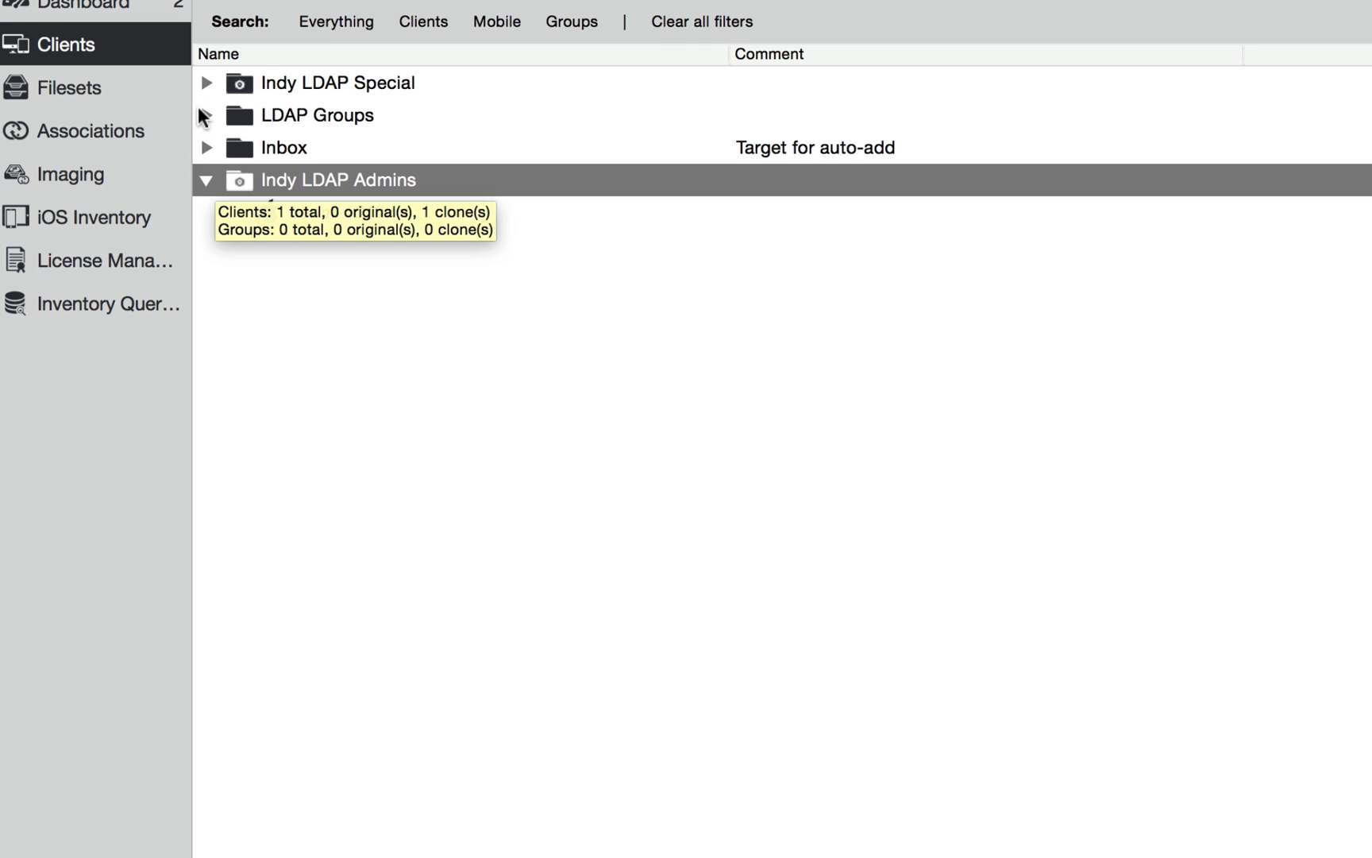
left_click(207, 82)
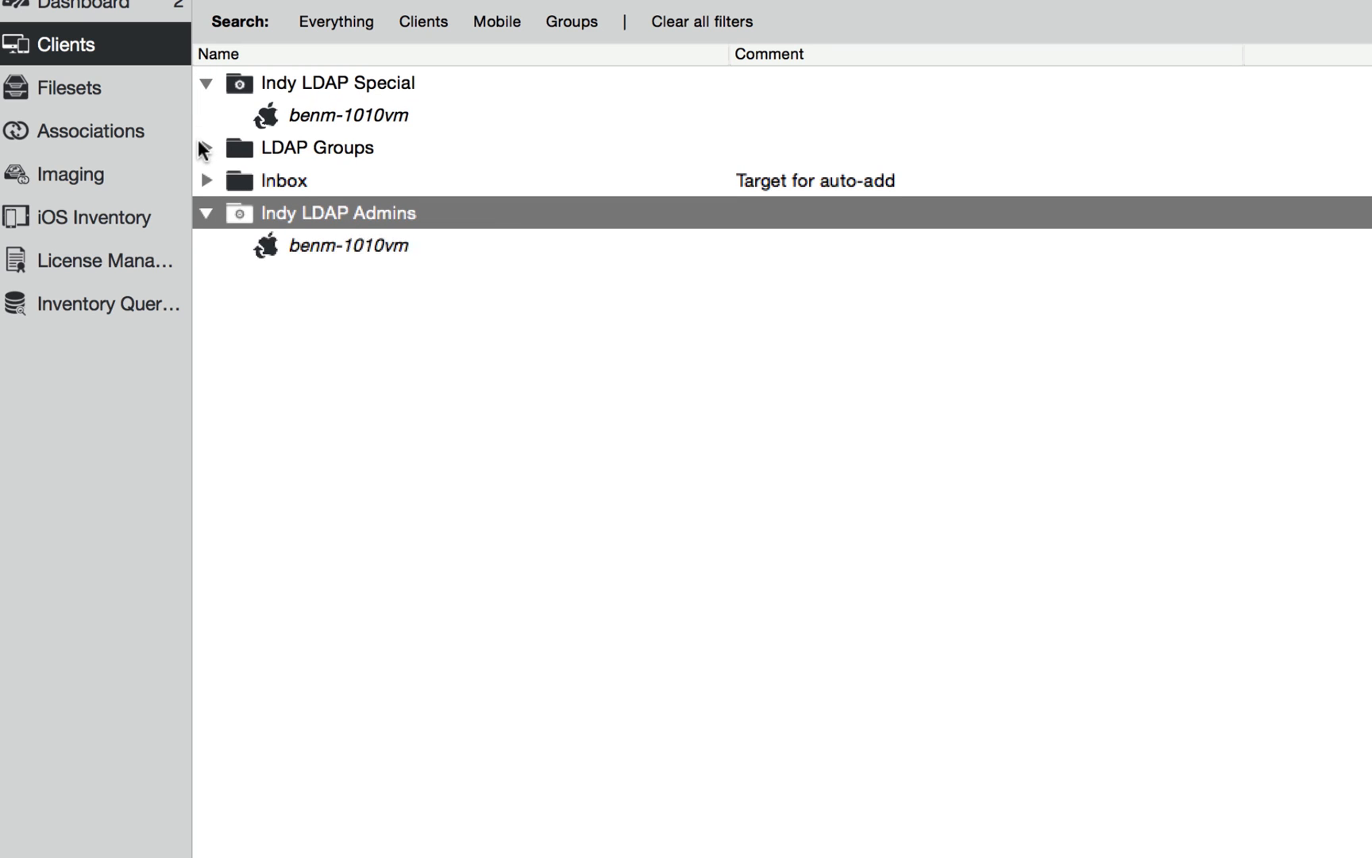
left_click(206, 147)
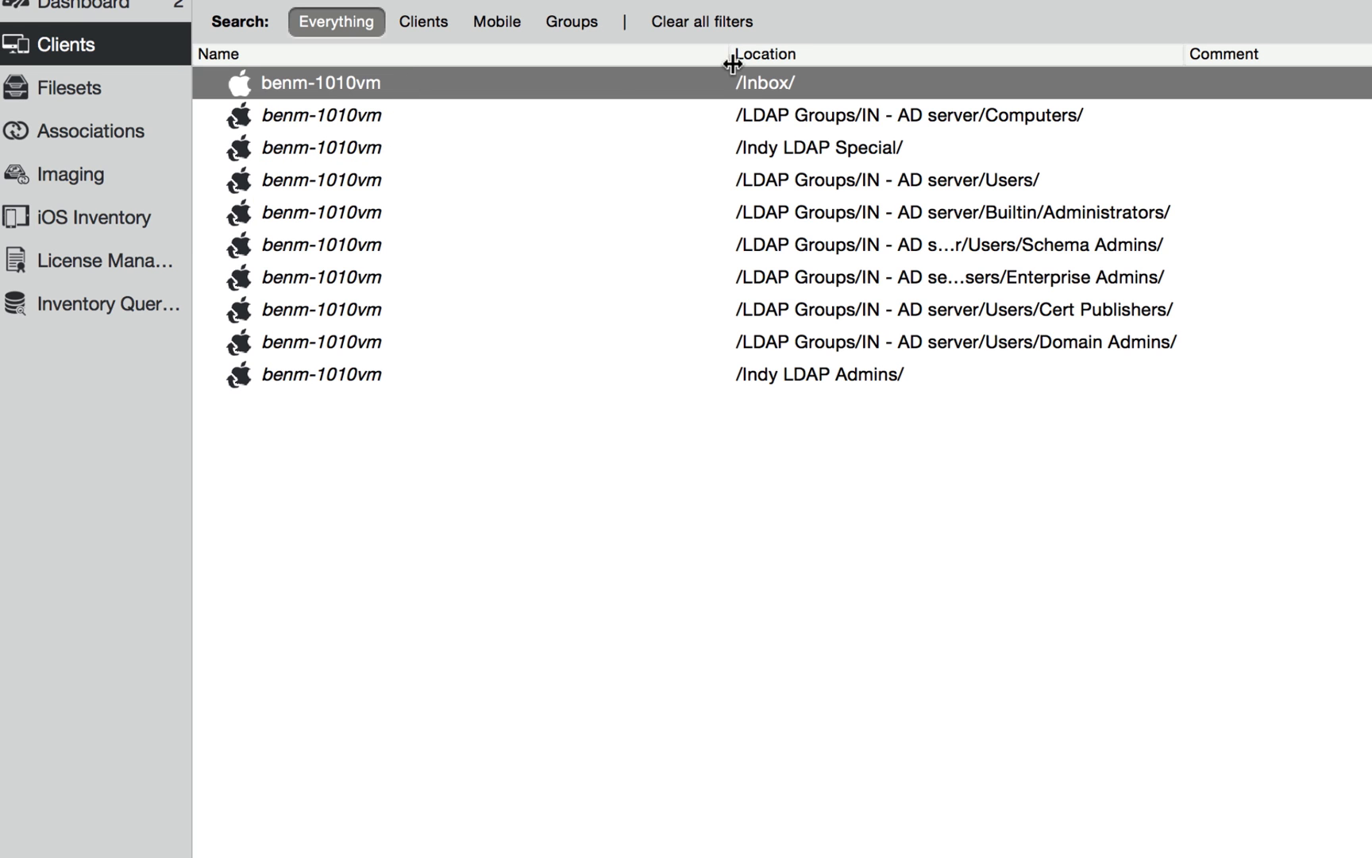
Step: Select the benm-1010vm clone located in the Users LDAP group
left_click(885, 179)
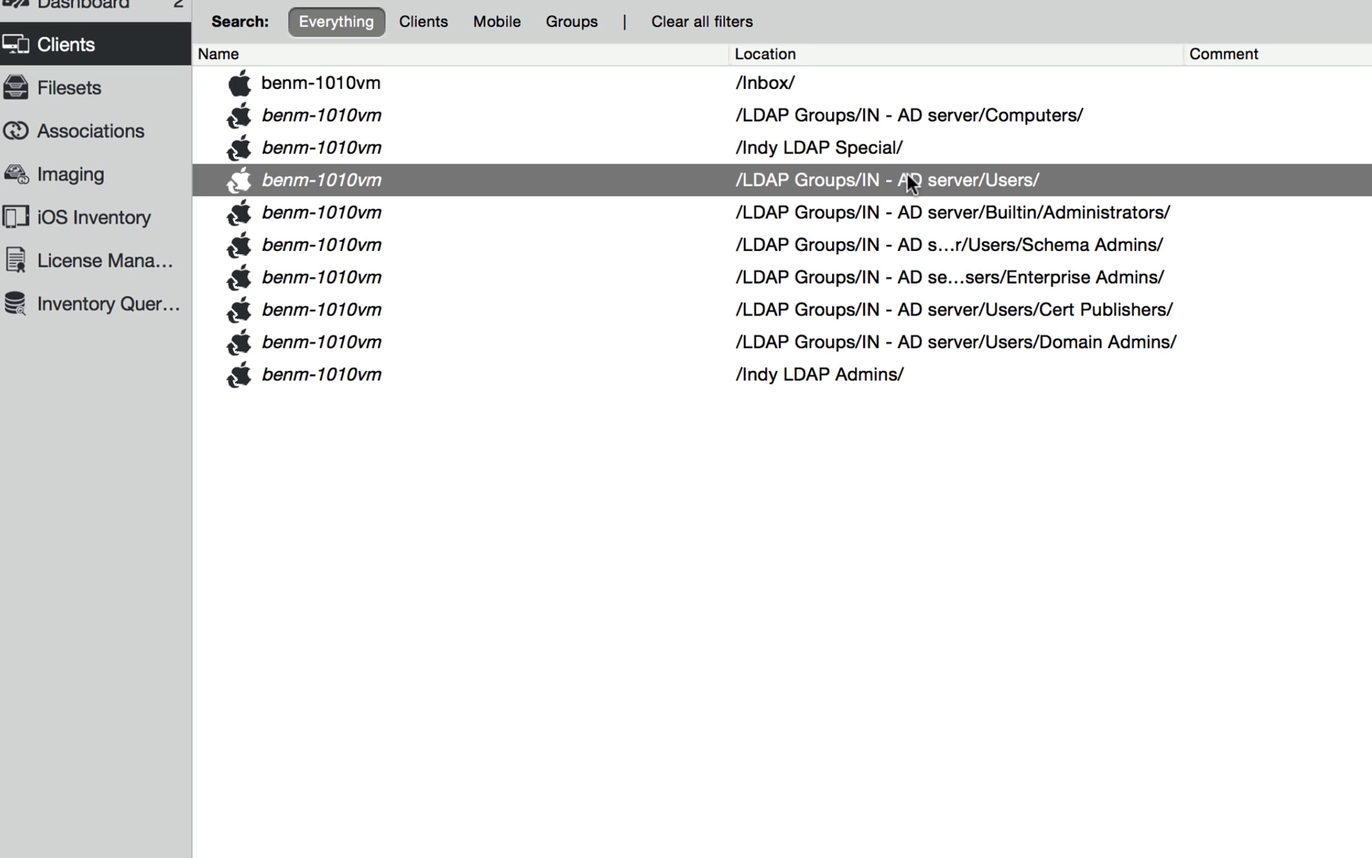
mouse_move(1089, 232)
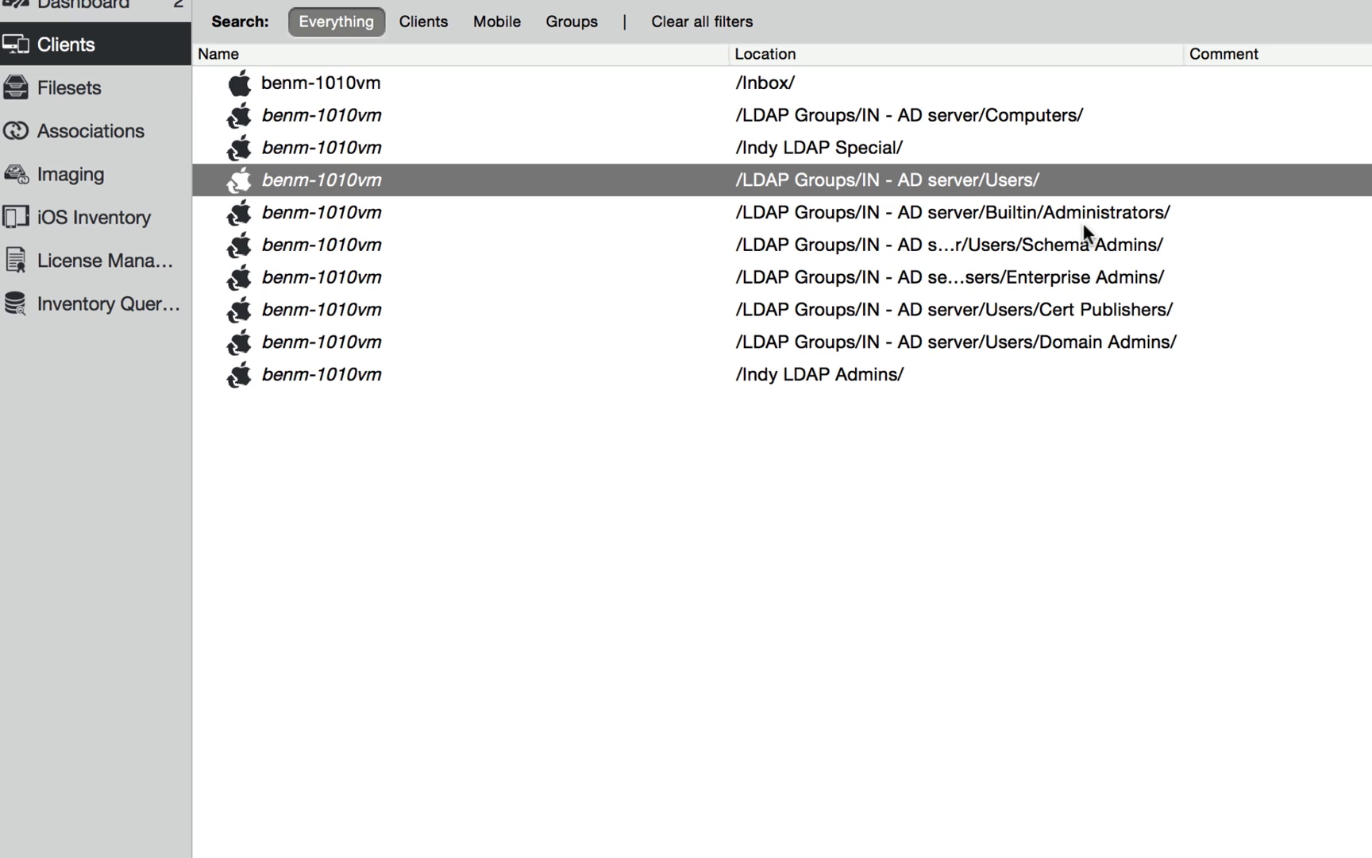
mouse_move(1049, 316)
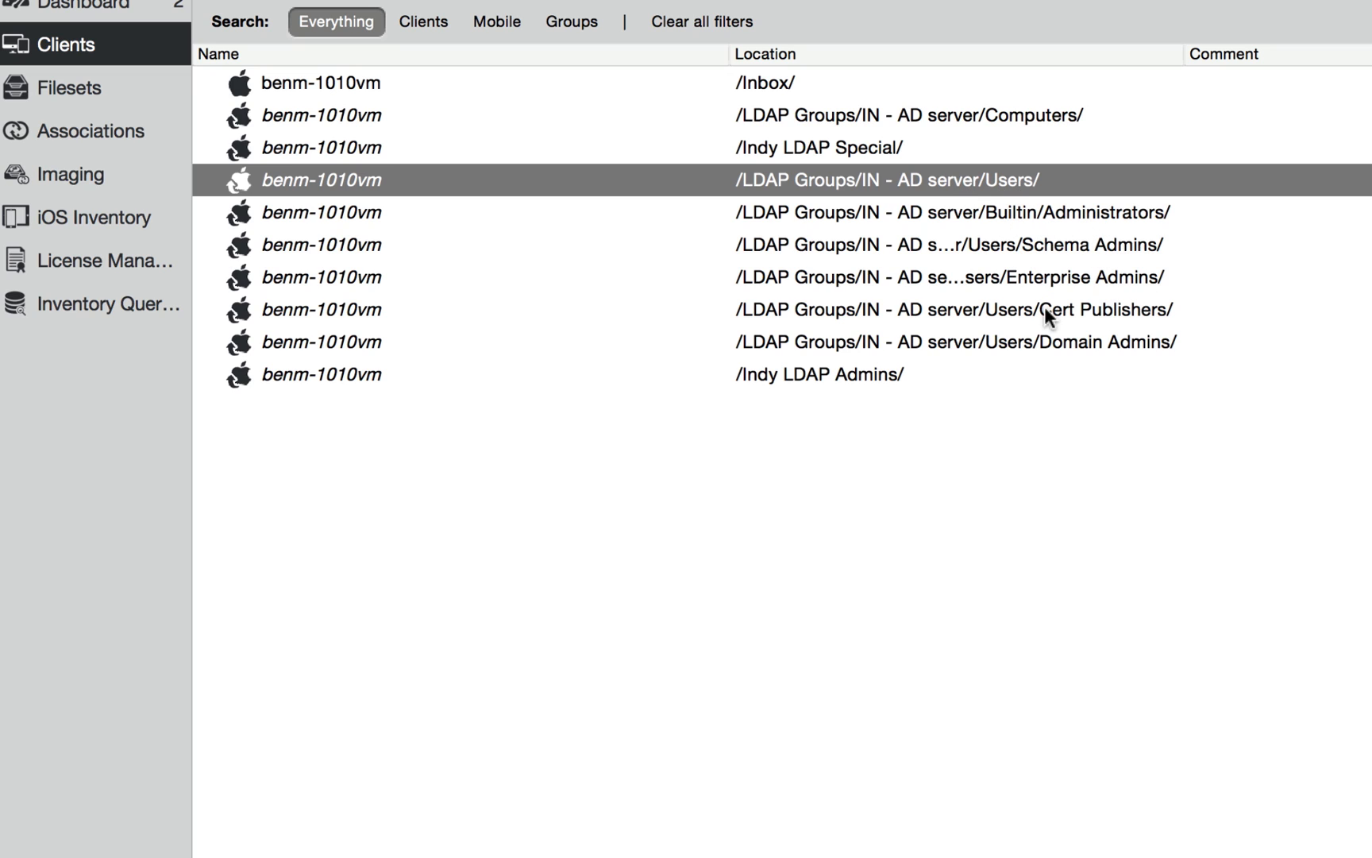
mouse_move(1161, 361)
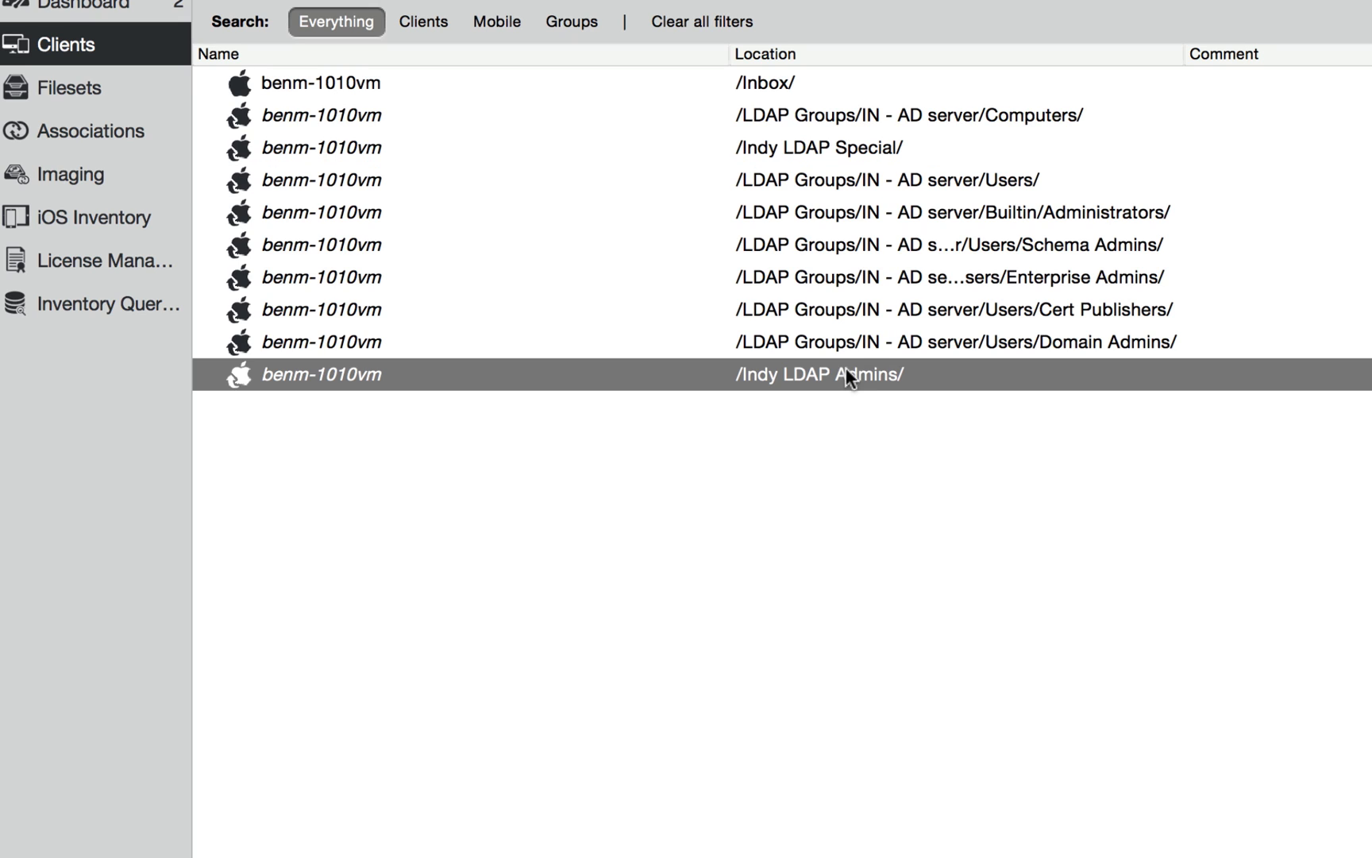
mouse_move(867, 388)
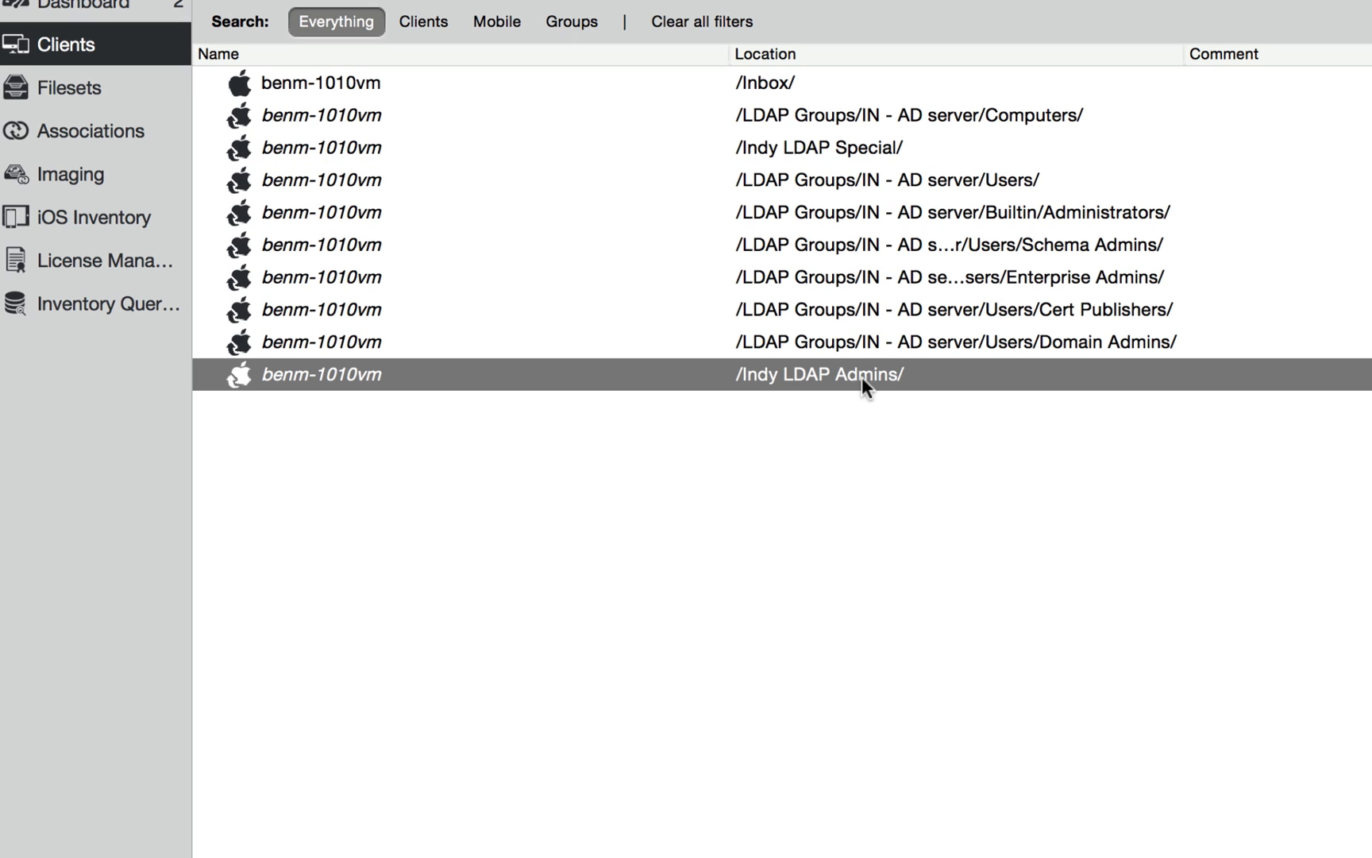
mouse_move(866, 354)
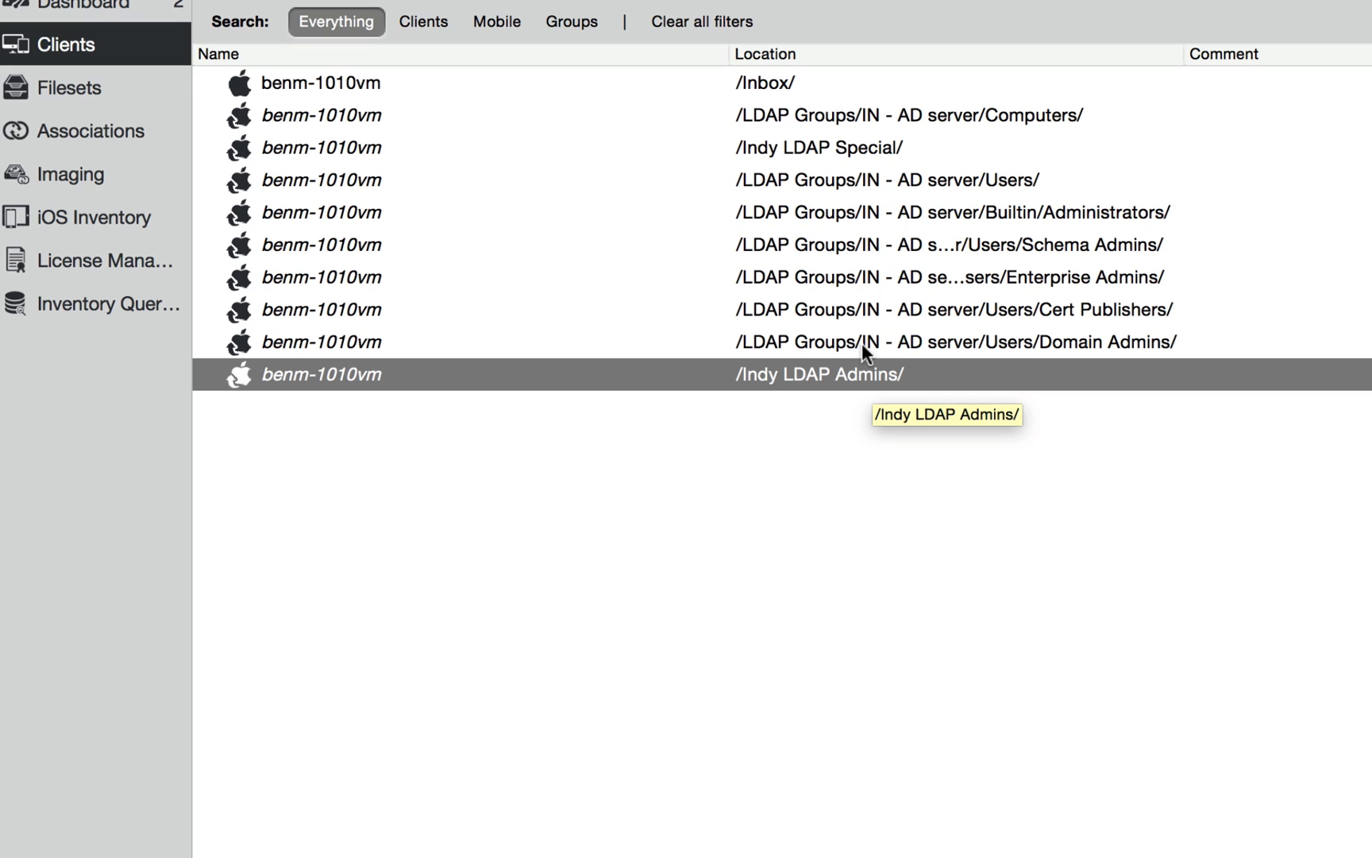
mouse_move(119, 131)
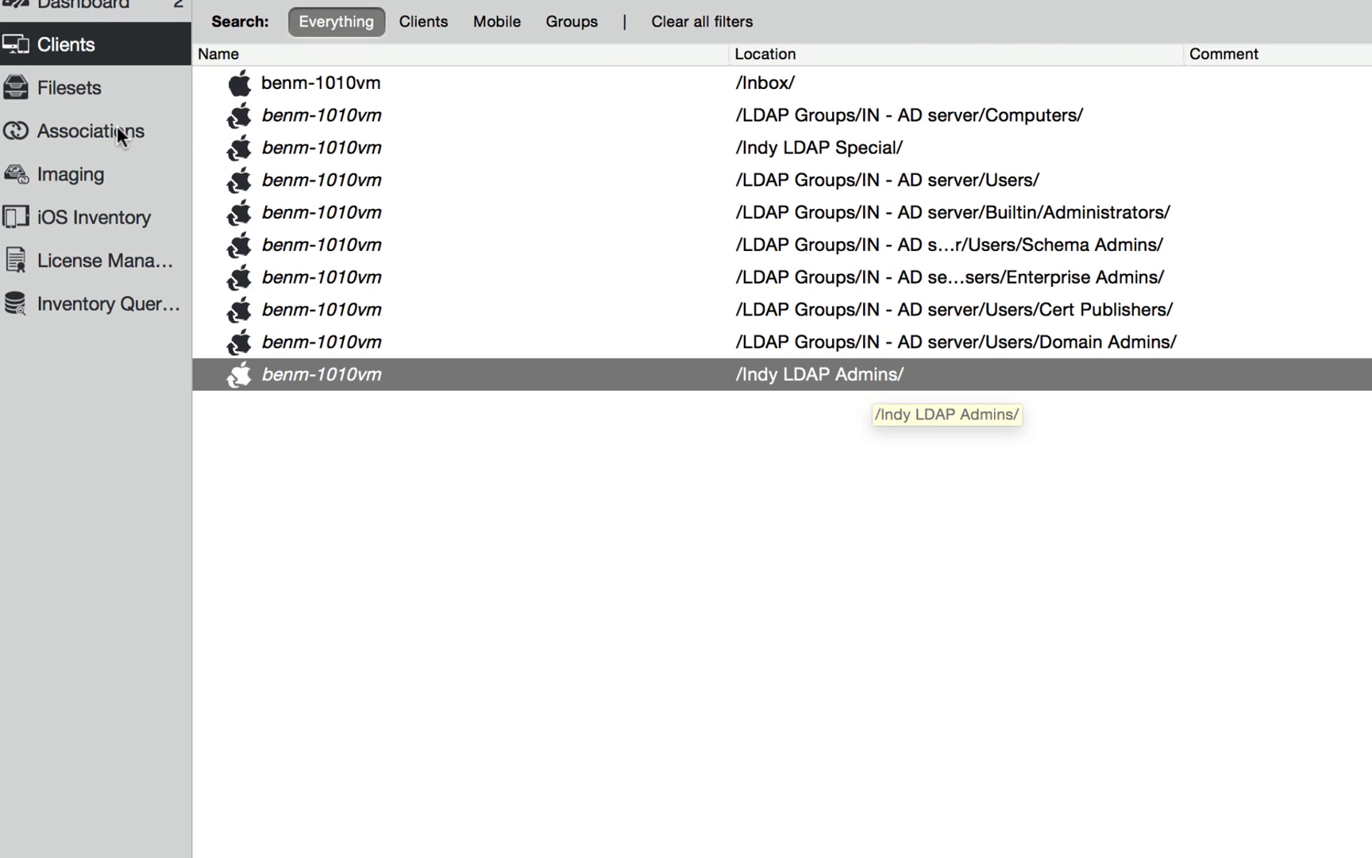
Step: In Associations, select the Computers LDAP group to highlight its seven Documents / Books filesets
left_click(93, 130)
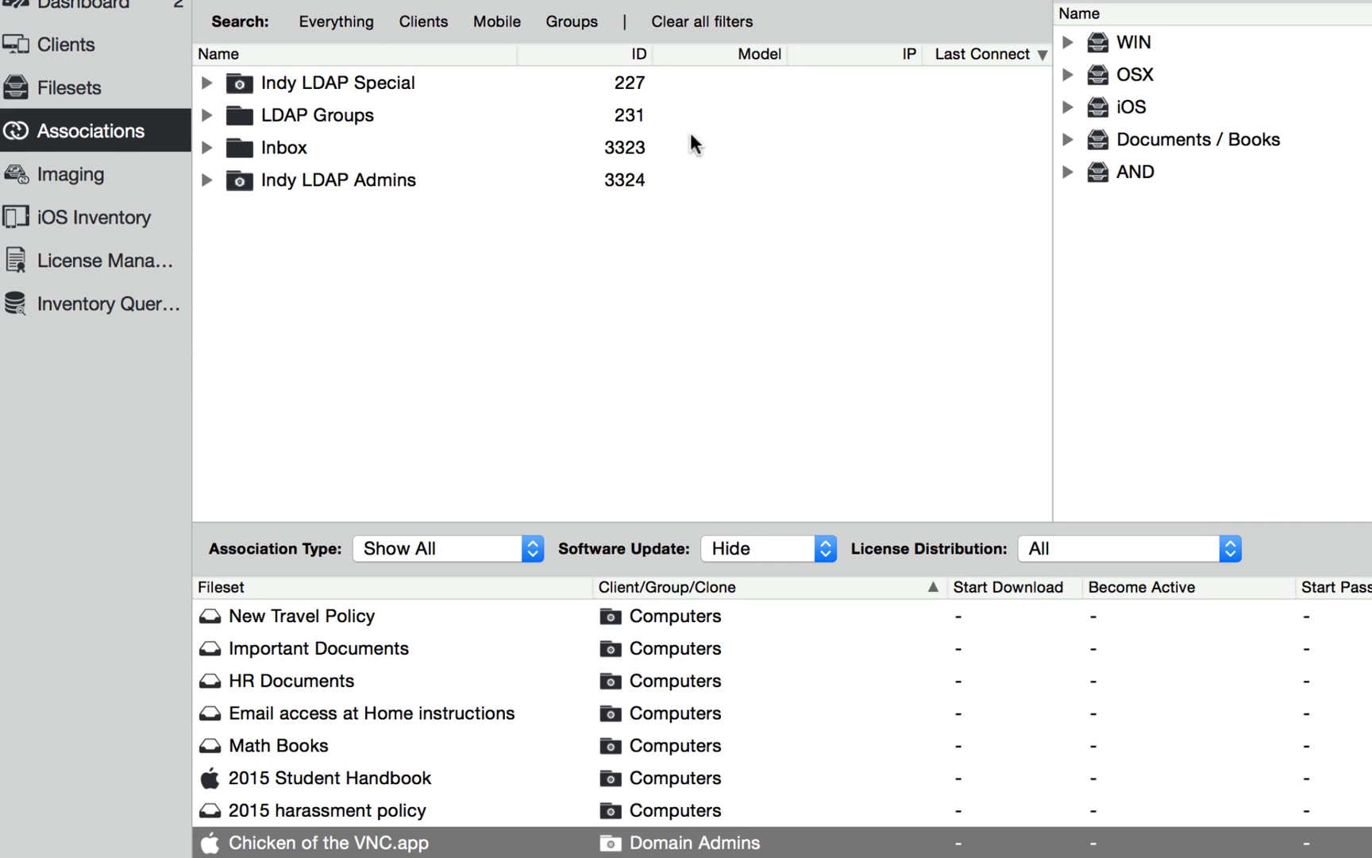
mouse_move(1070, 78)
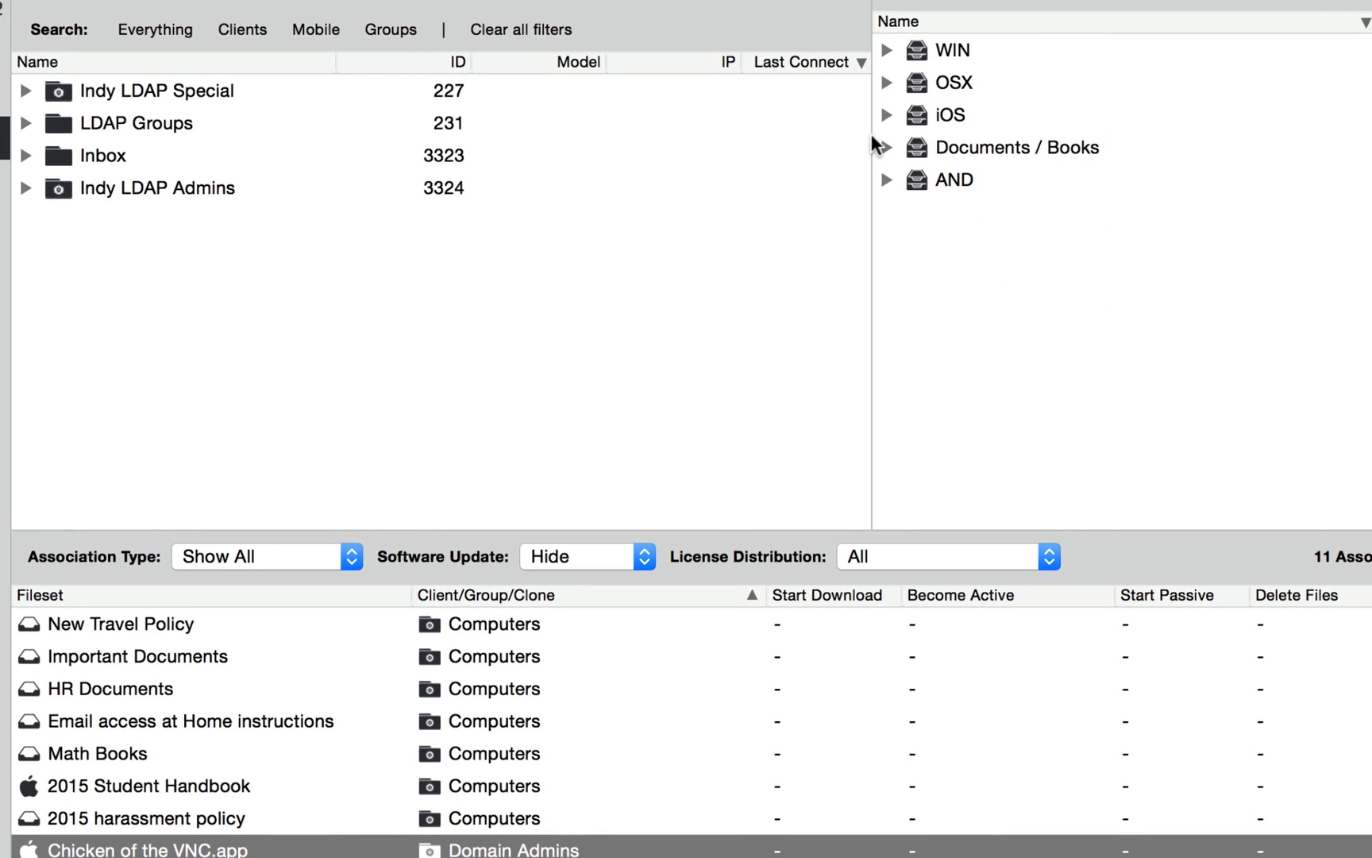
left_click(886, 147)
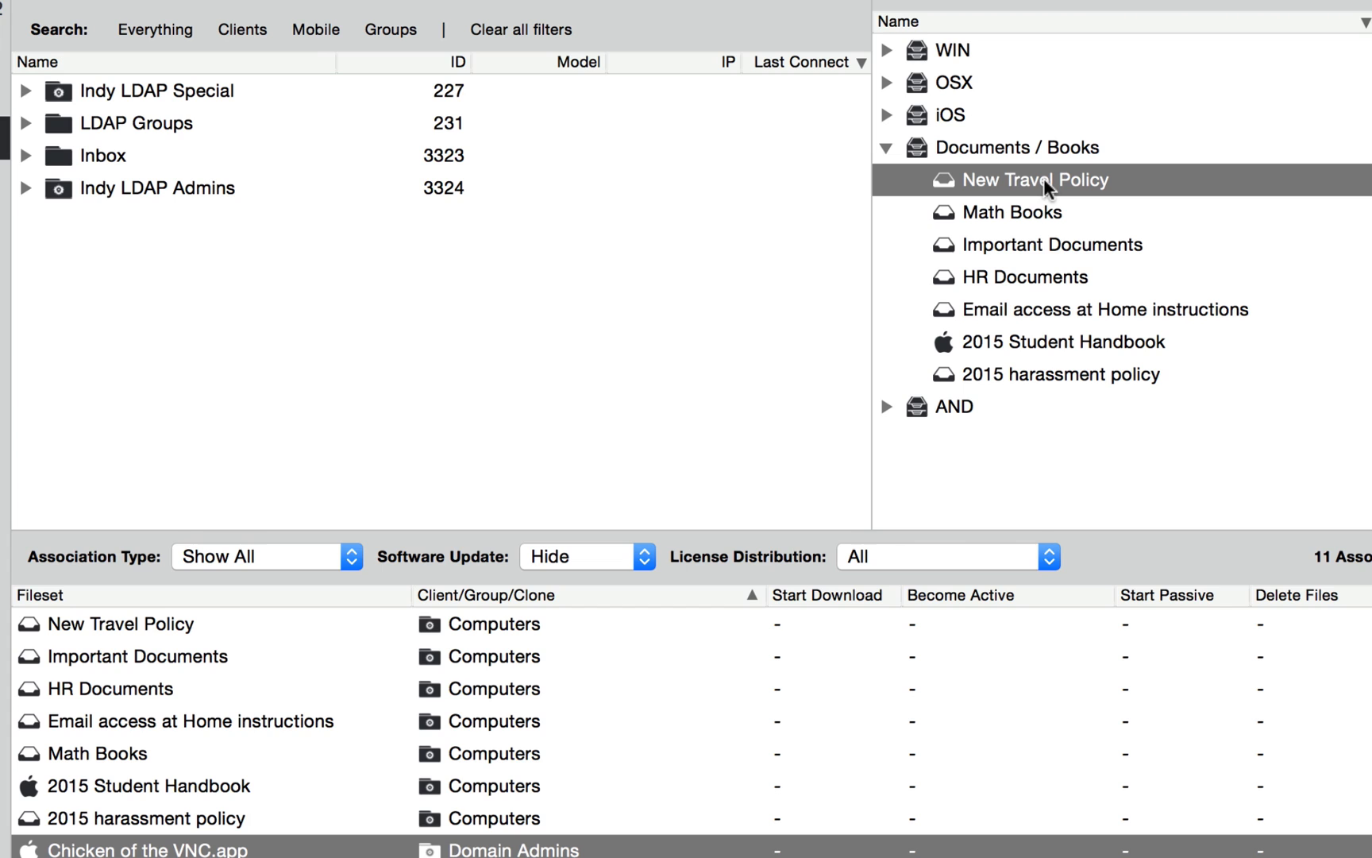
mouse_move(127, 123)
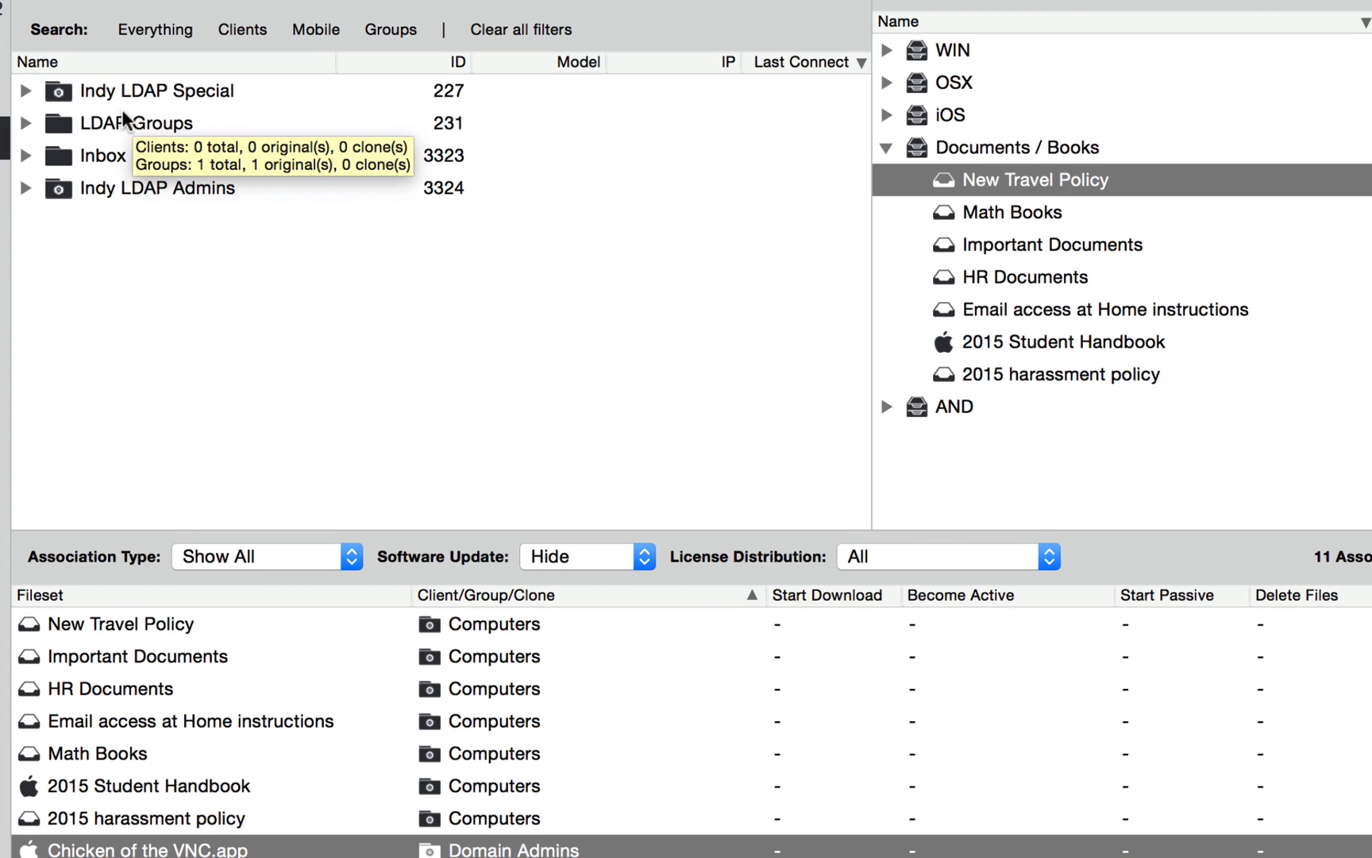
left_click(26, 122)
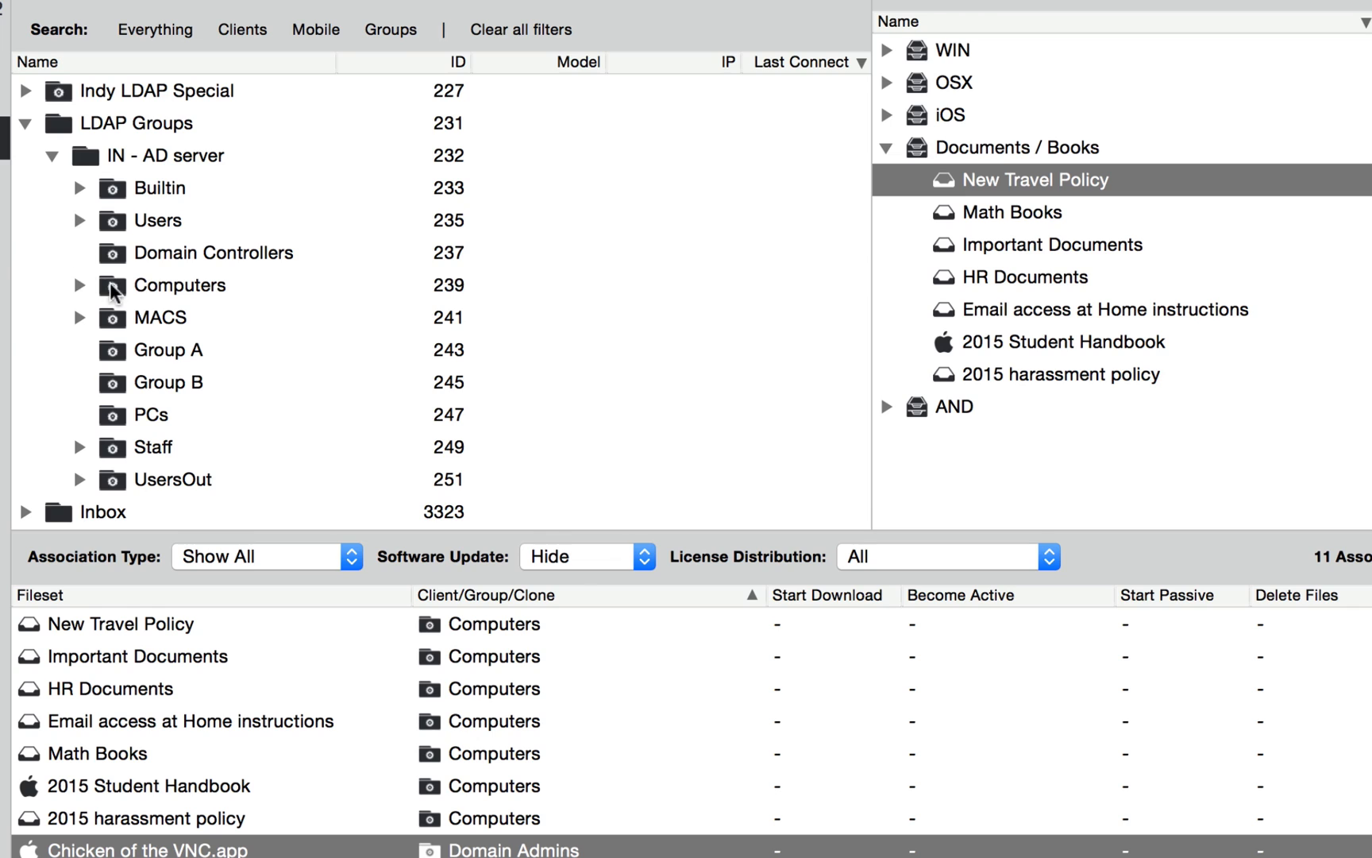
left_click(180, 284)
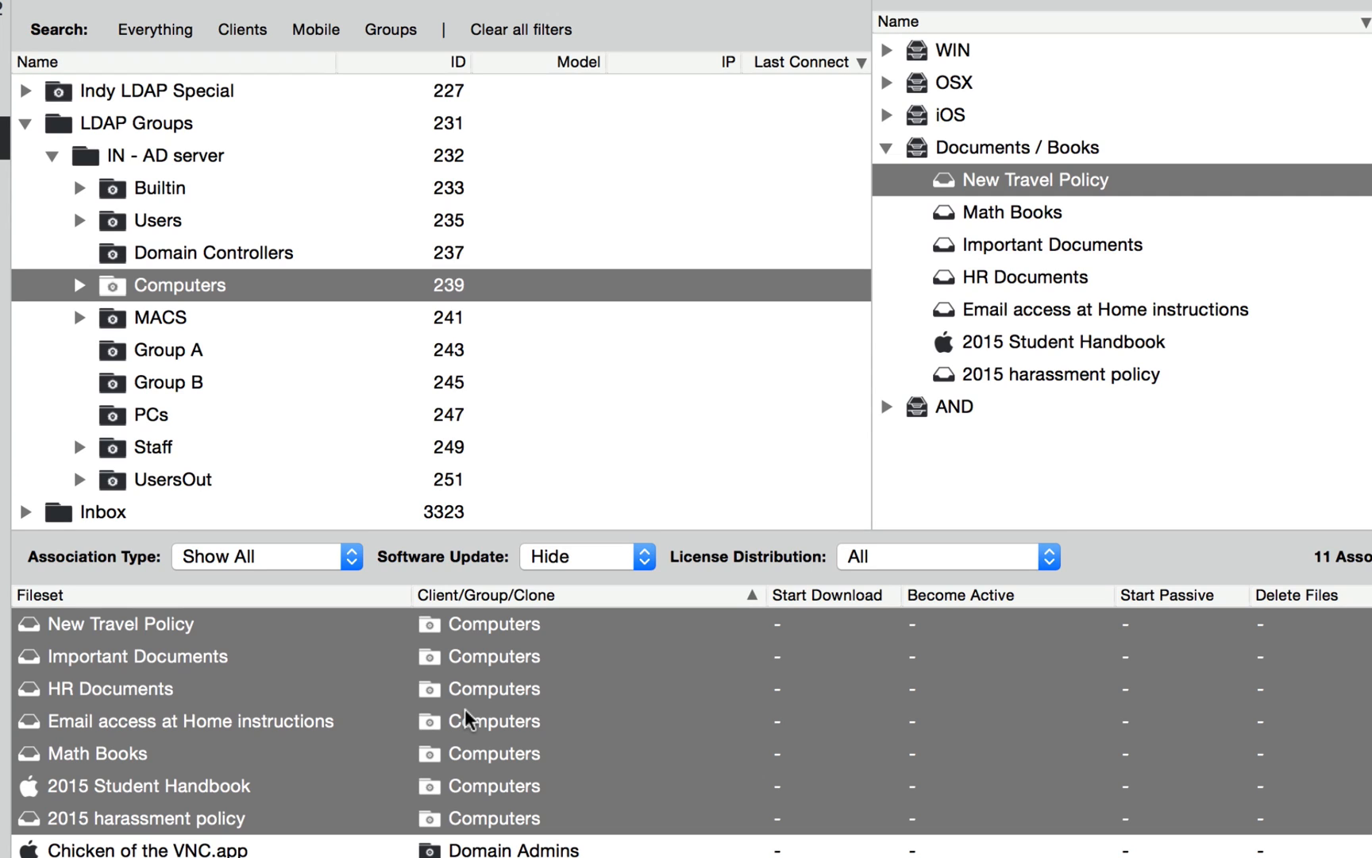
mouse_move(547, 744)
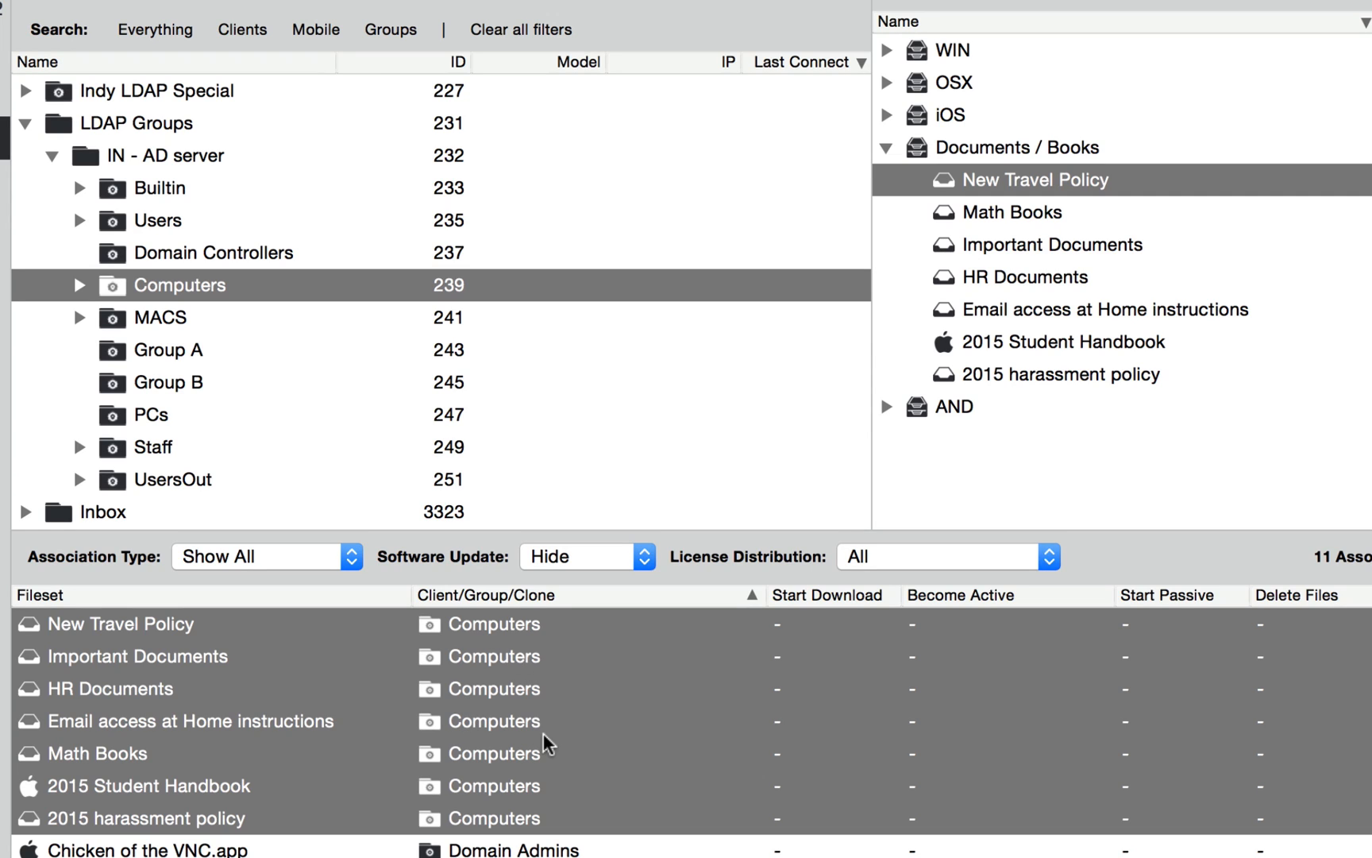
left_click(885, 147)
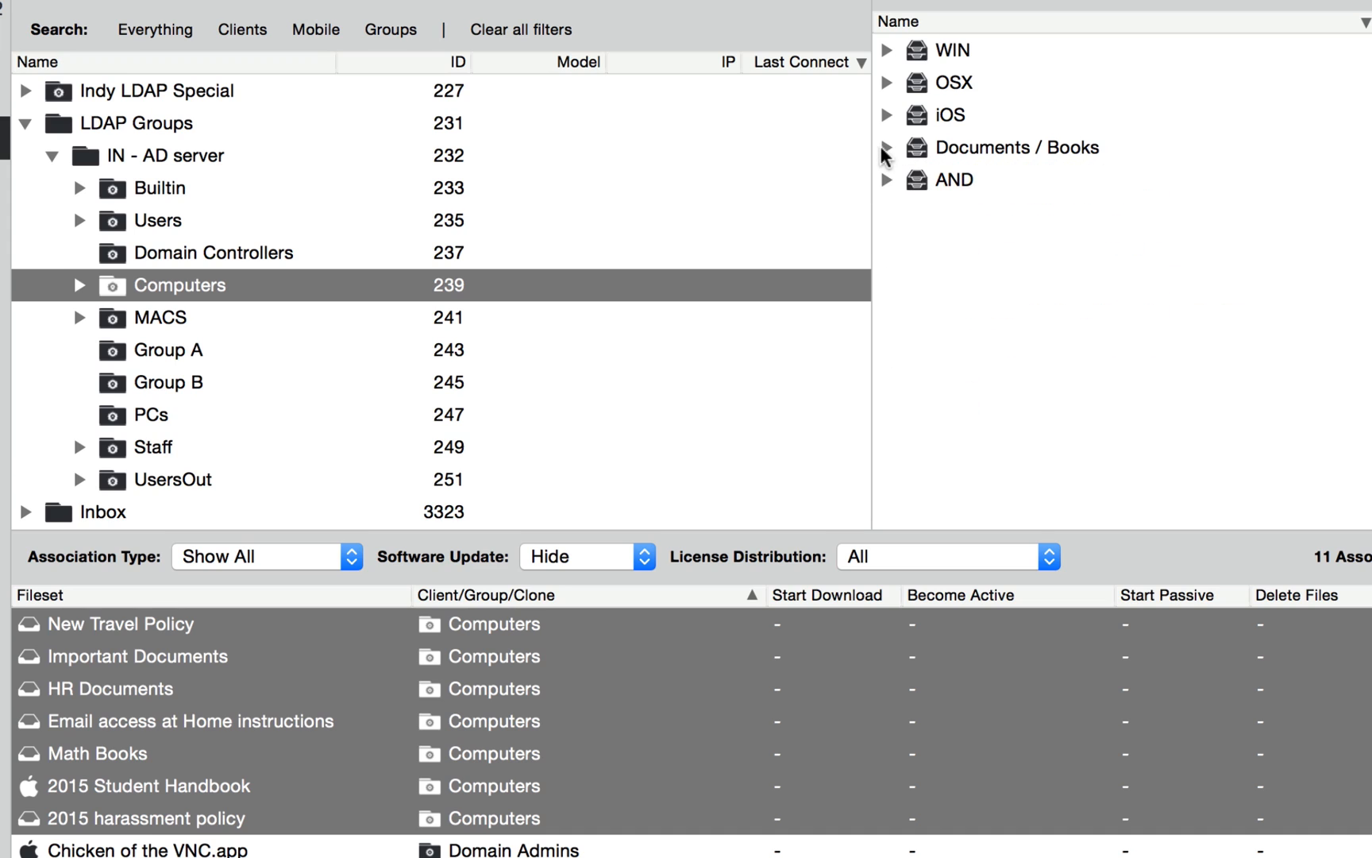
Step: Reveal Domain Admins from its two app associations, then select Indy LDAP Admins
scroll("down", 3)
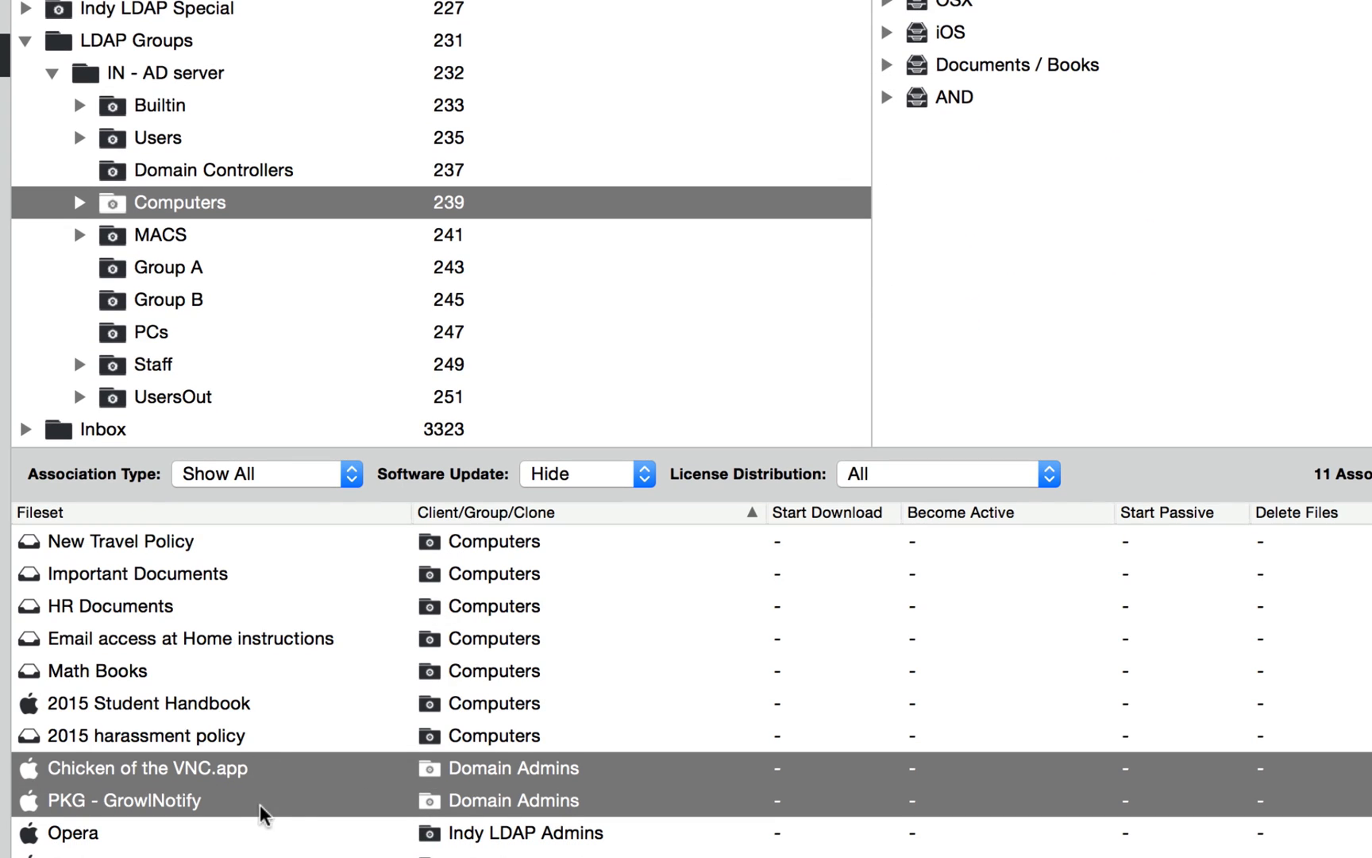
mouse_move(568, 800)
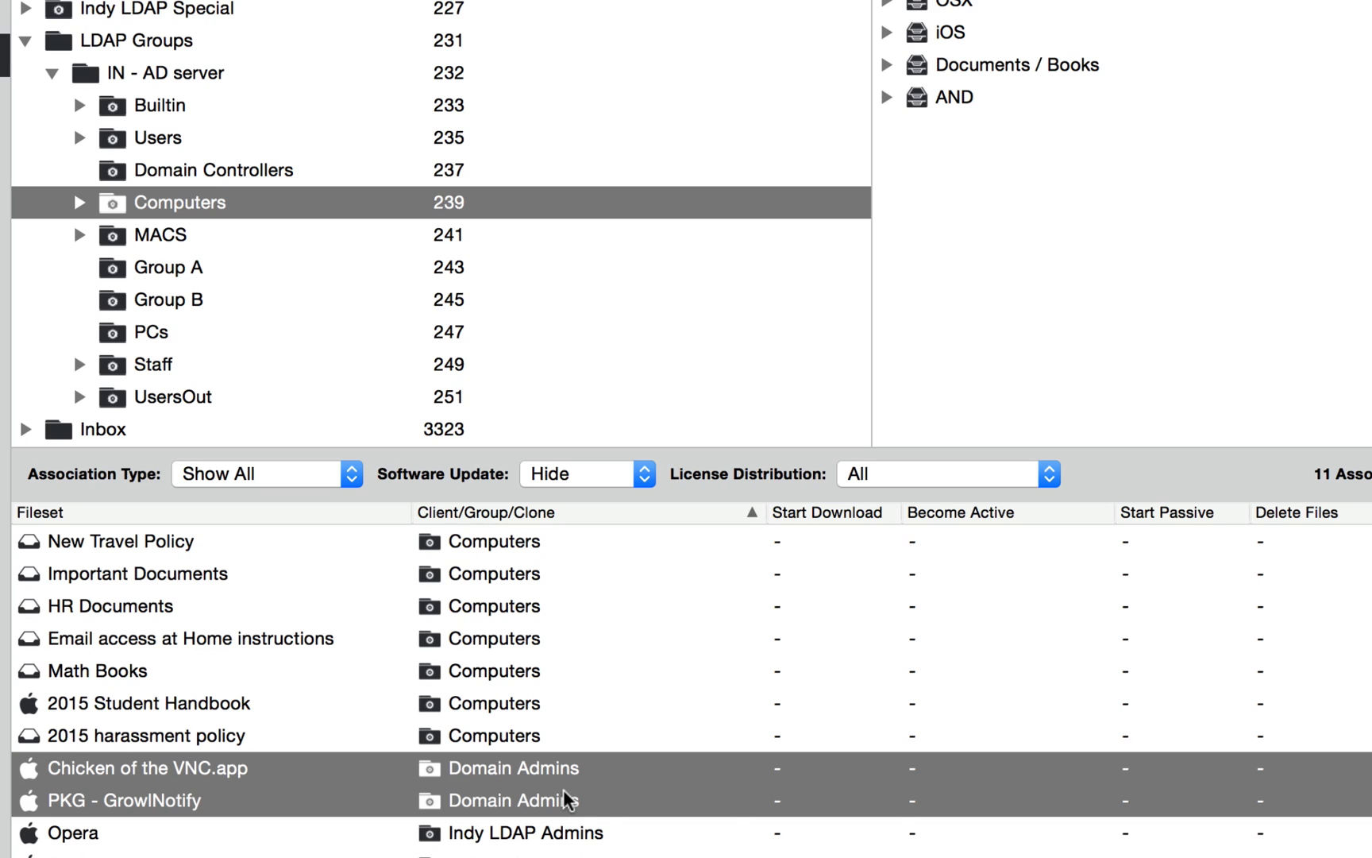
right_click(568, 798)
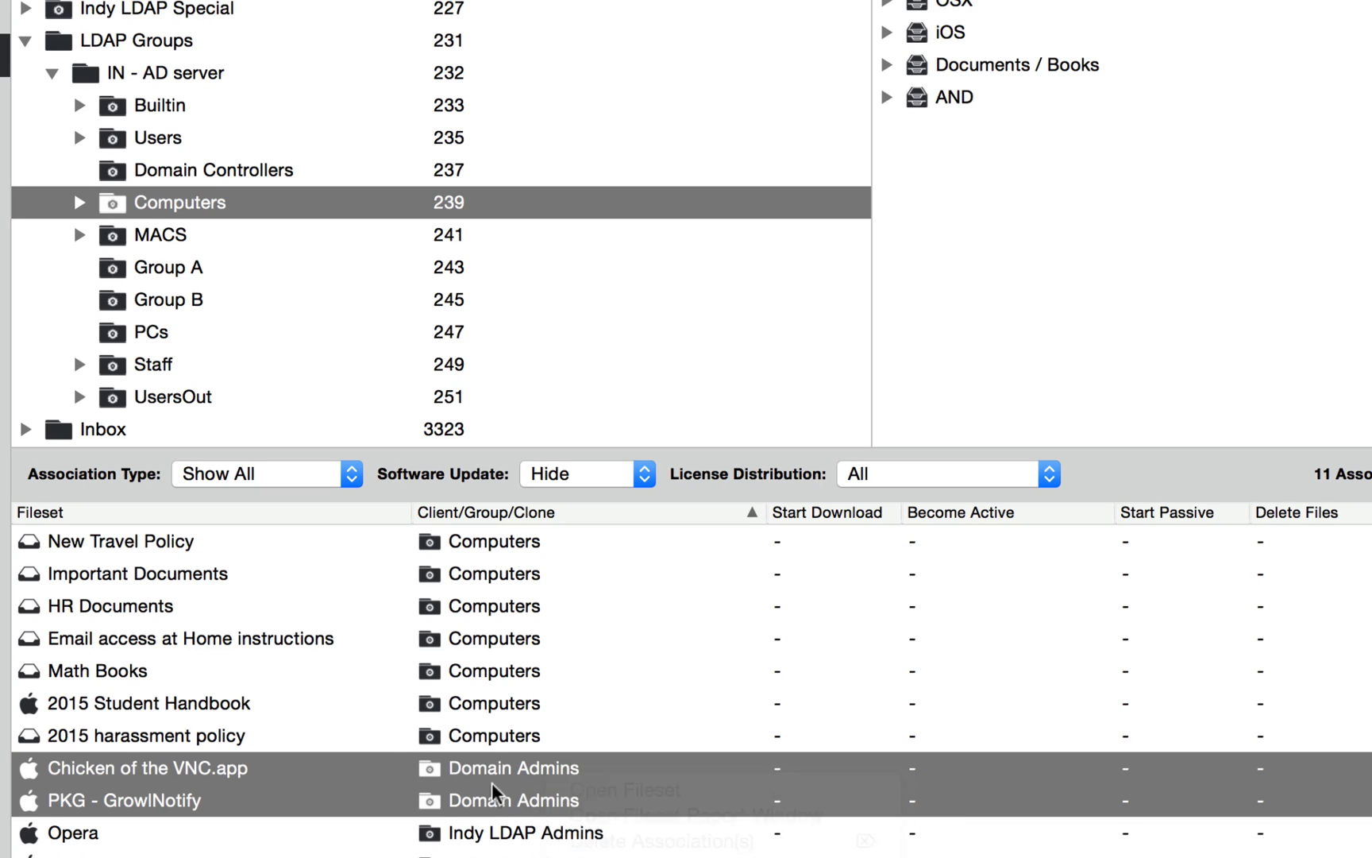
right_click(498, 799)
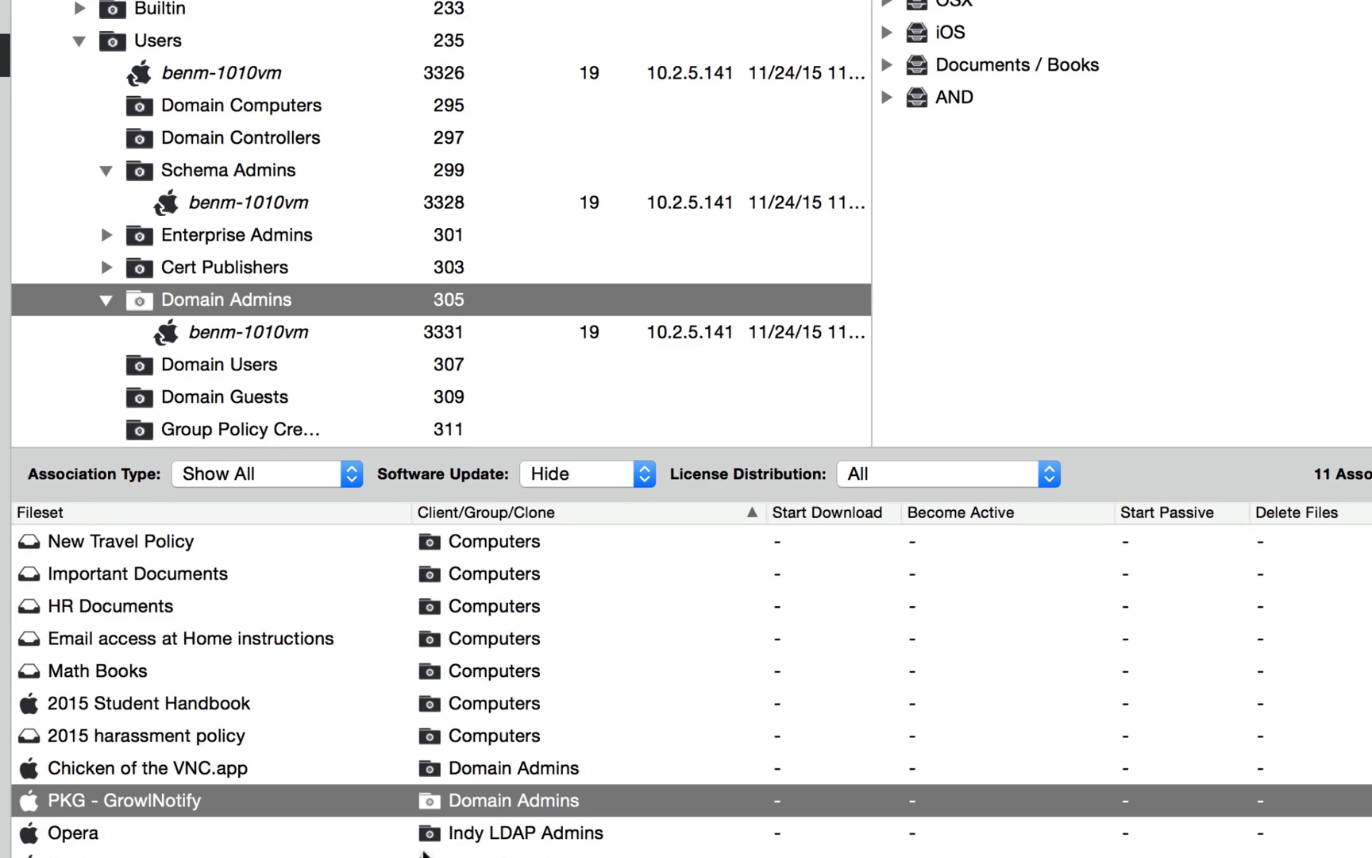
scroll("down", 3)
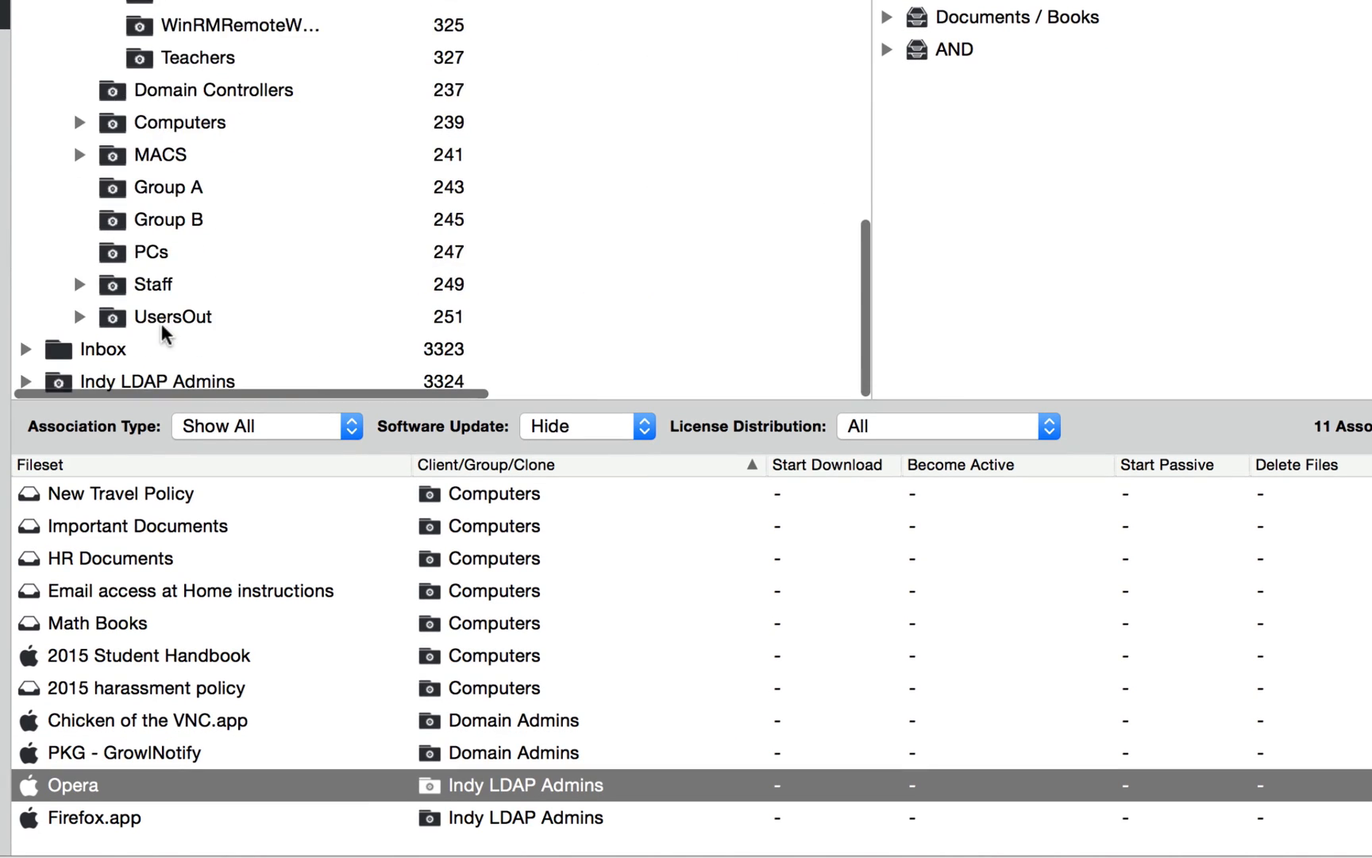
left_click(156, 381)
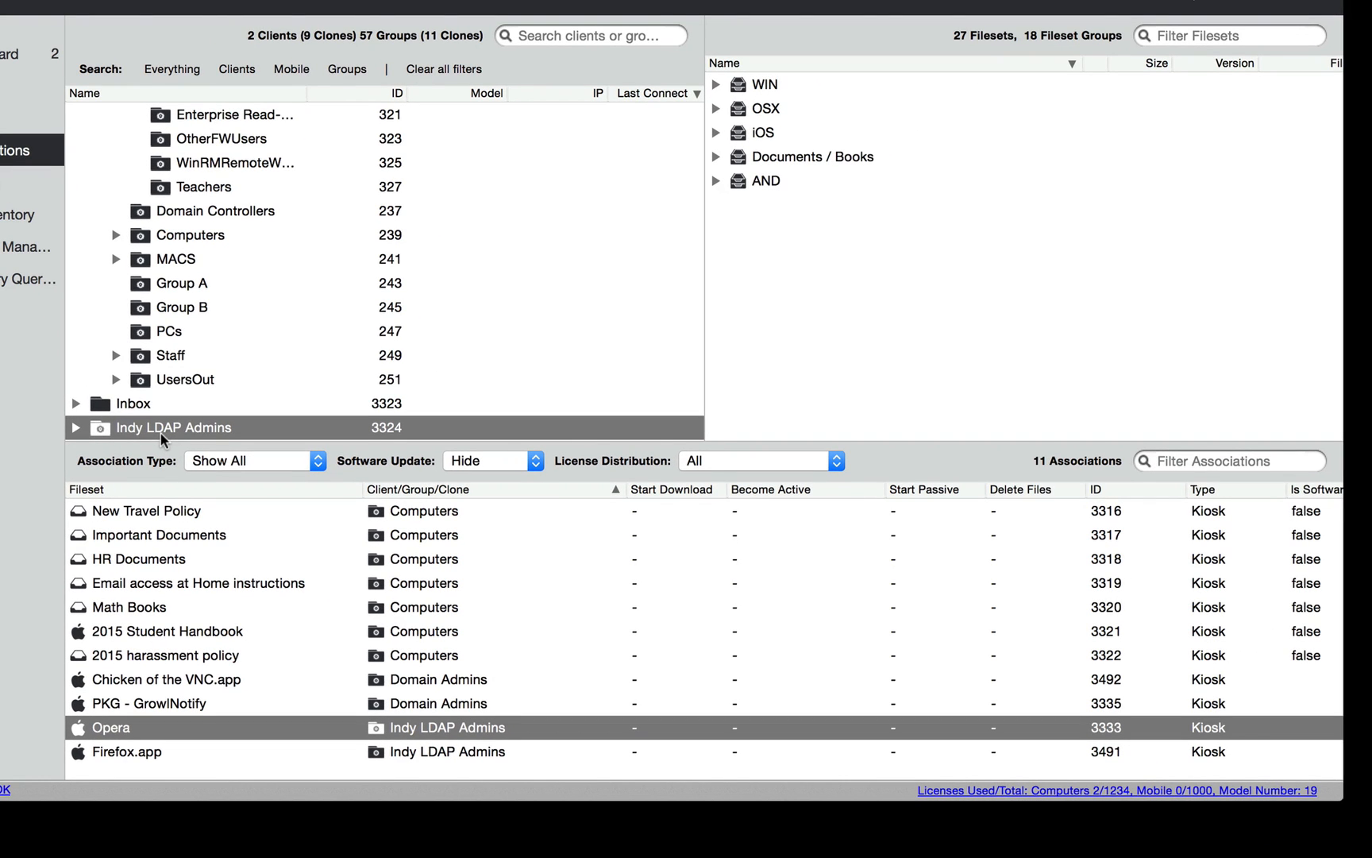
mouse_move(206, 512)
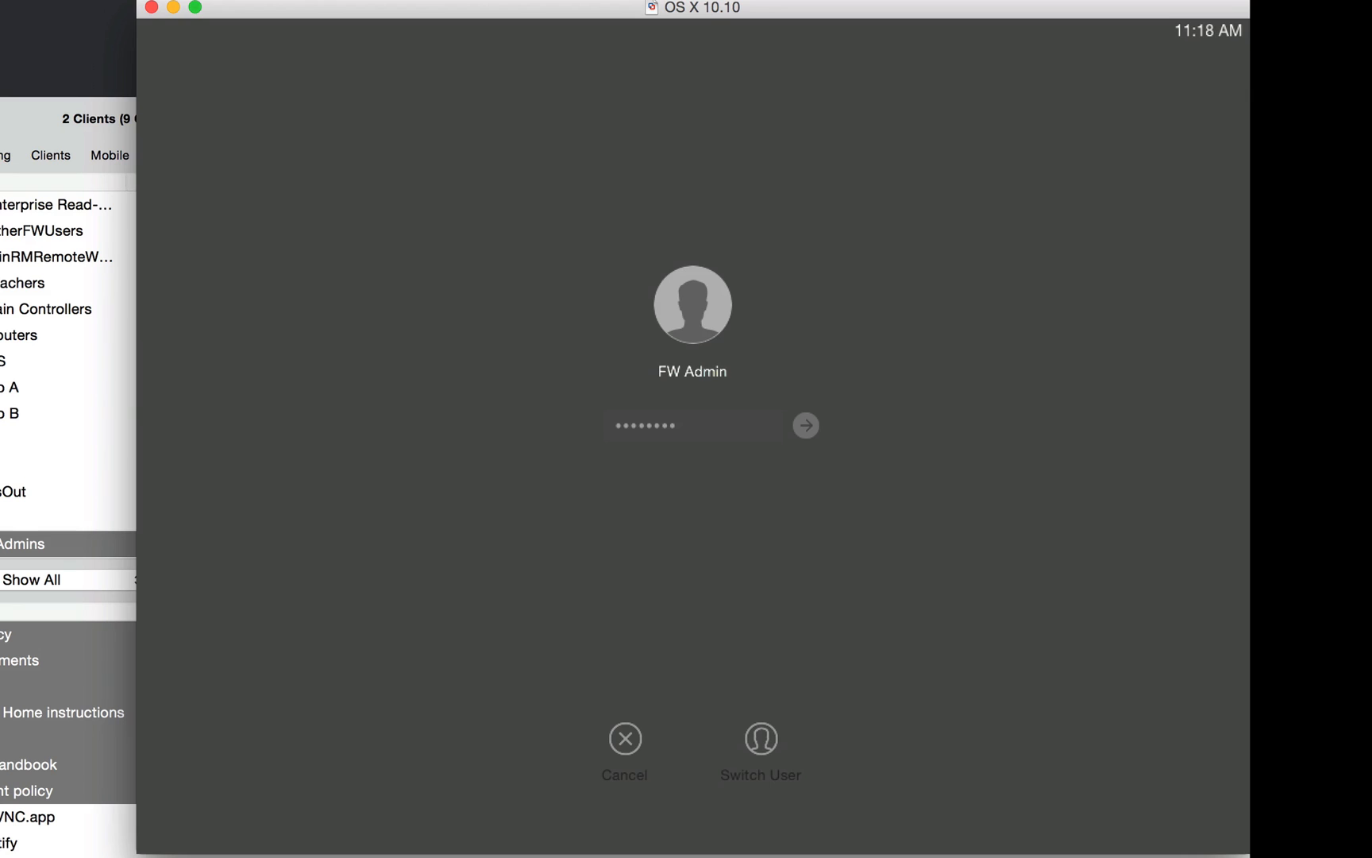
Step: Log in and browse the Kiosk's Documents, Applications and Utilities categories
left_click(804, 424)
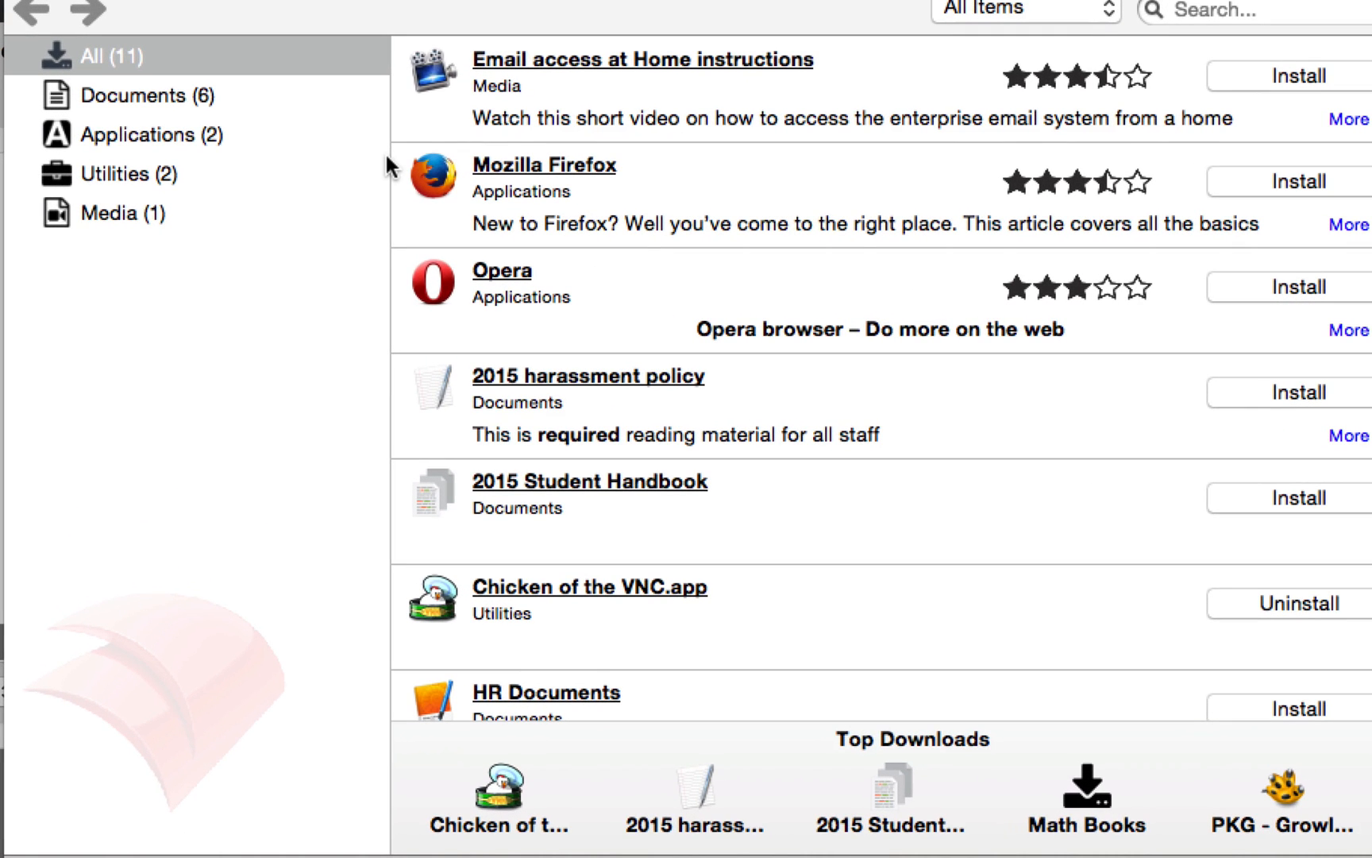
left_click(131, 95)
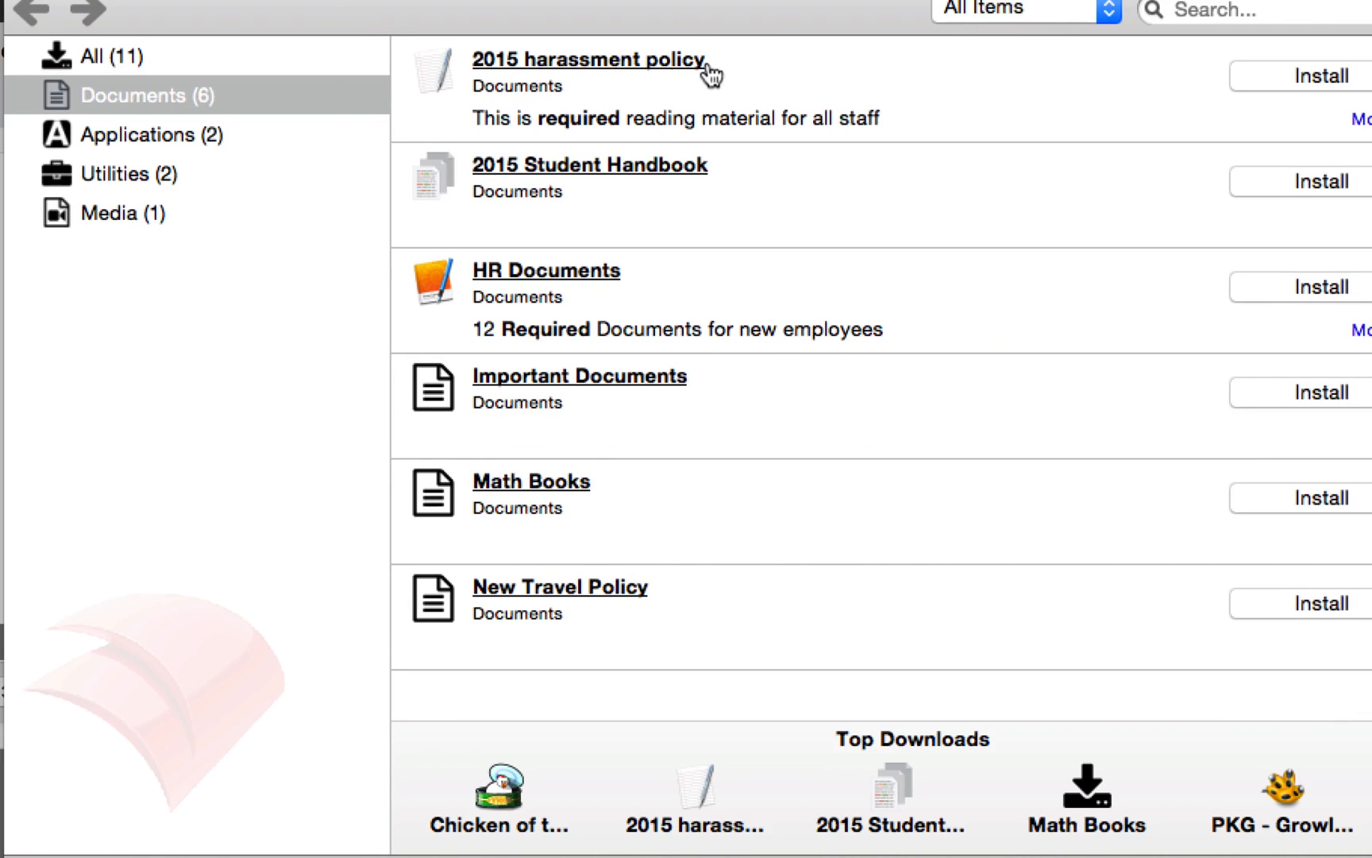
mouse_move(729, 125)
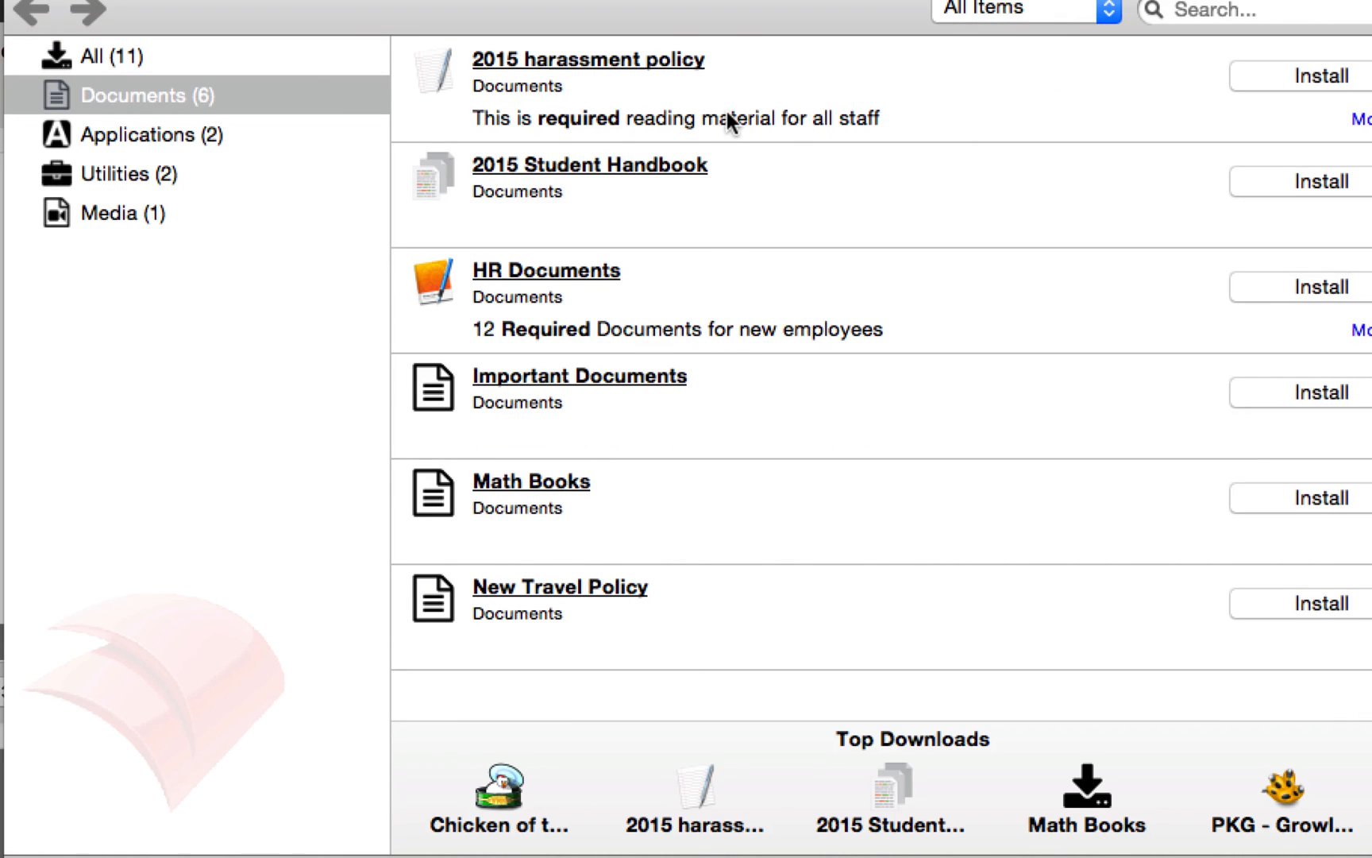
mouse_move(255, 177)
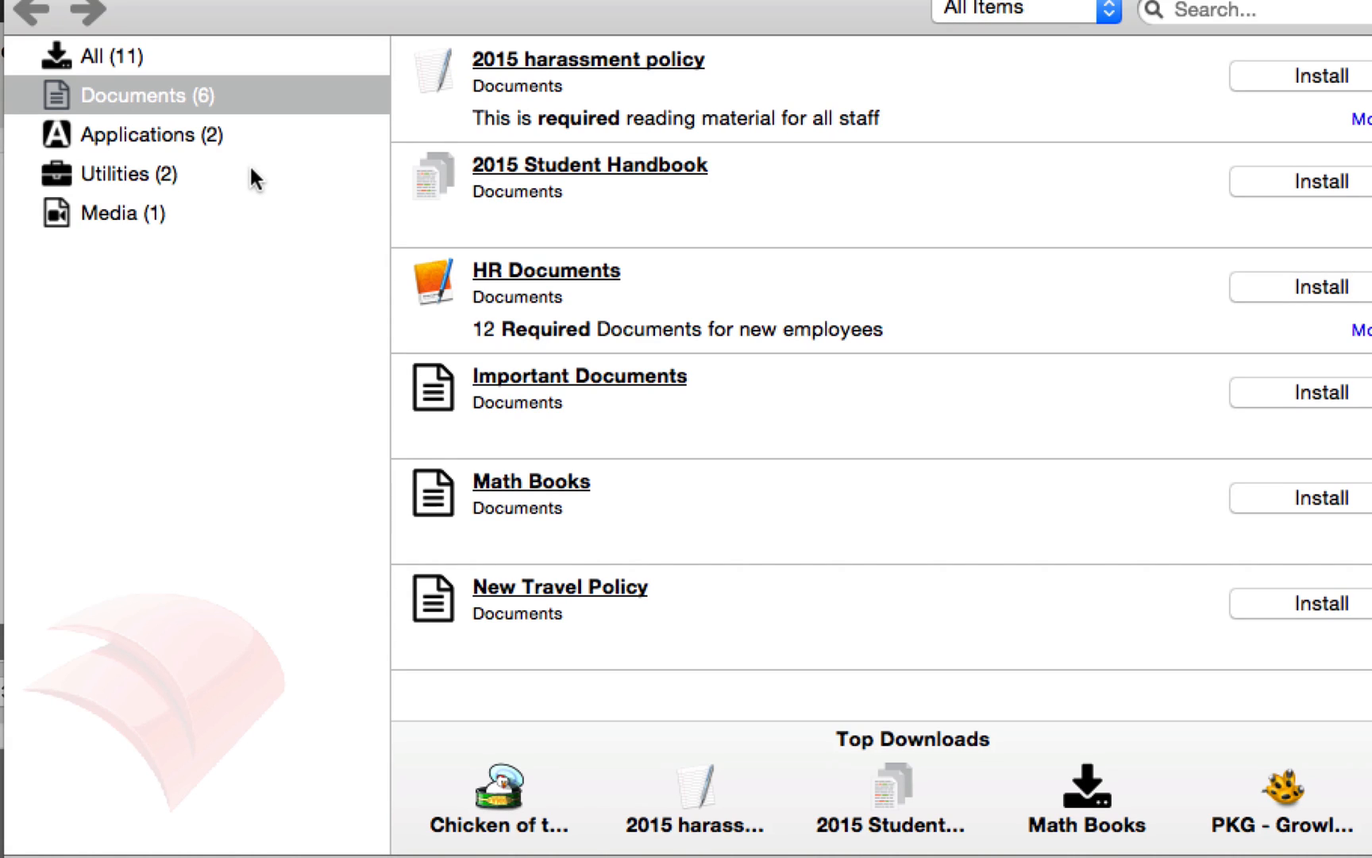
left_click(151, 134)
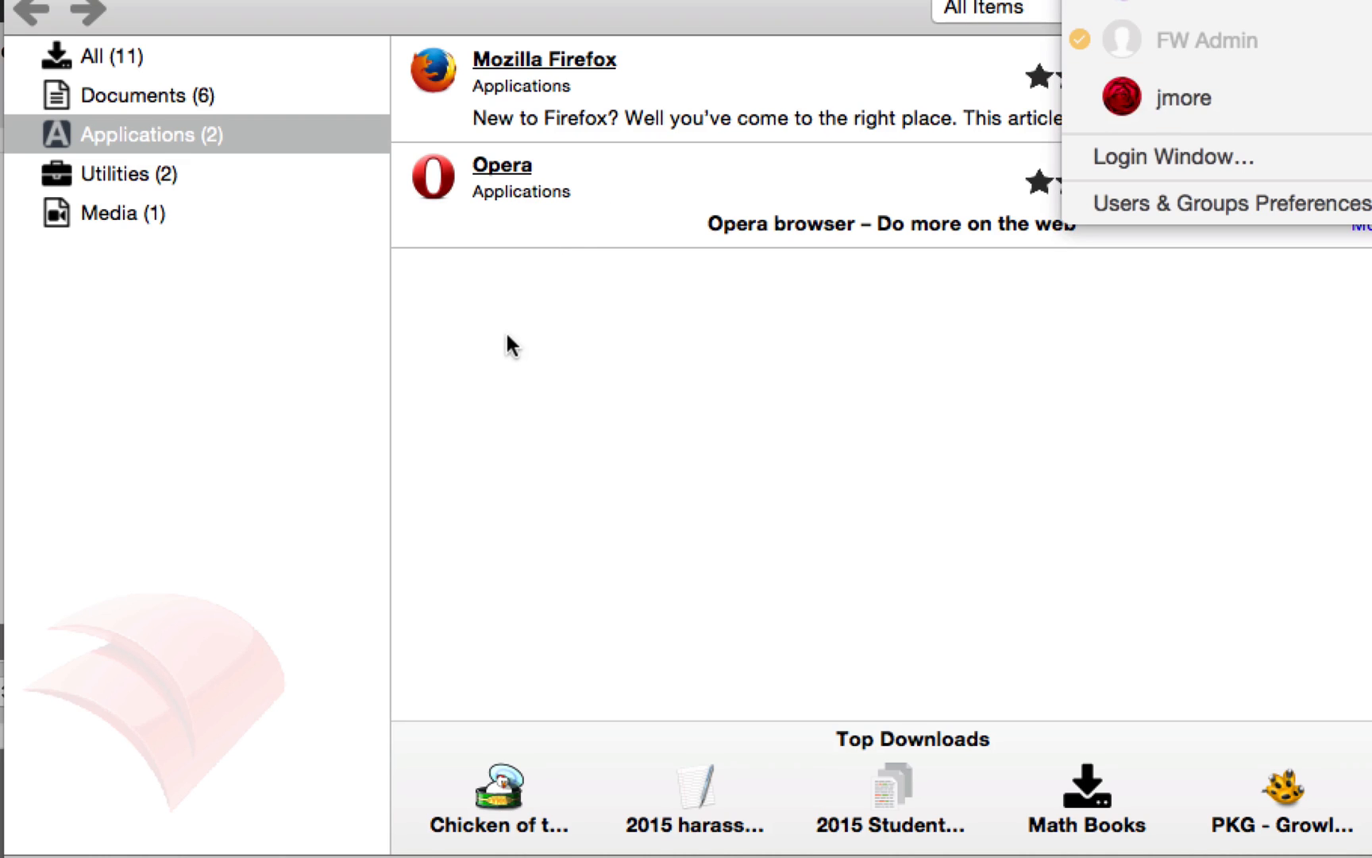
left_click(128, 173)
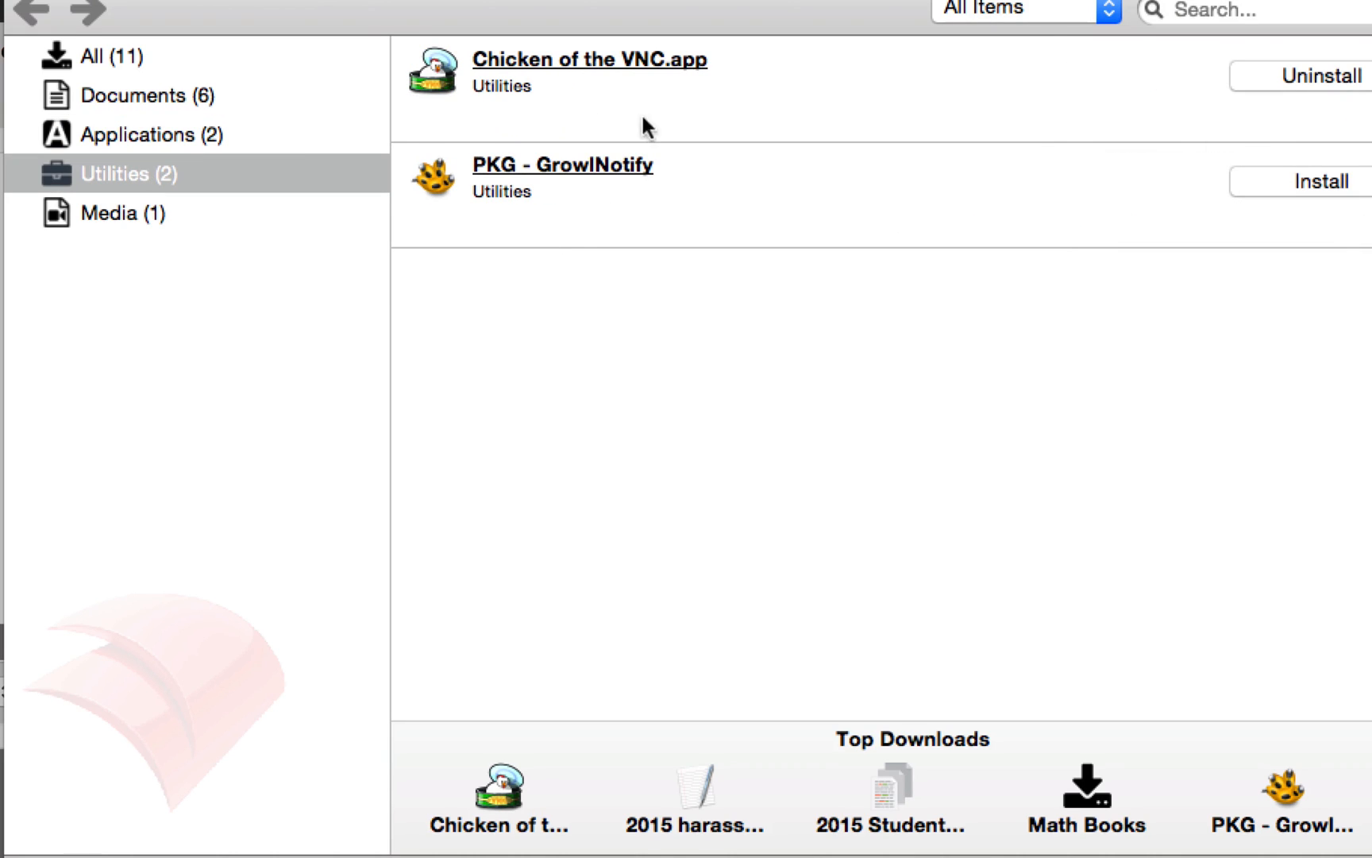
mouse_move(165, 114)
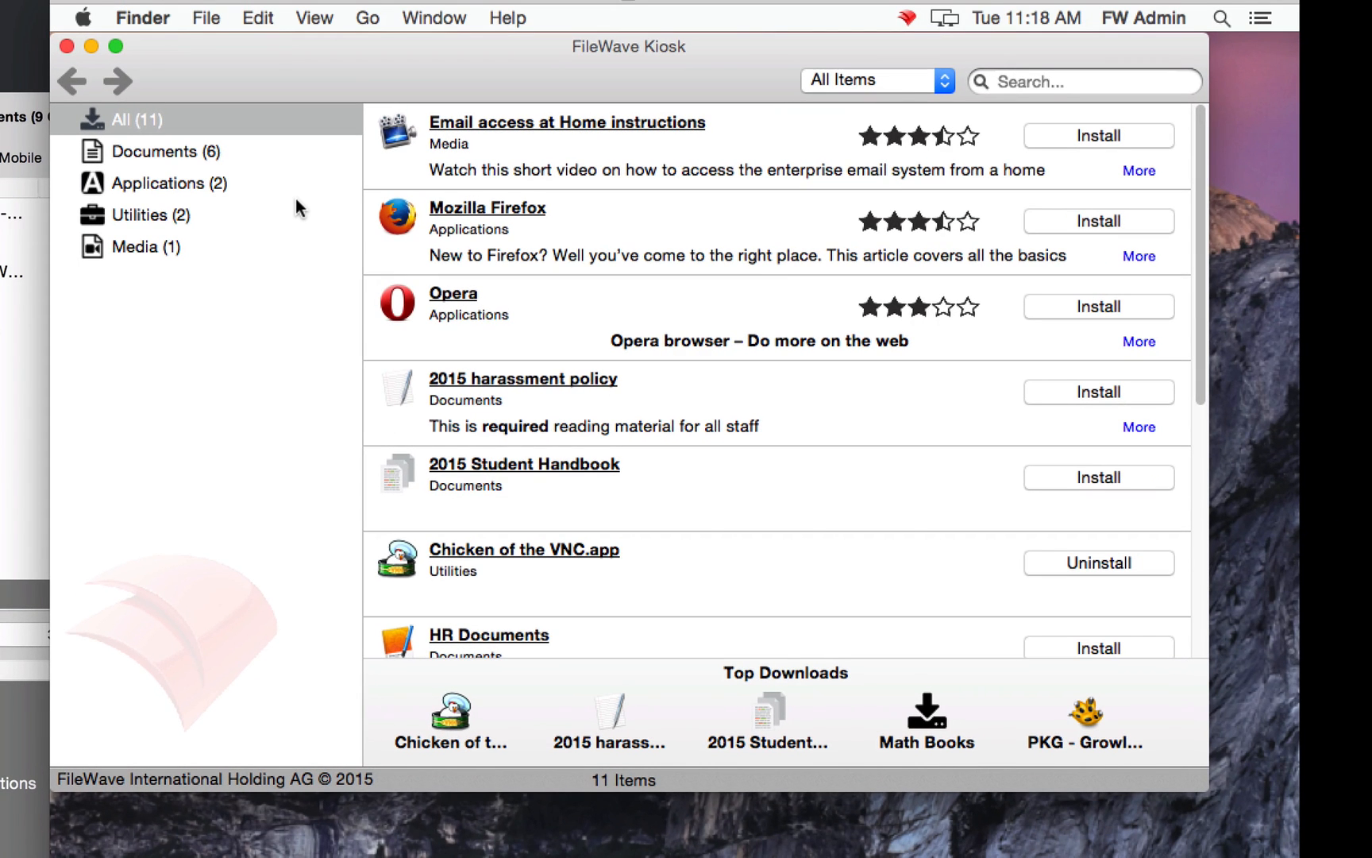
mouse_move(308, 190)
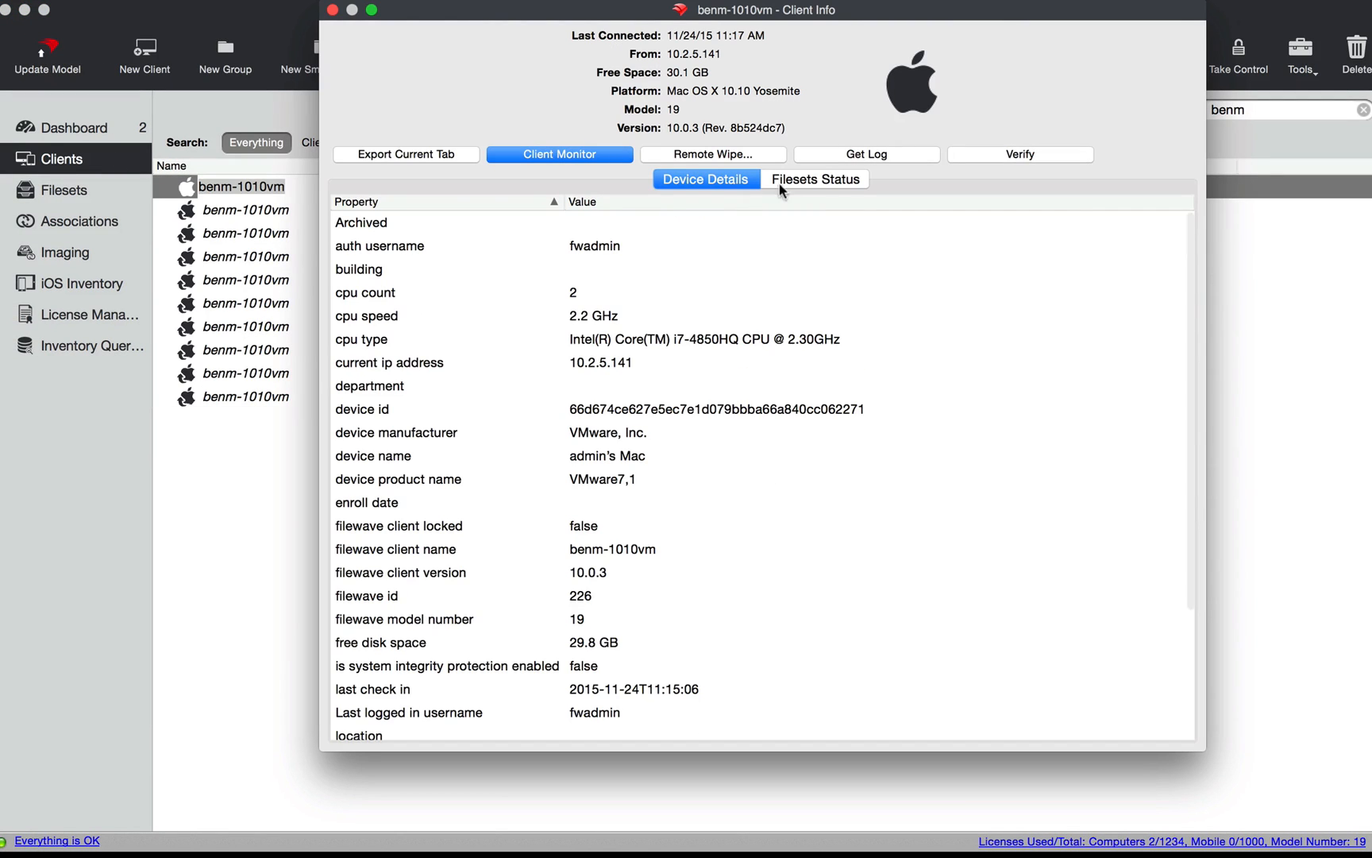
Step: Show the Filesets Status tab and select the installed Chicken of the VNC.app fileset
left_click(814, 178)
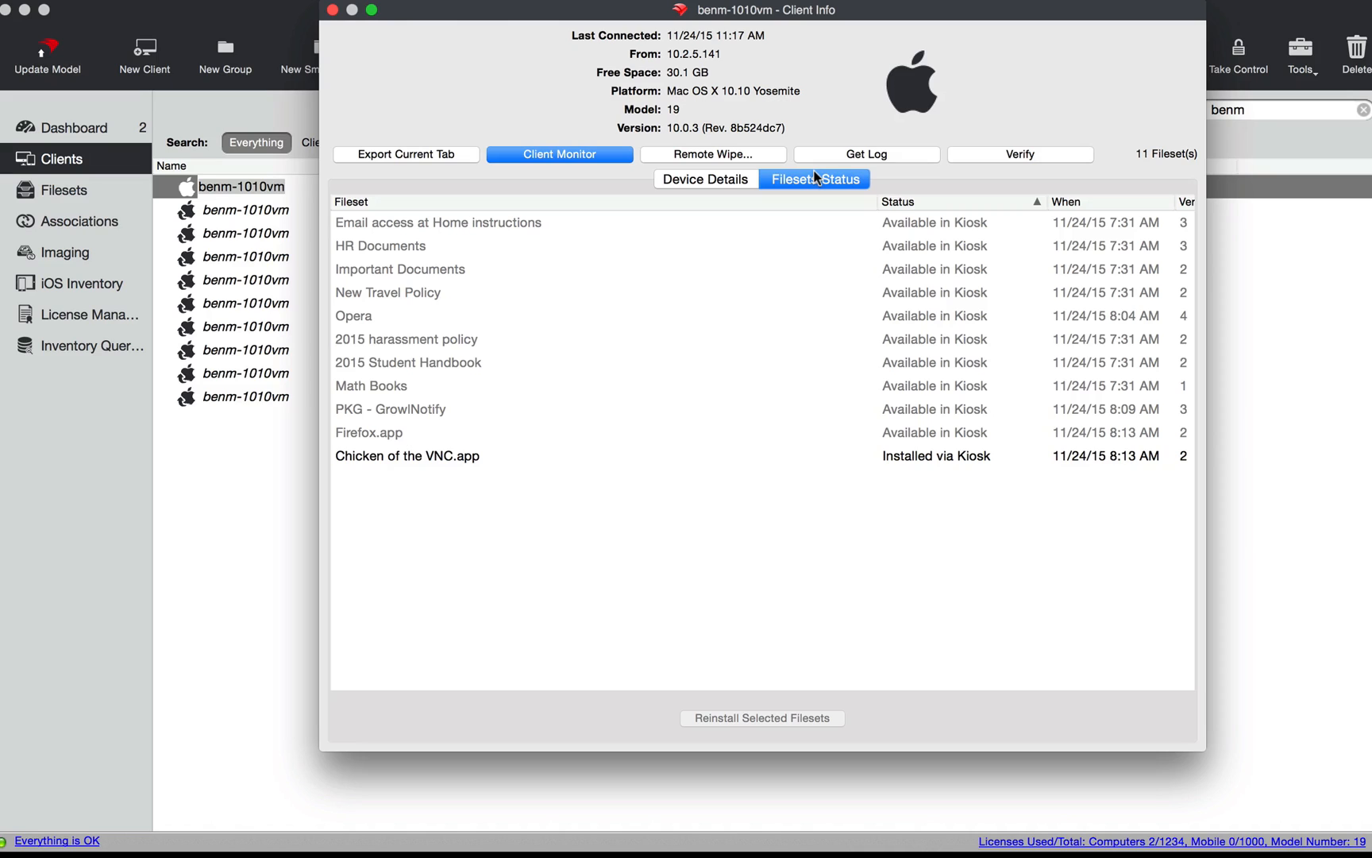
mouse_move(464, 456)
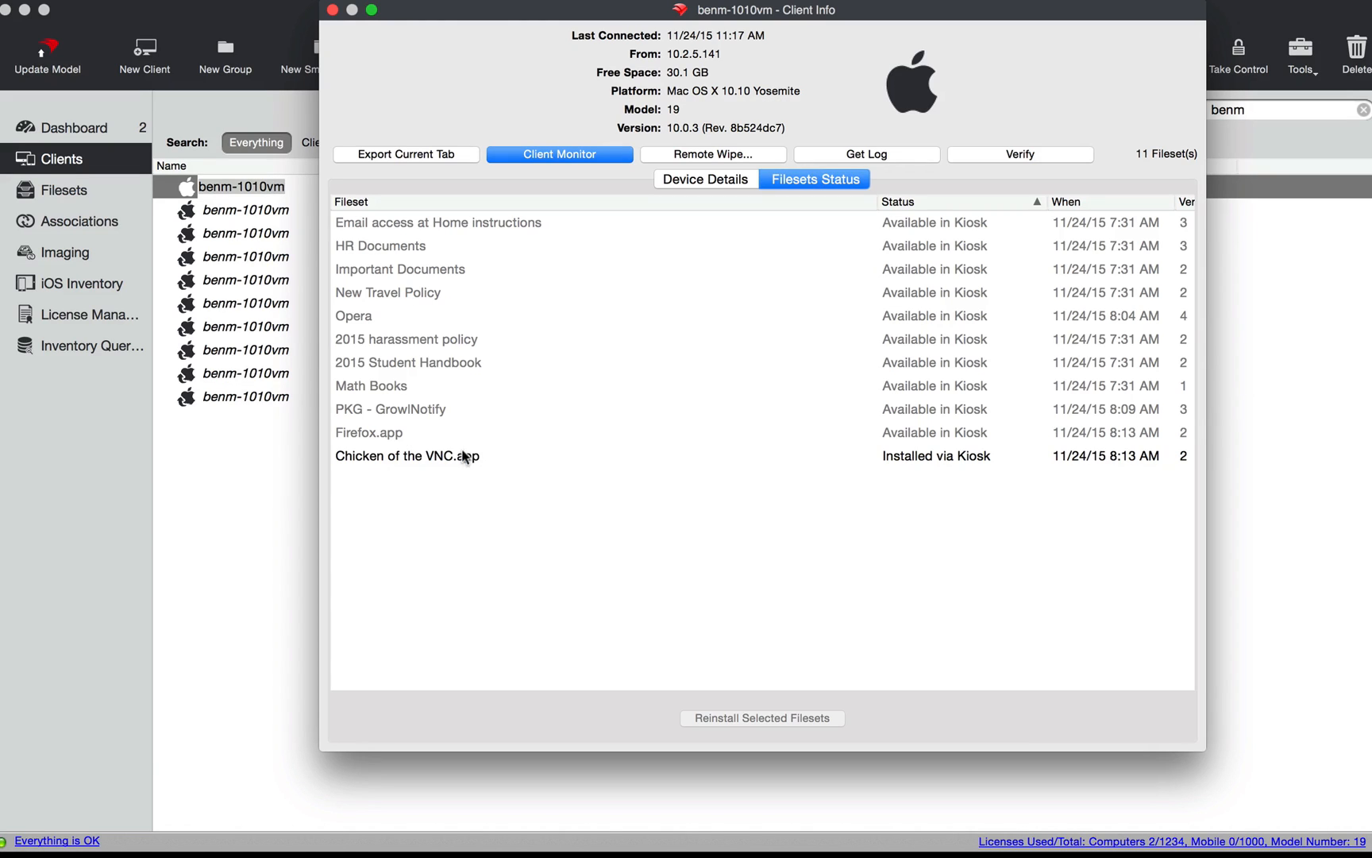
left_click(406, 455)
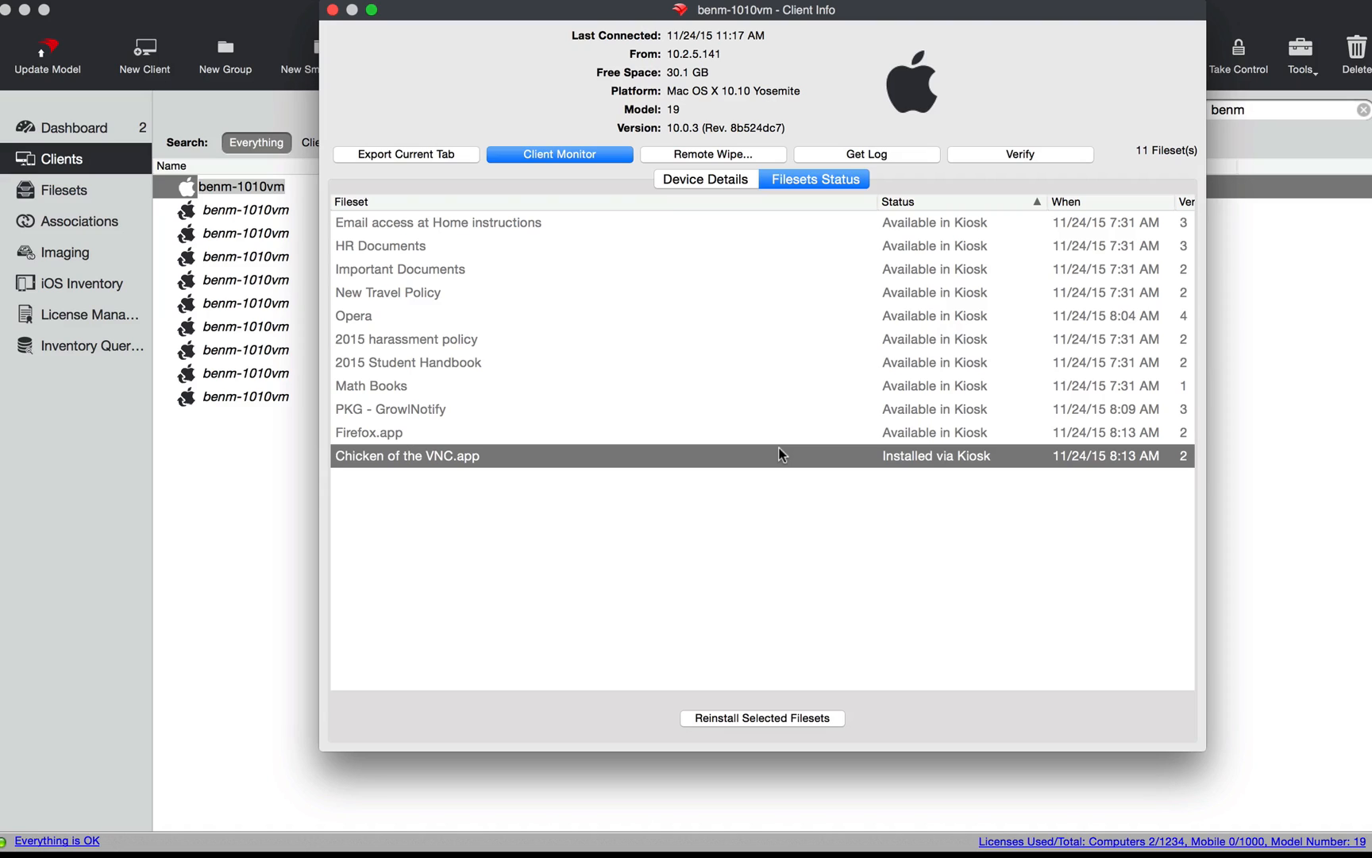
mouse_move(778, 457)
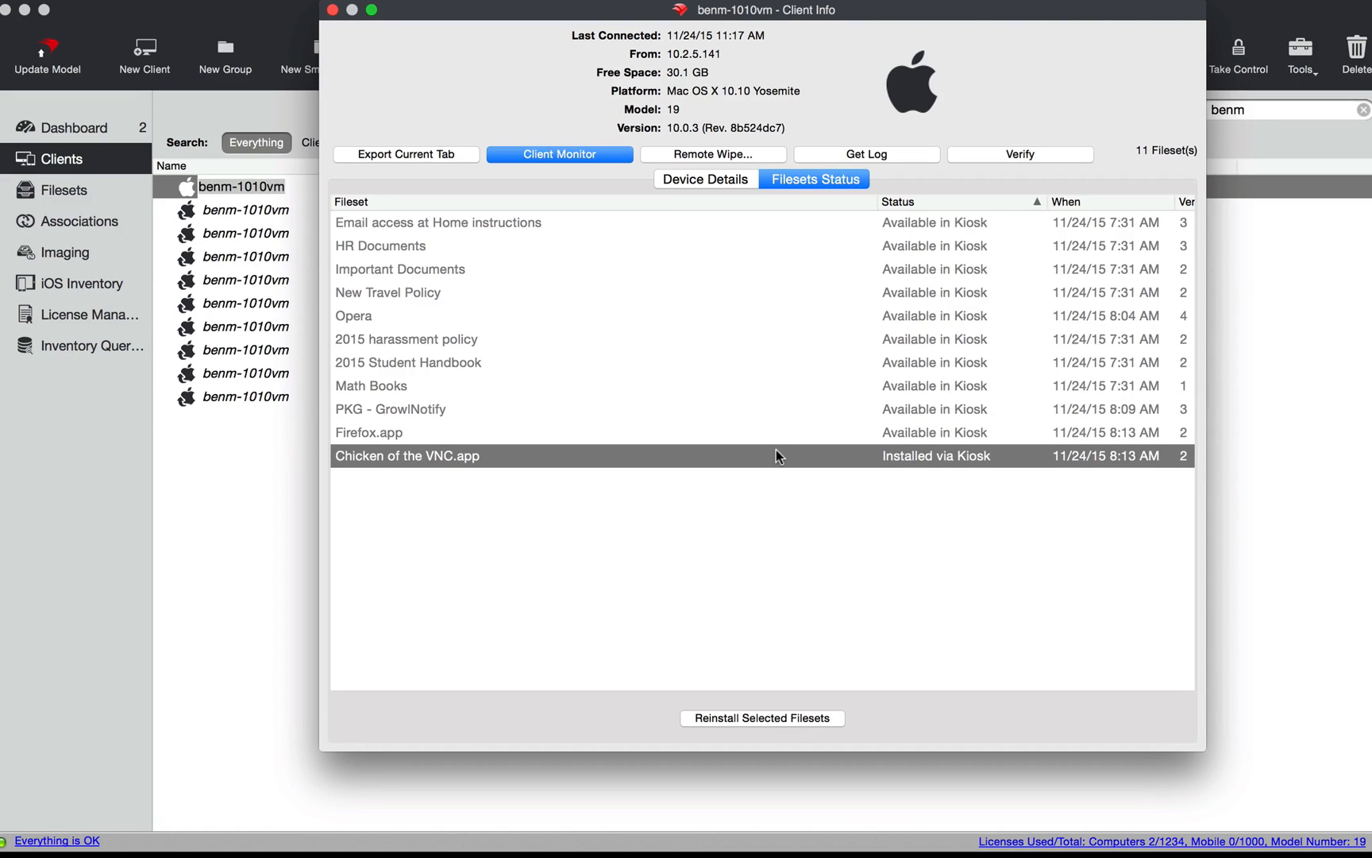